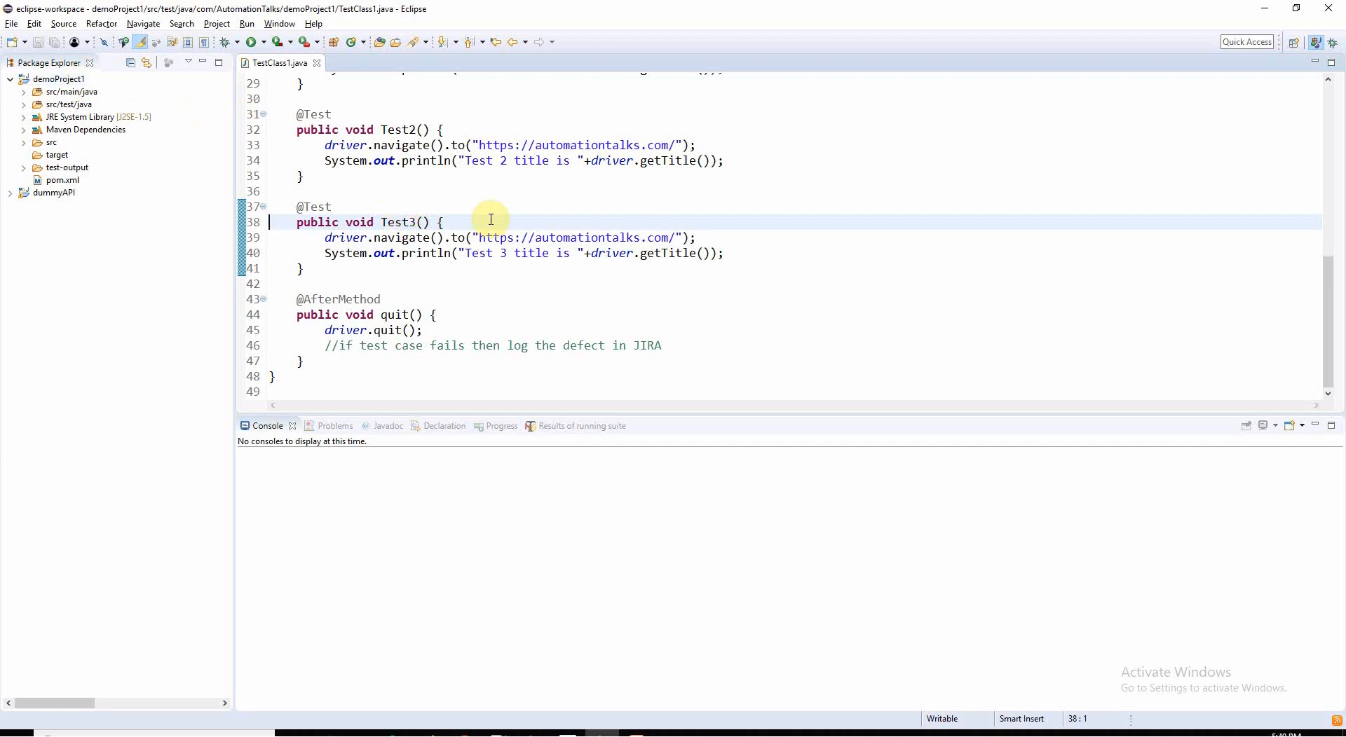
Step: Start Convert to TestNG on demoProject1 from its context menu
scroll("up", 3)
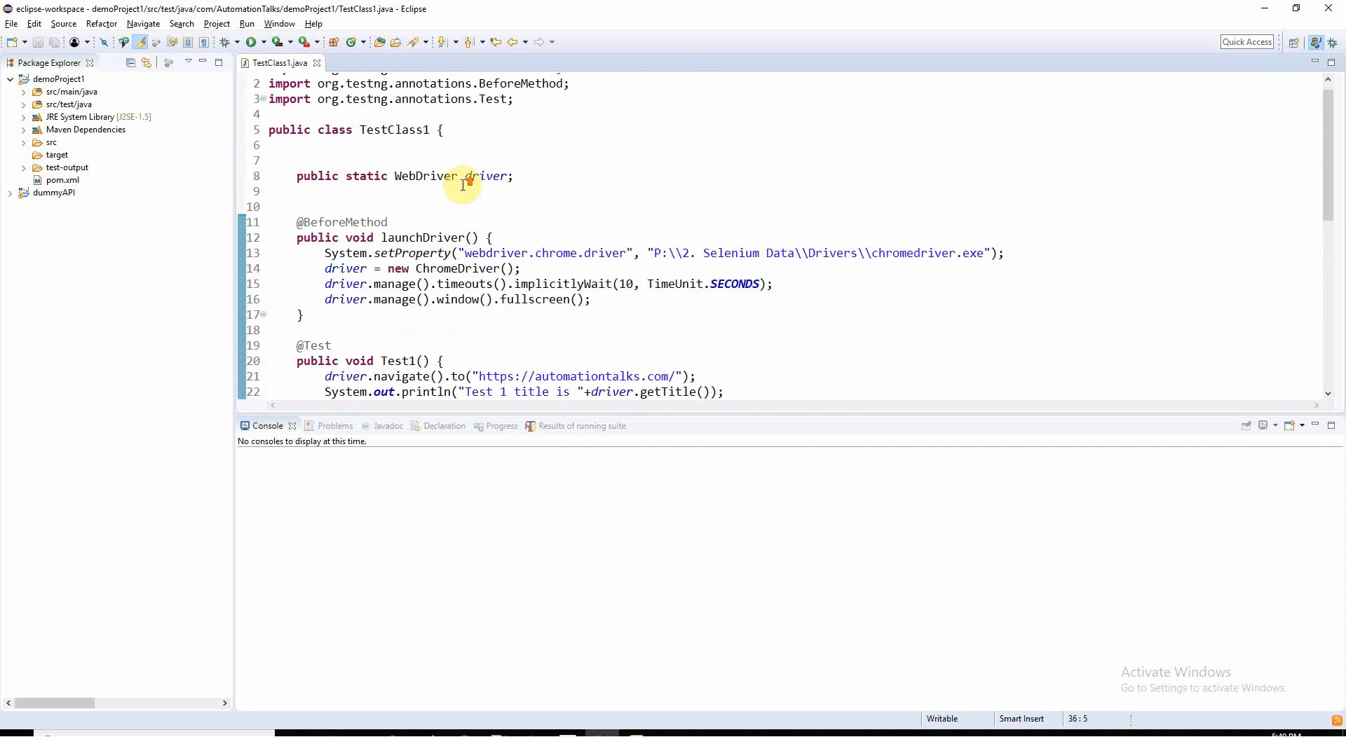
scroll("down", 3)
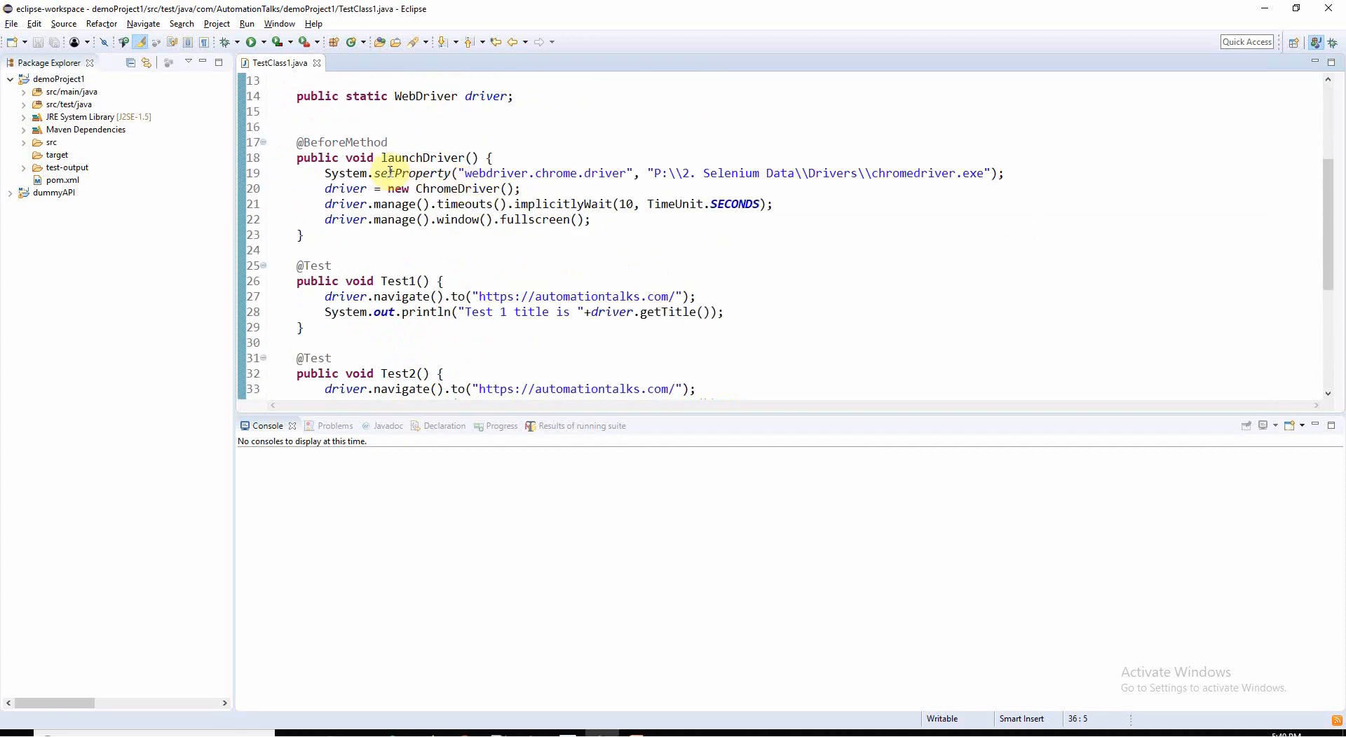
mouse_move(601, 213)
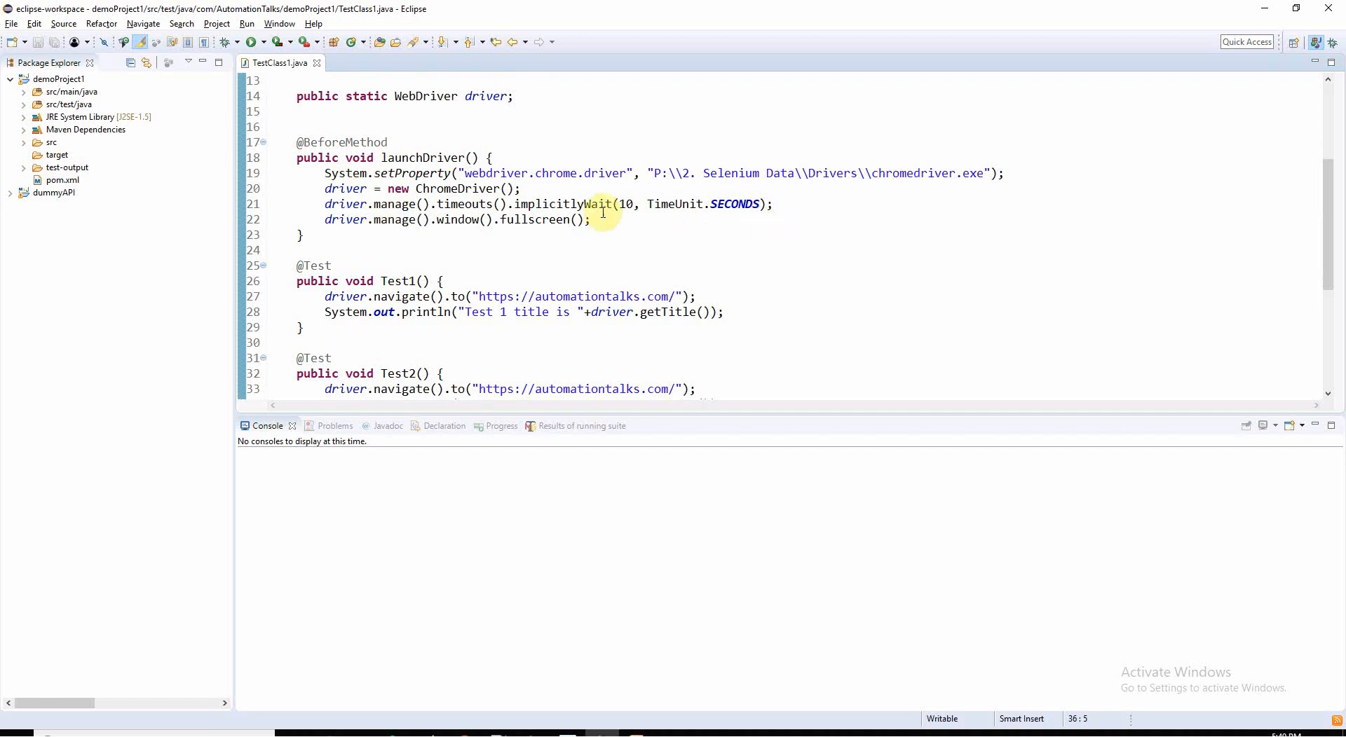
scroll("down", 3)
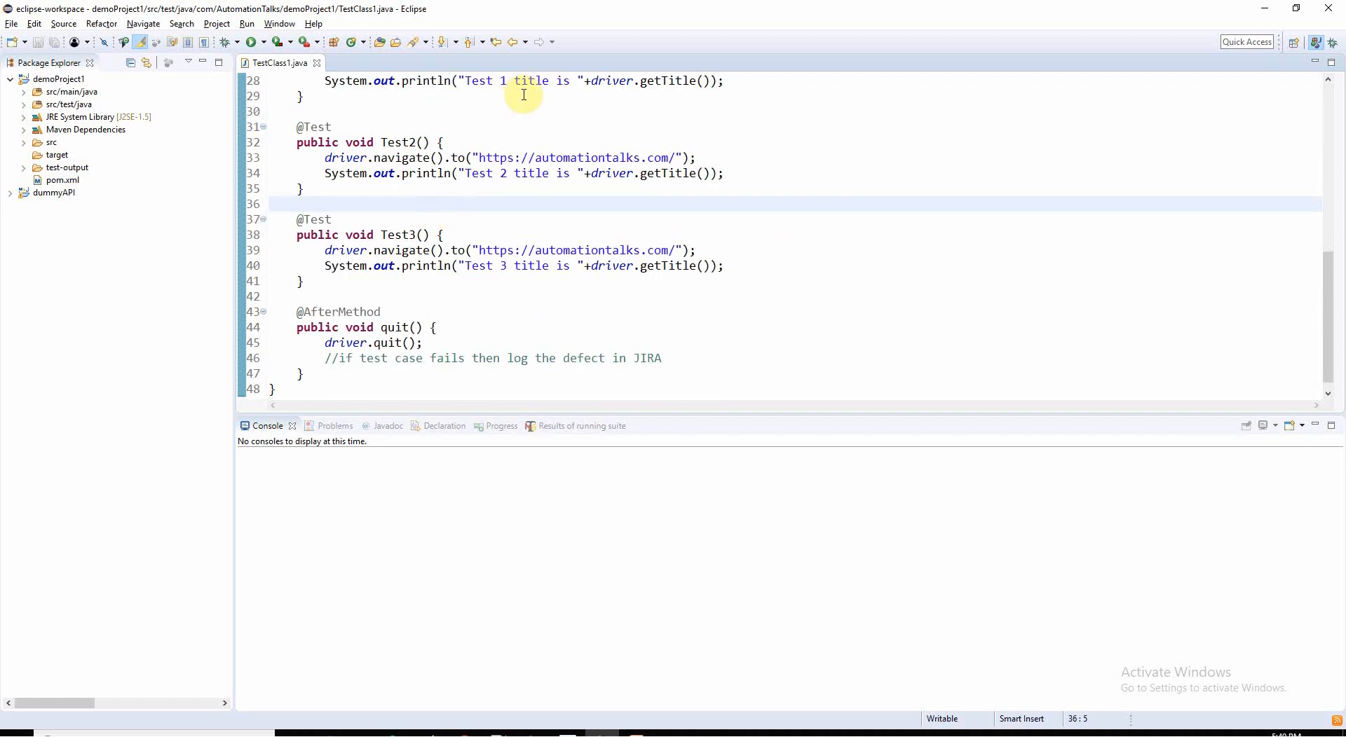
scroll("down", 3)
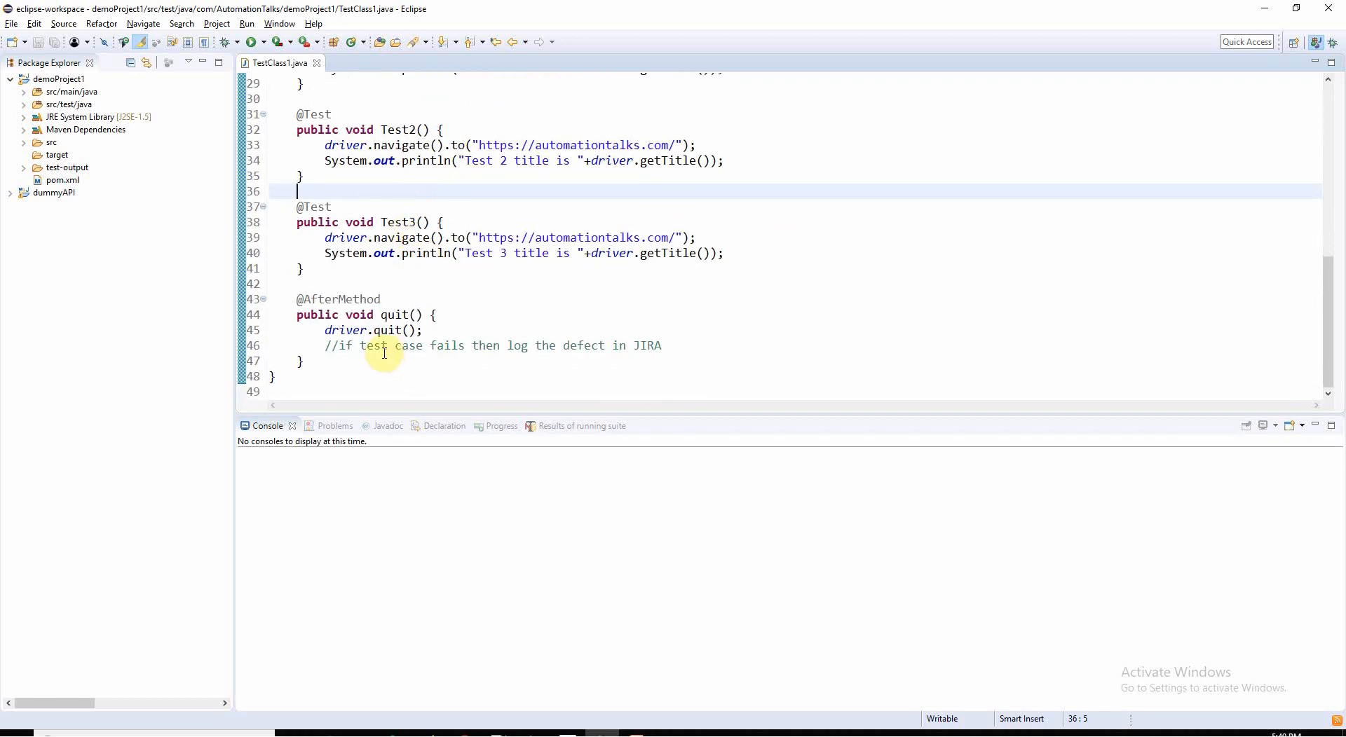
mouse_move(439, 315)
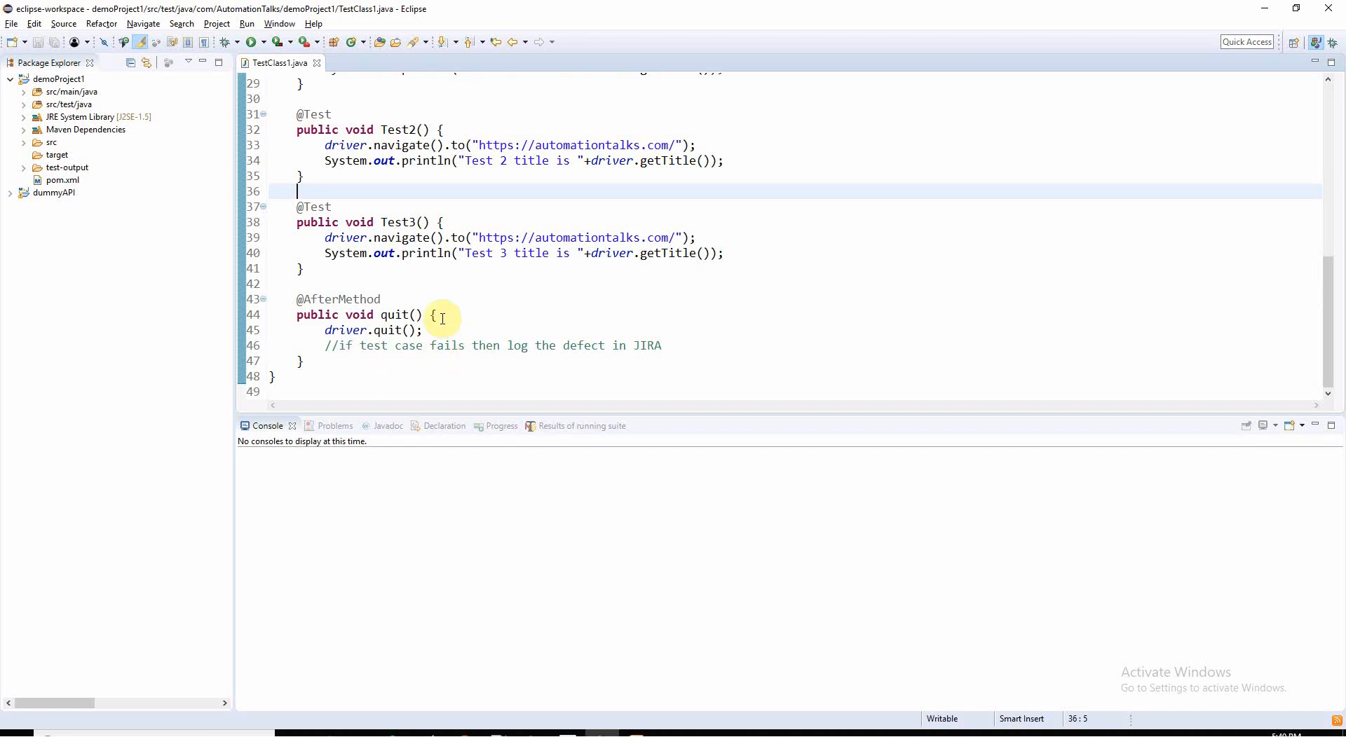
mouse_move(696, 154)
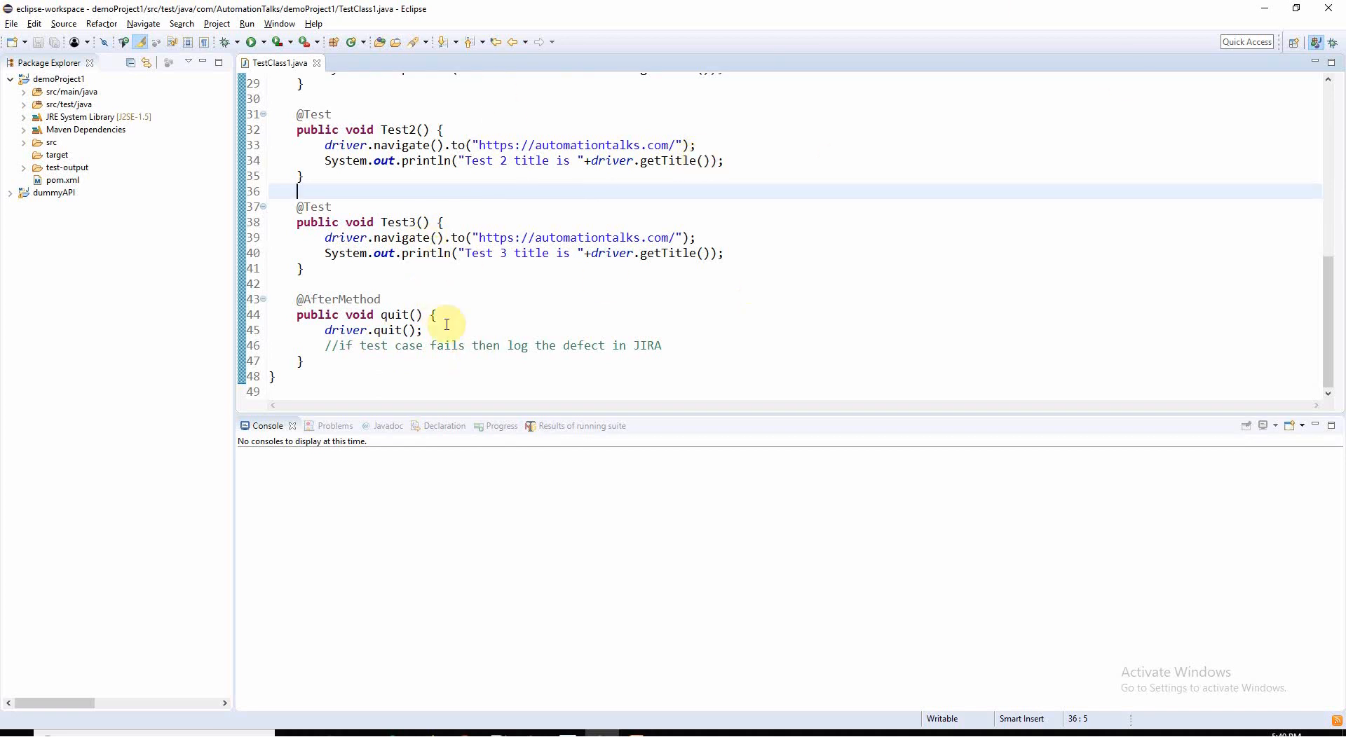
mouse_move(648, 345)
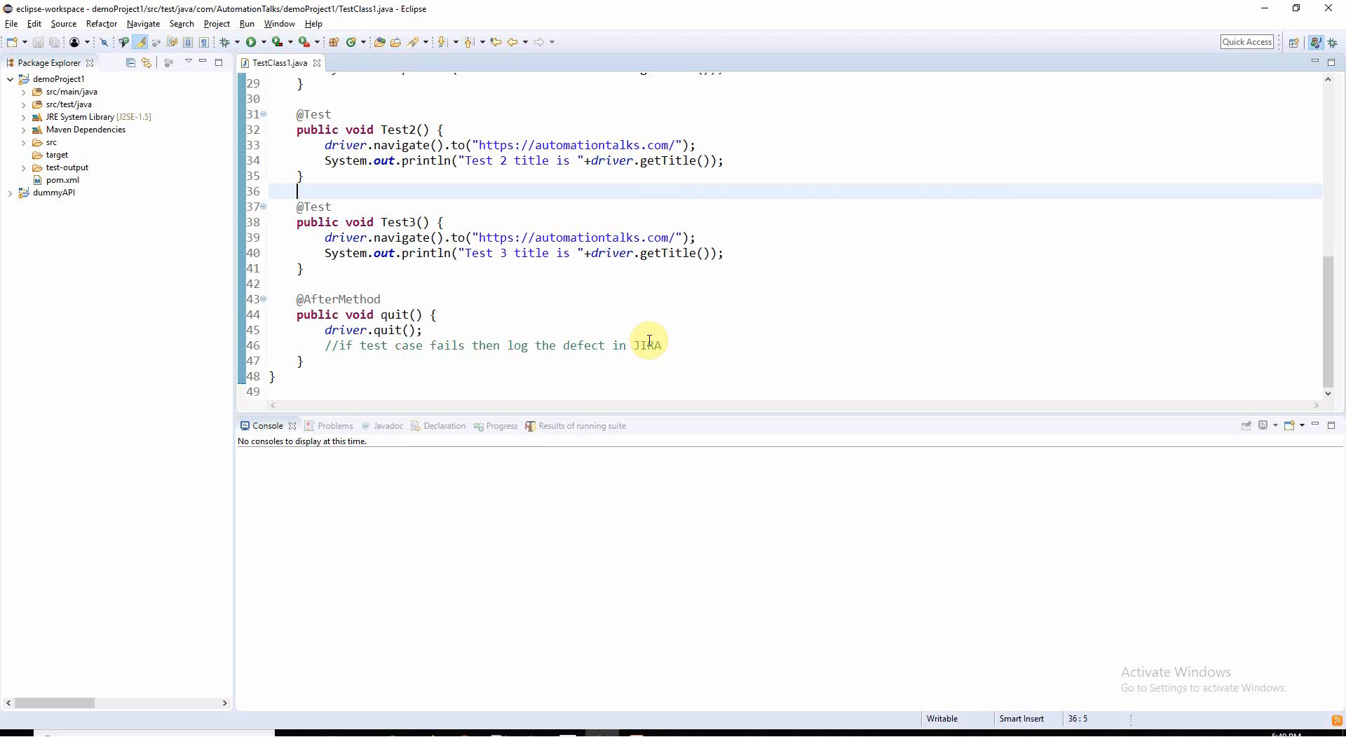
mouse_move(426, 335)
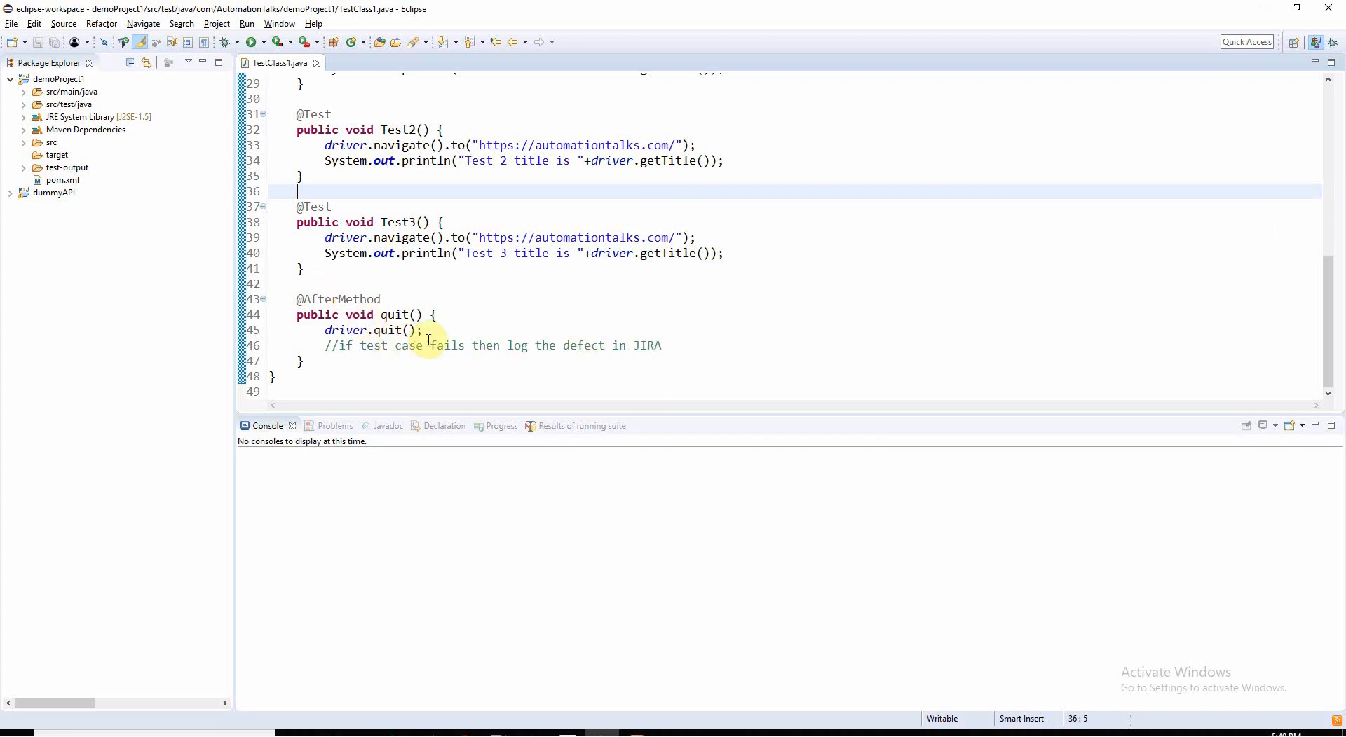
mouse_move(9, 143)
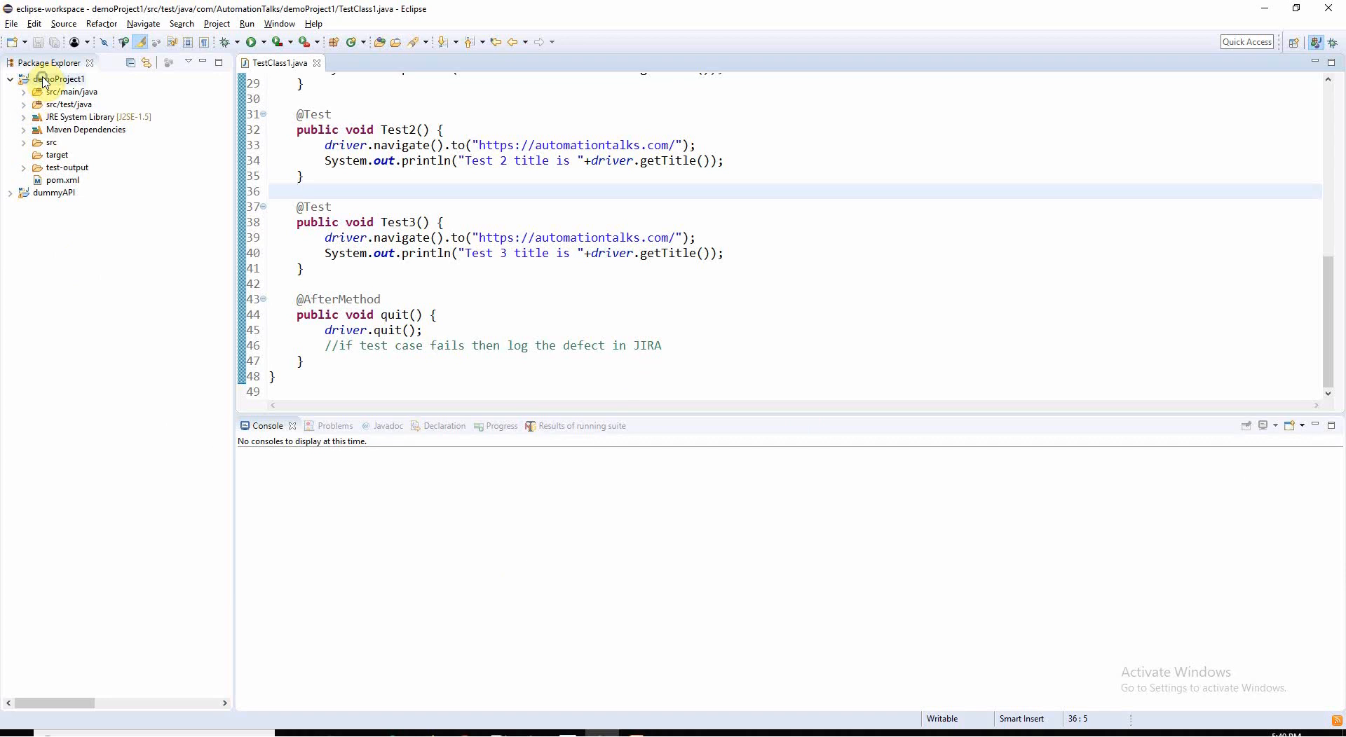
right_click(58, 79)
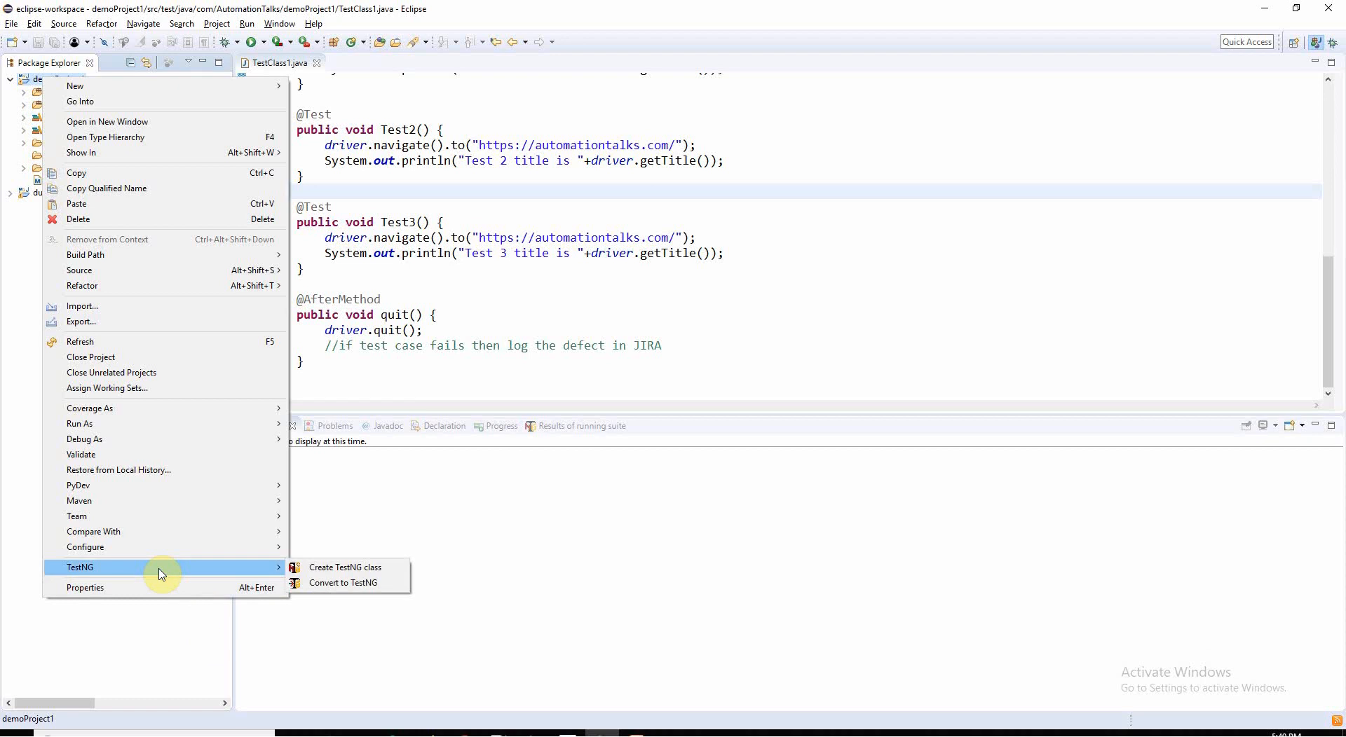
mouse_move(342, 584)
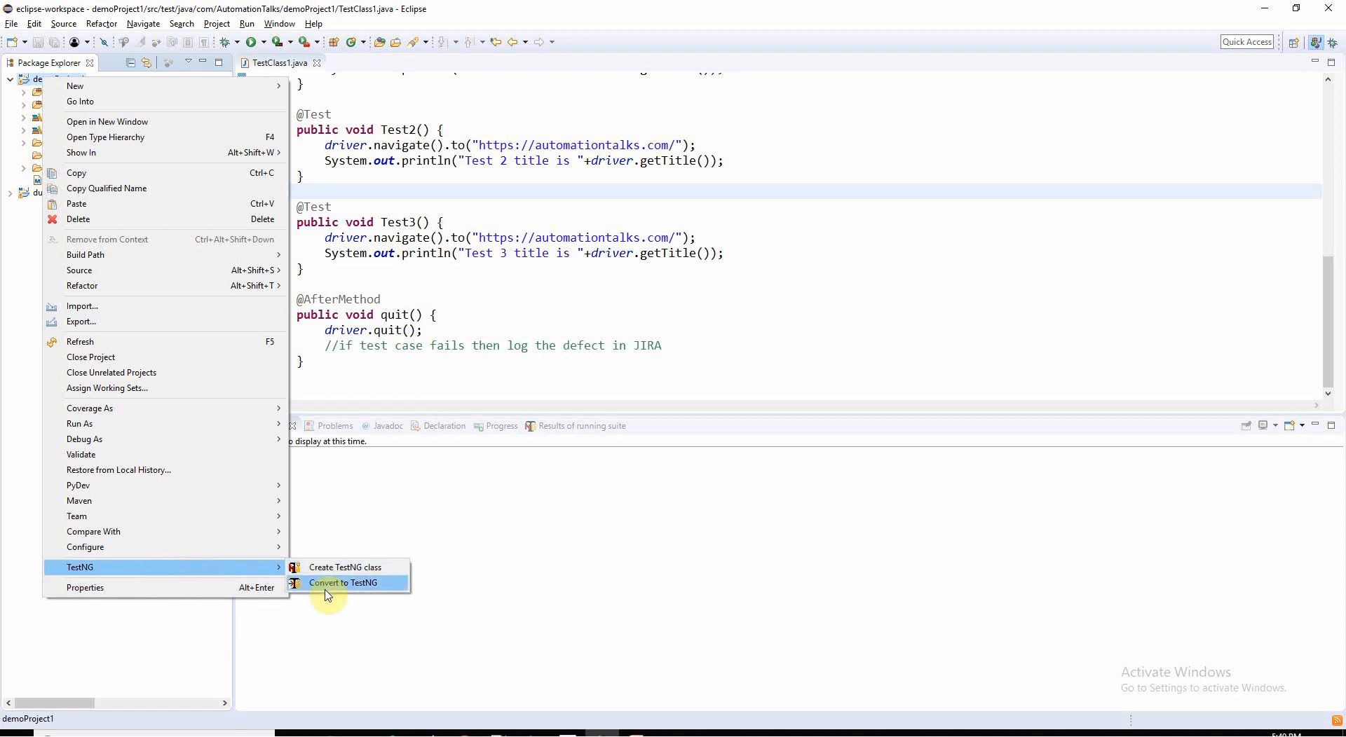
left_click(345, 583)
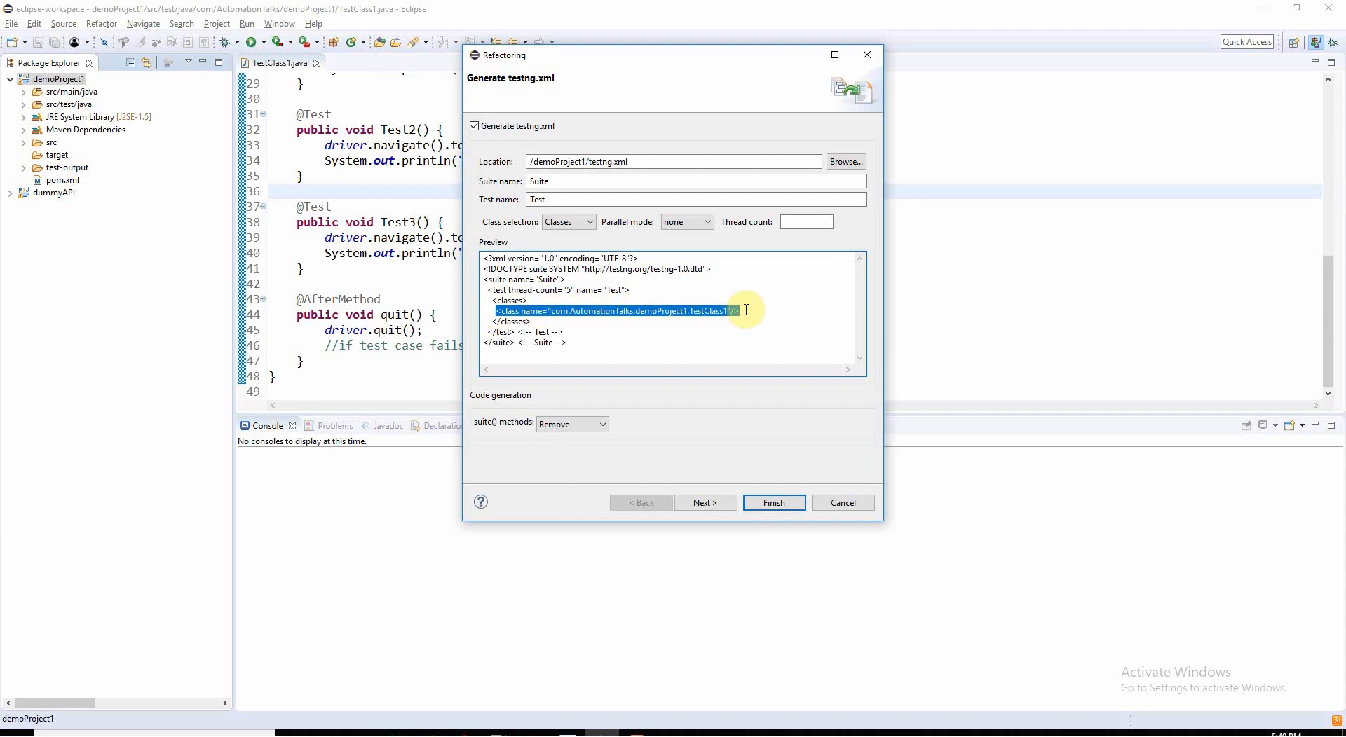
mouse_move(588, 247)
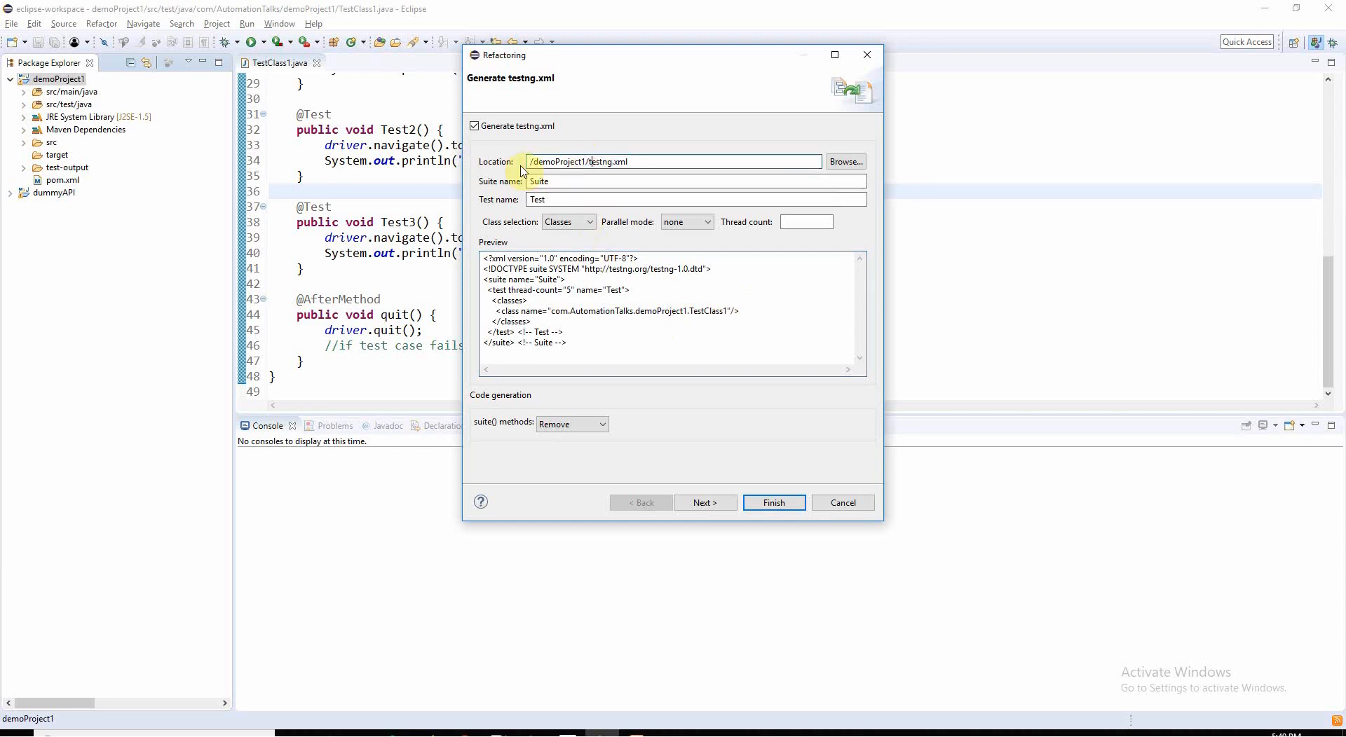
mouse_move(777, 147)
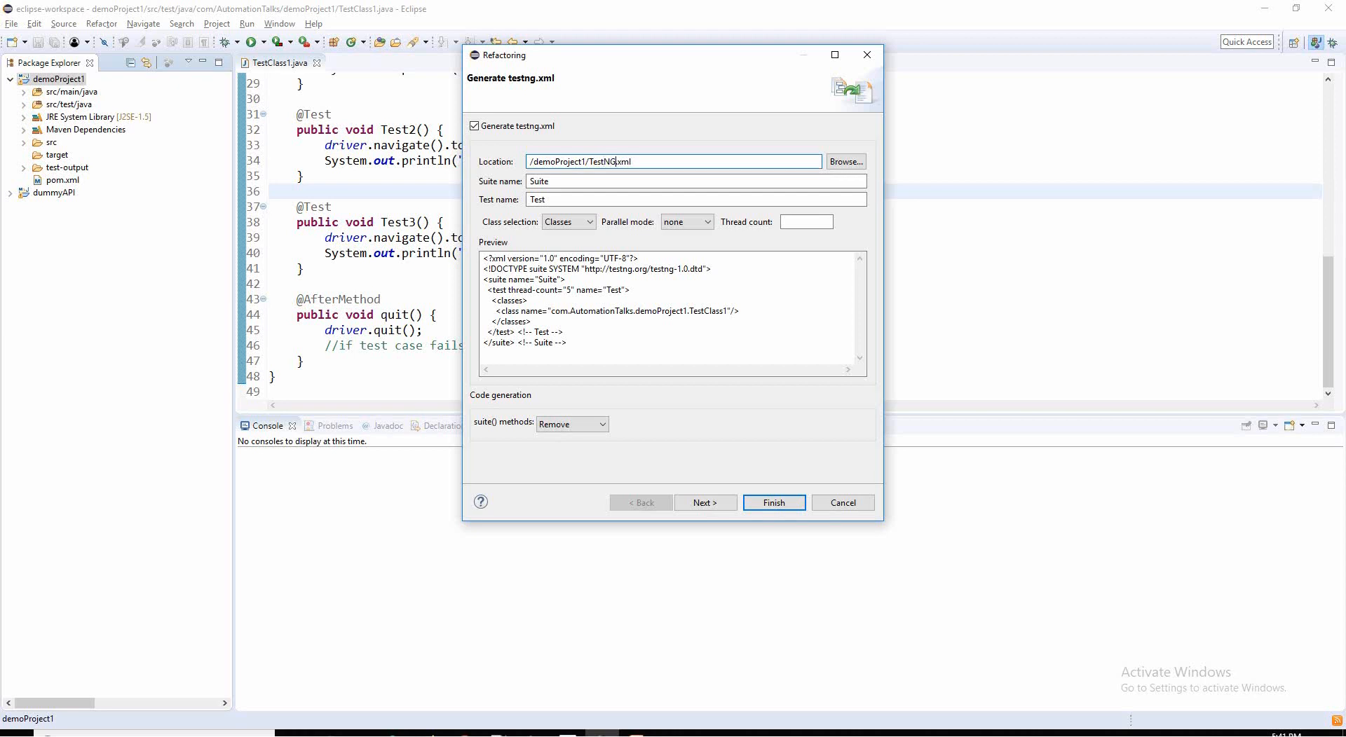
mouse_move(625, 205)
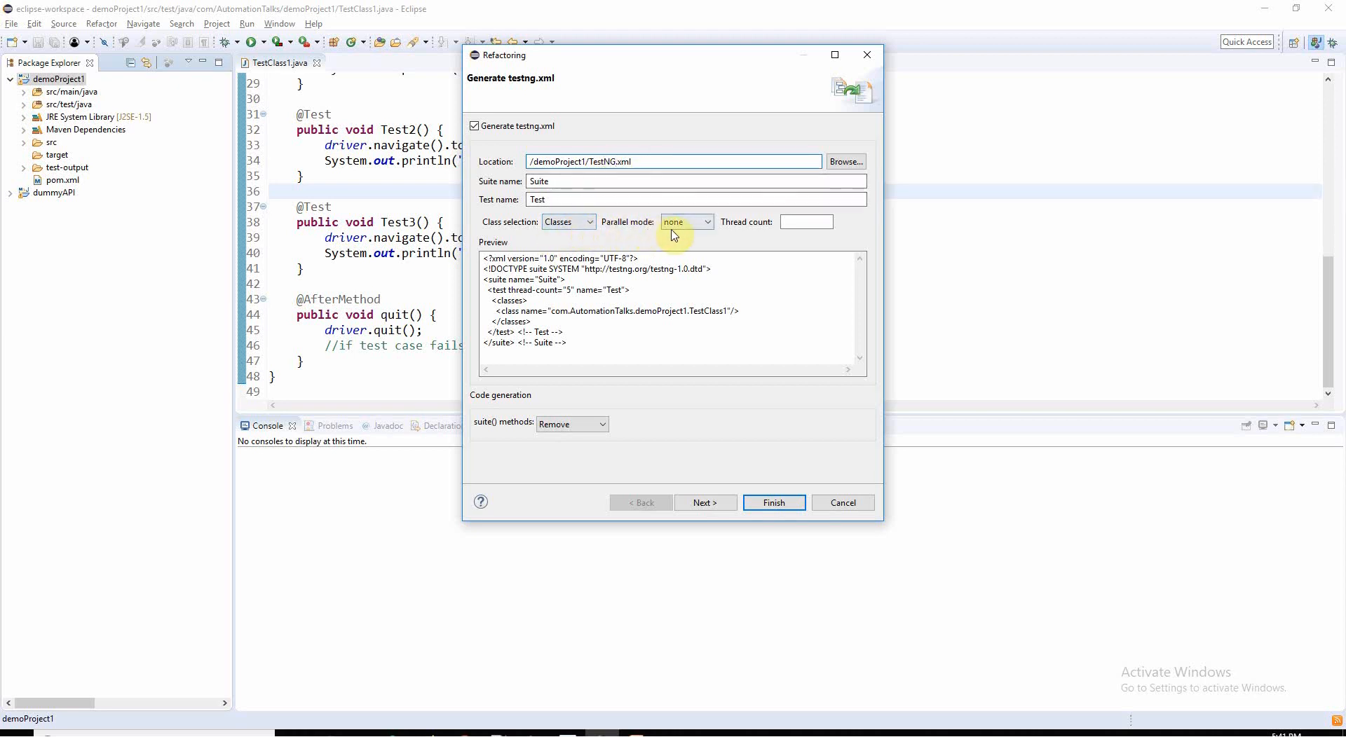
mouse_move(627, 230)
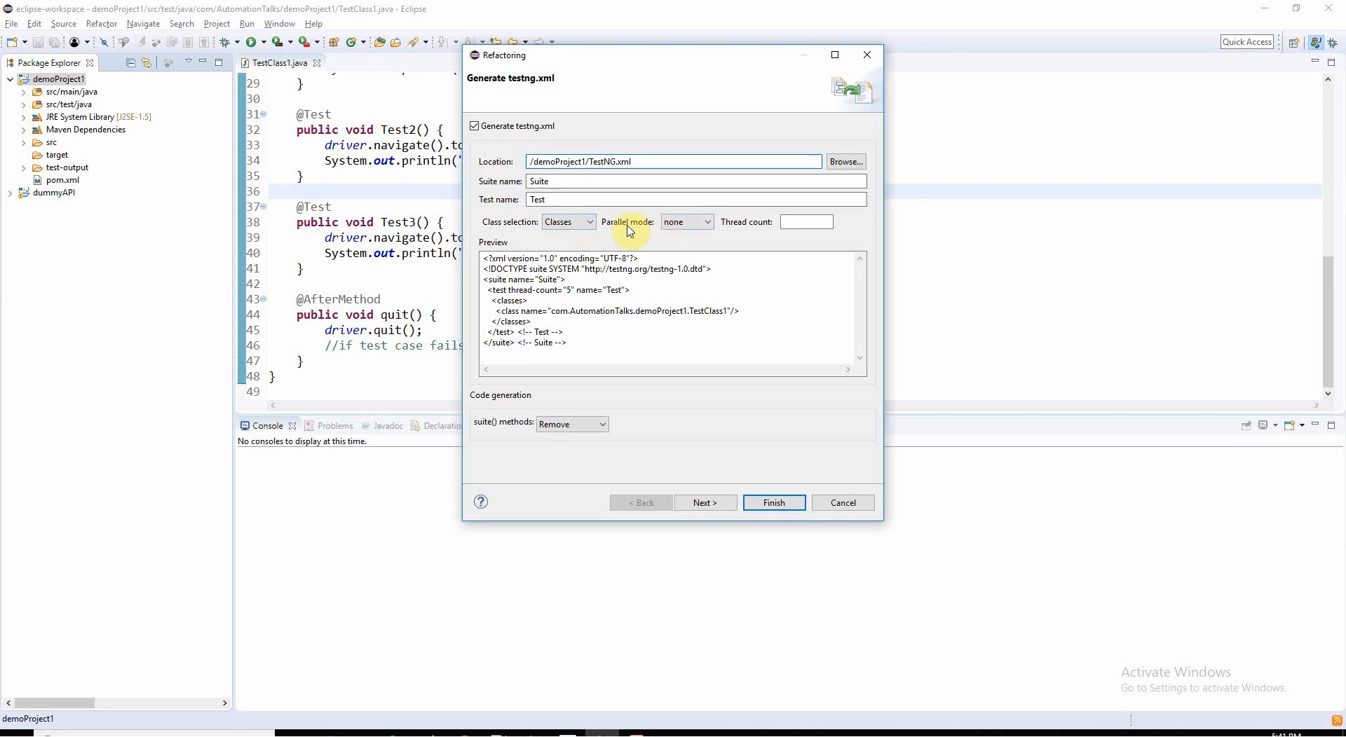
Step: Keep parallel mode none and finish, generating TestNG.xml for TestClass1 at the project root
left_click(703, 221)
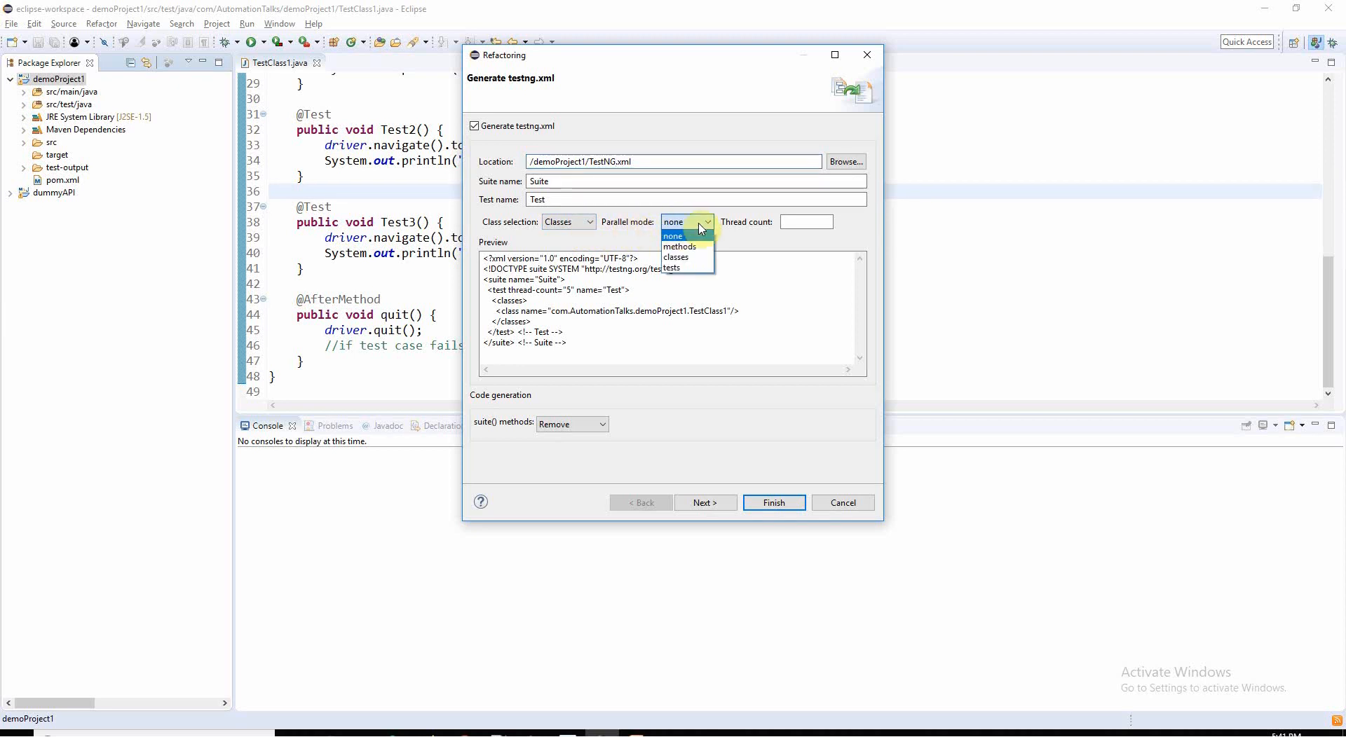
mouse_move(678, 247)
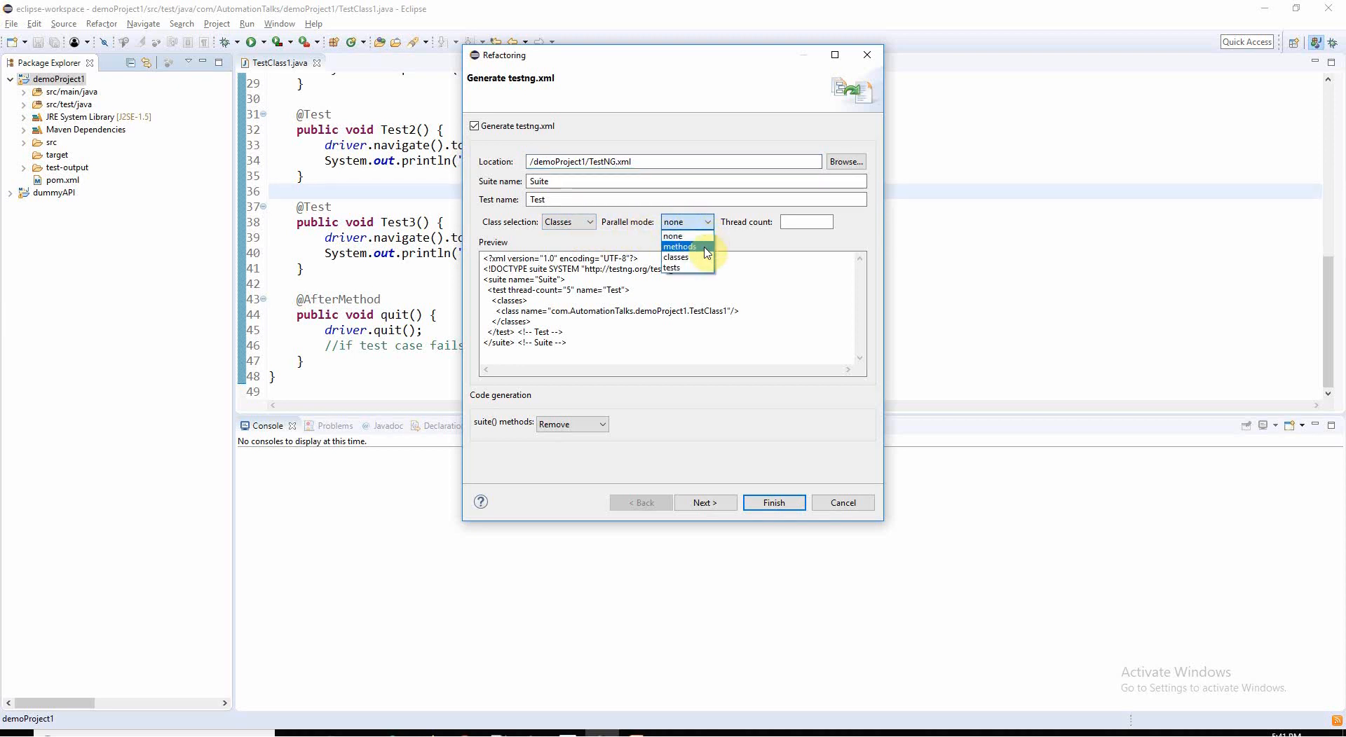
mouse_move(676, 257)
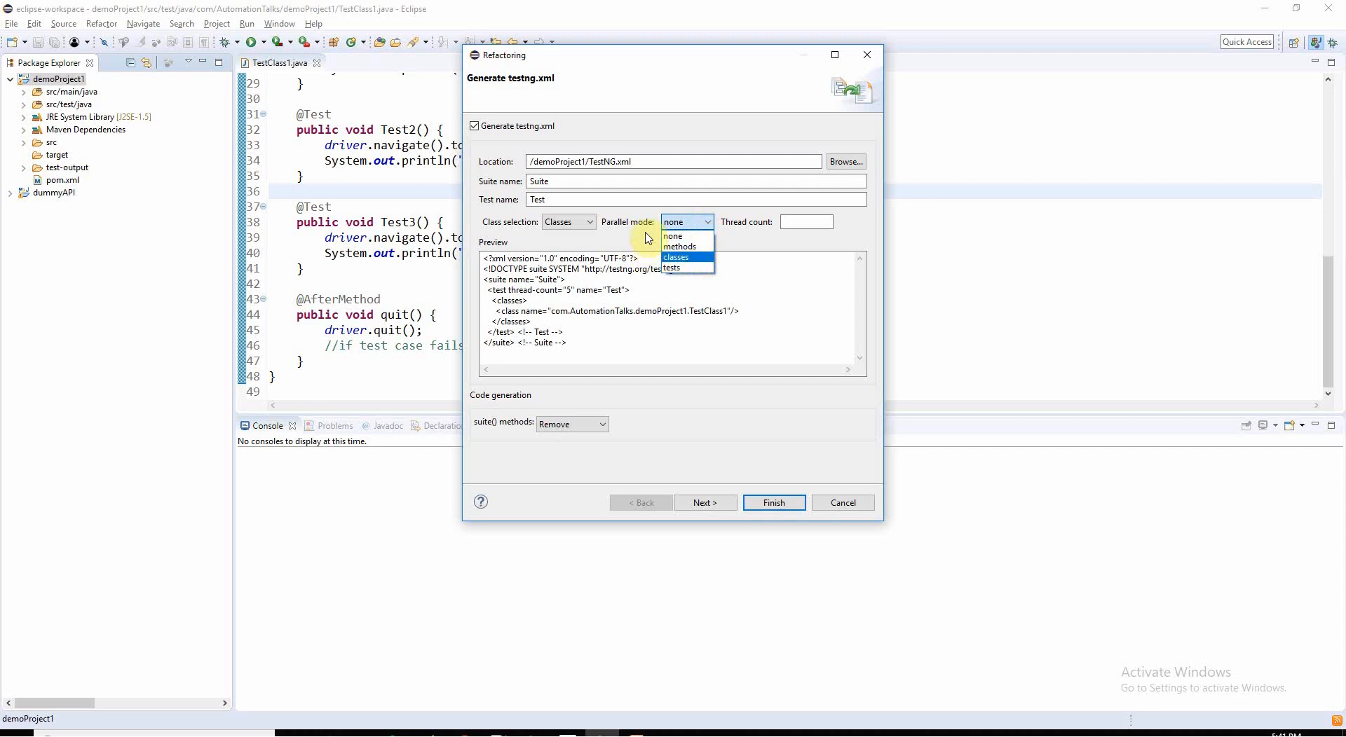
left_click(674, 237)
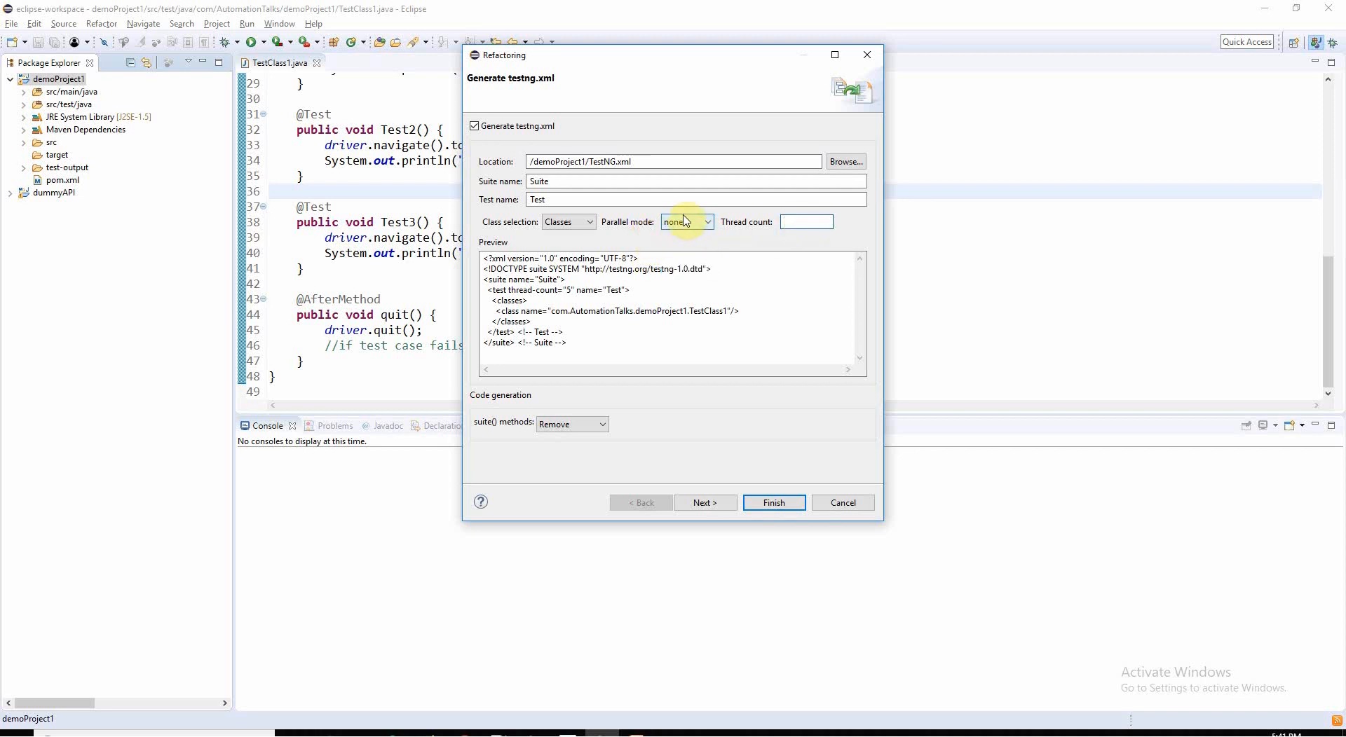
left_click(805, 221)
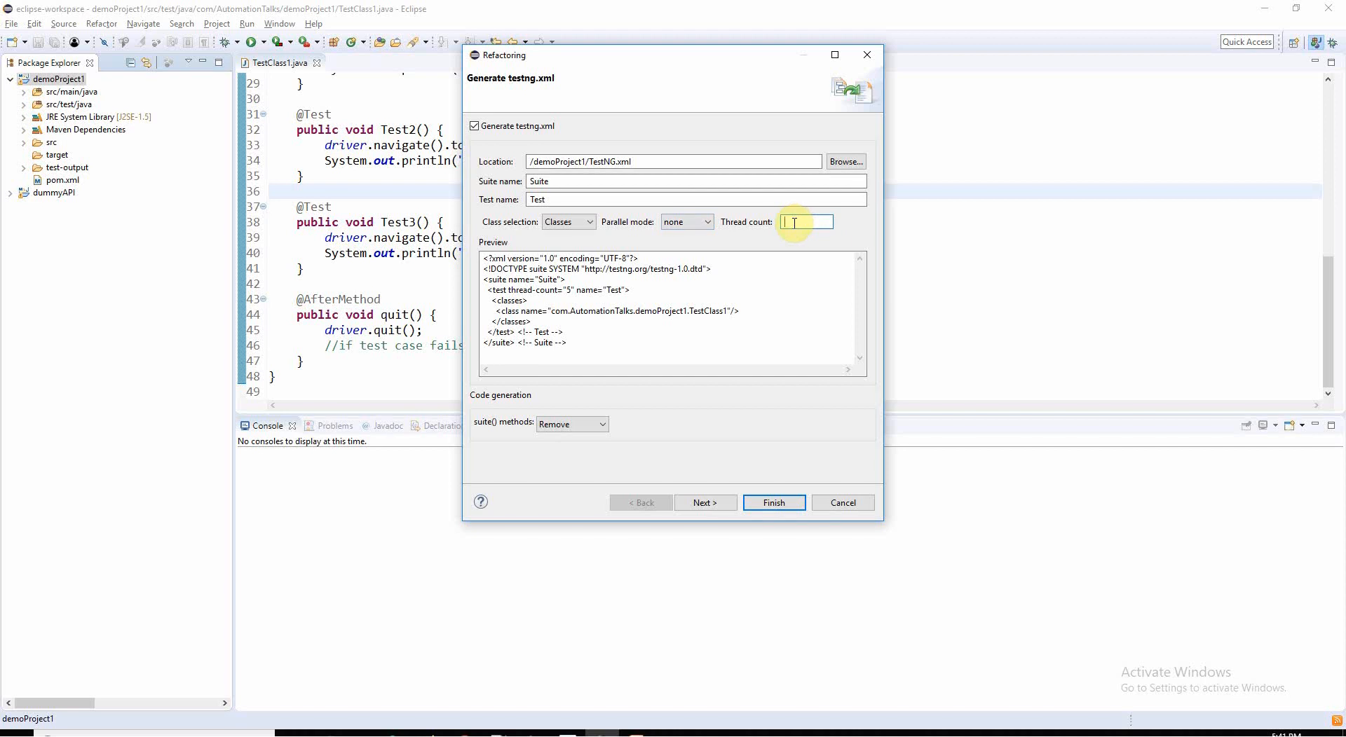
mouse_move(781, 453)
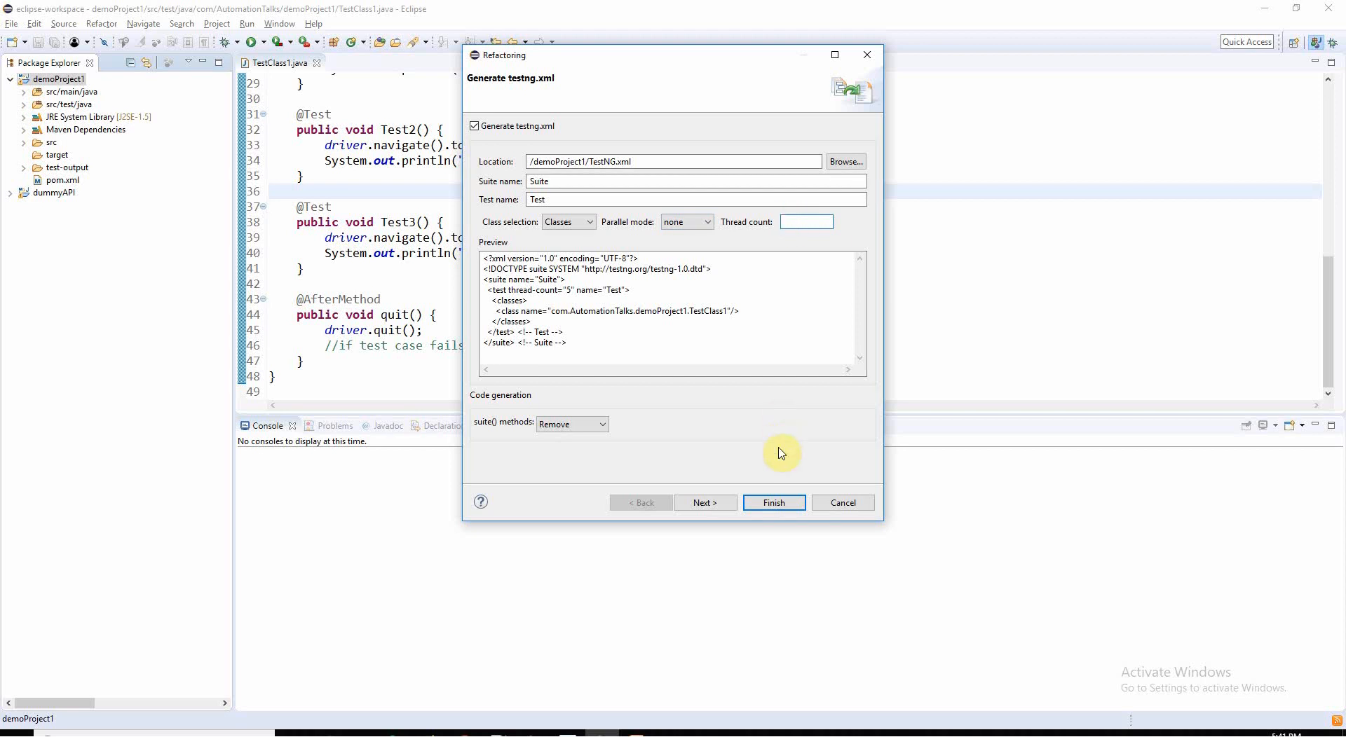
left_click(772, 502)
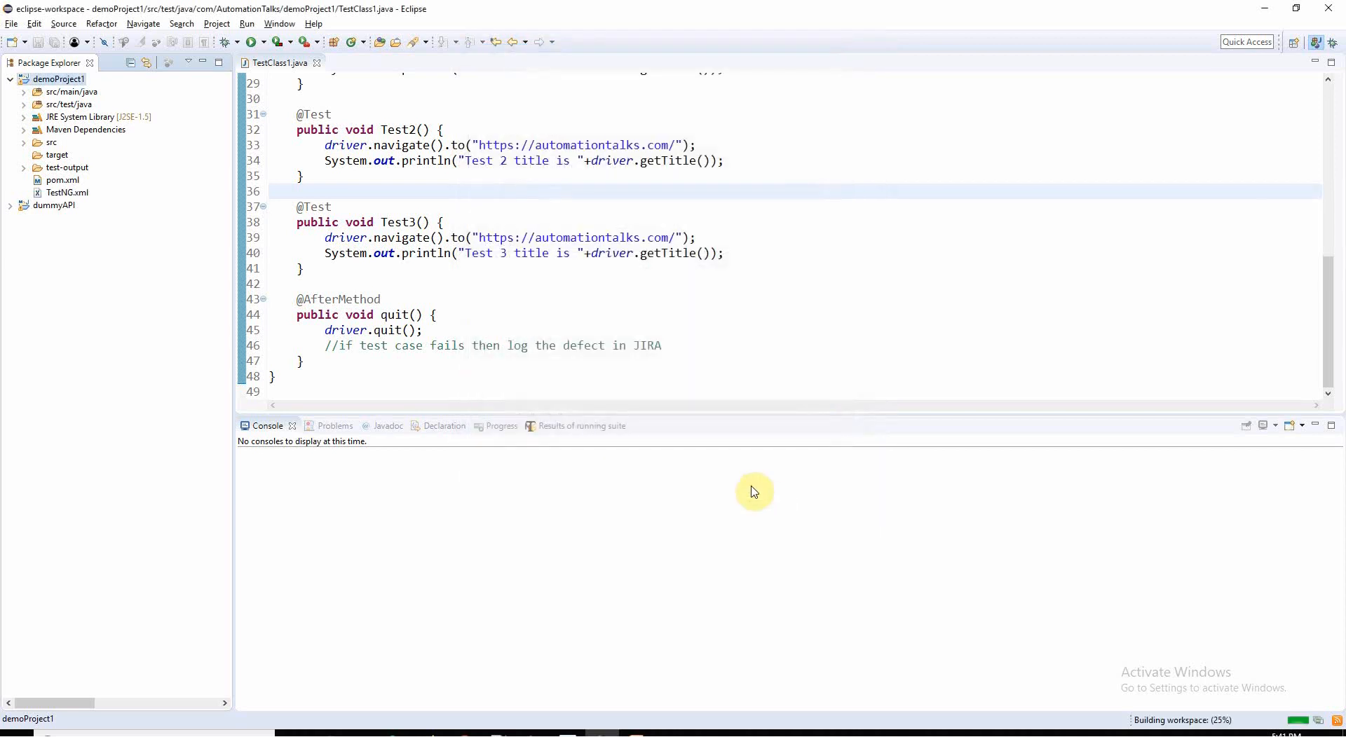
Step: Review the generated TestNG.xml listing TestClass1, then return to the TestClass1 test code
left_click(67, 192)
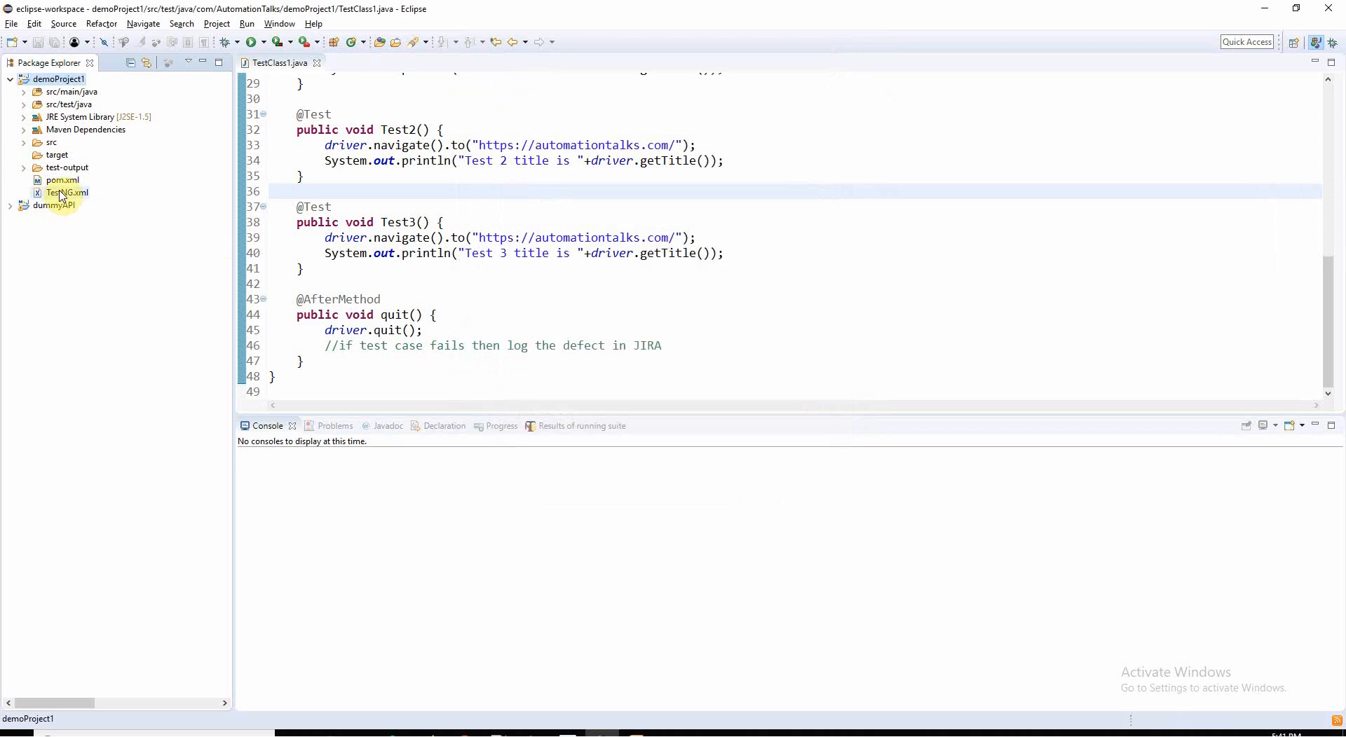
left_click(66, 192)
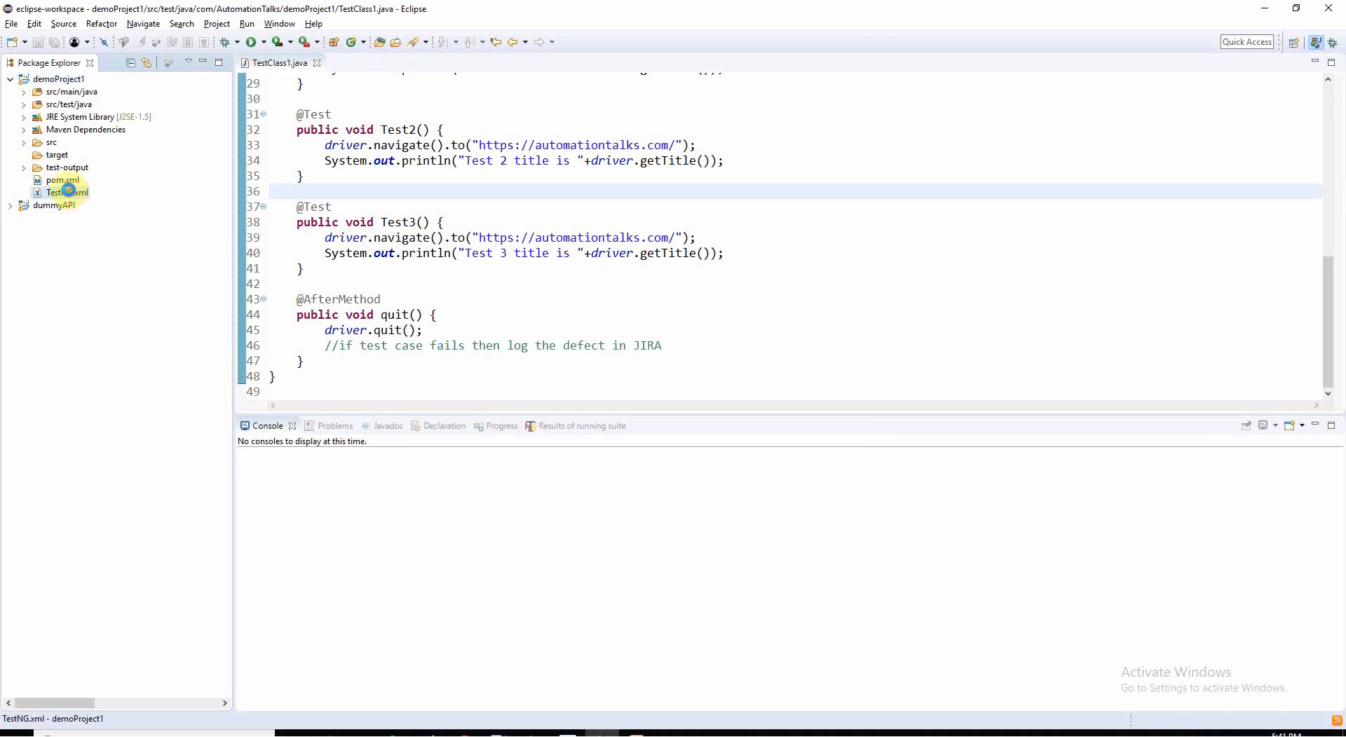
double_click(63, 193)
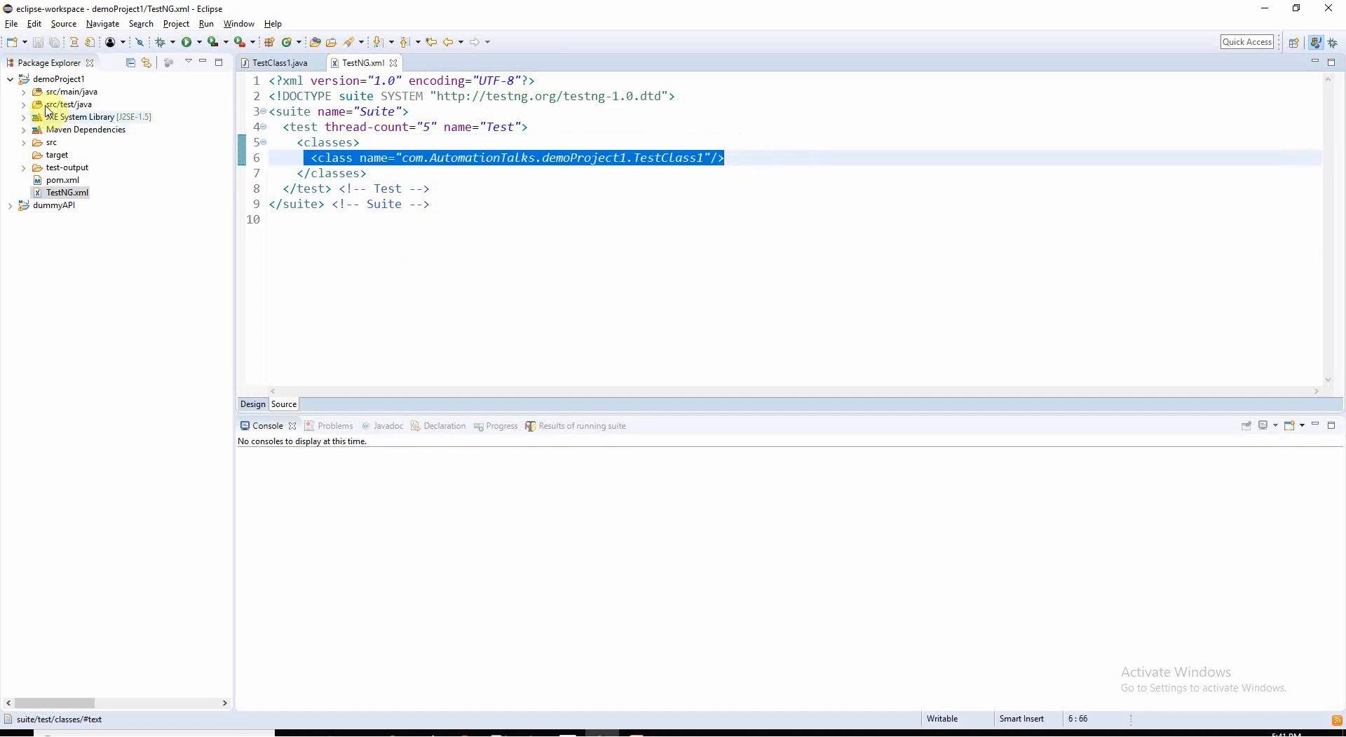
left_click(24, 104)
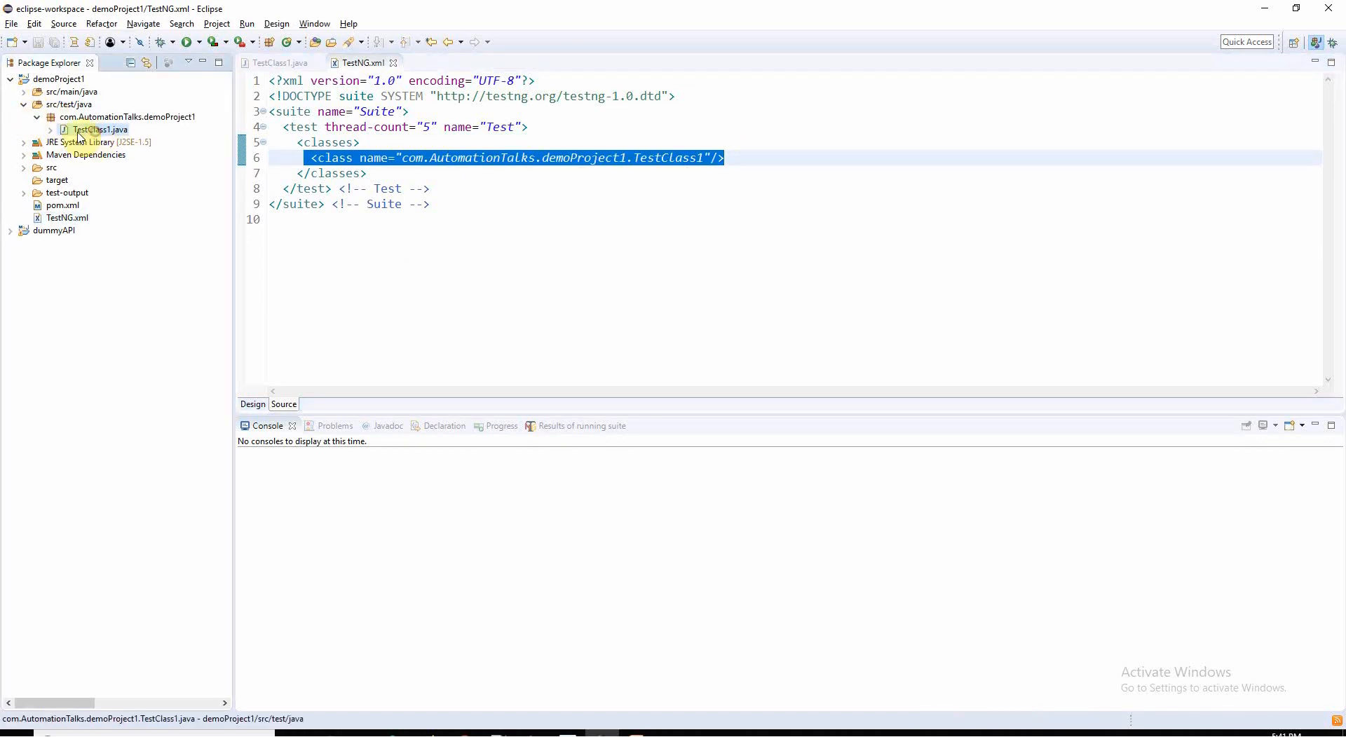
left_click(687, 157)
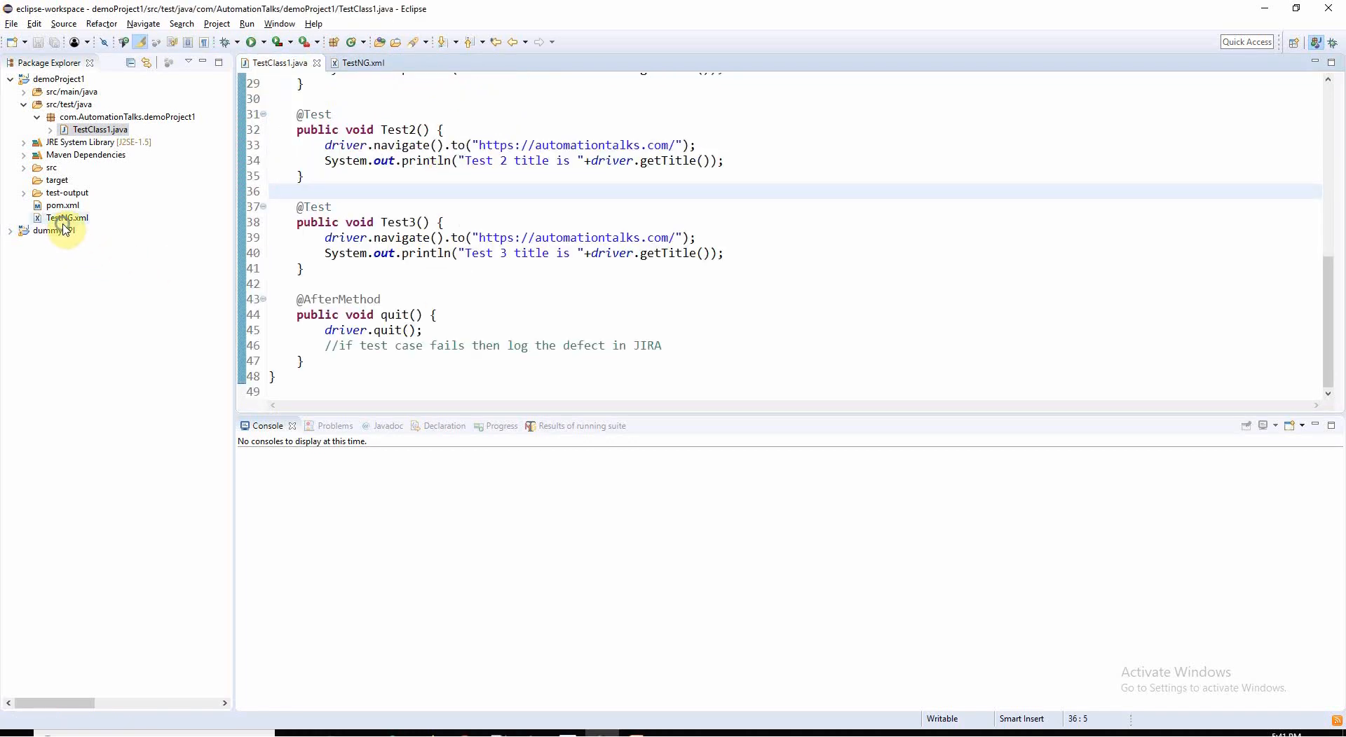
Step: Run TestNG.xml as a TestNG Suite so ChromeDriver starts an automated browser
right_click(66, 219)
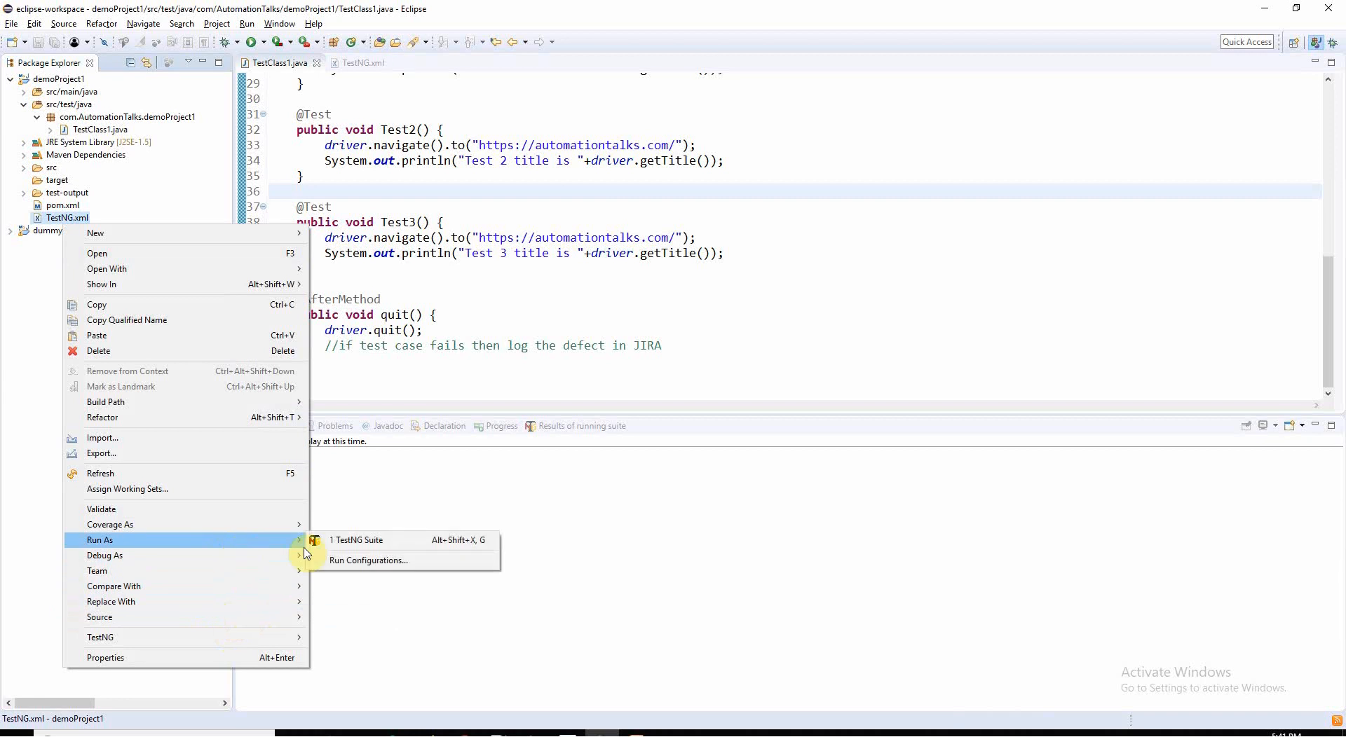
left_click(355, 540)
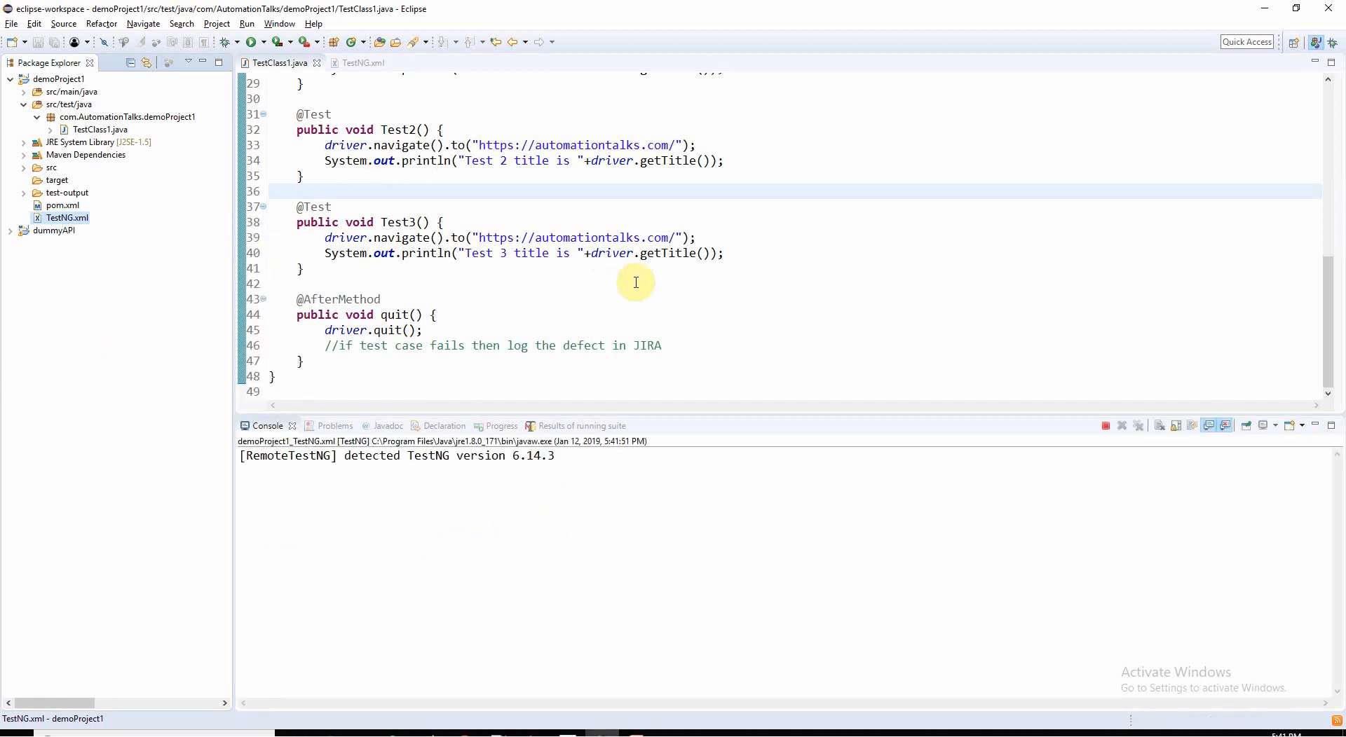
mouse_move(649, 334)
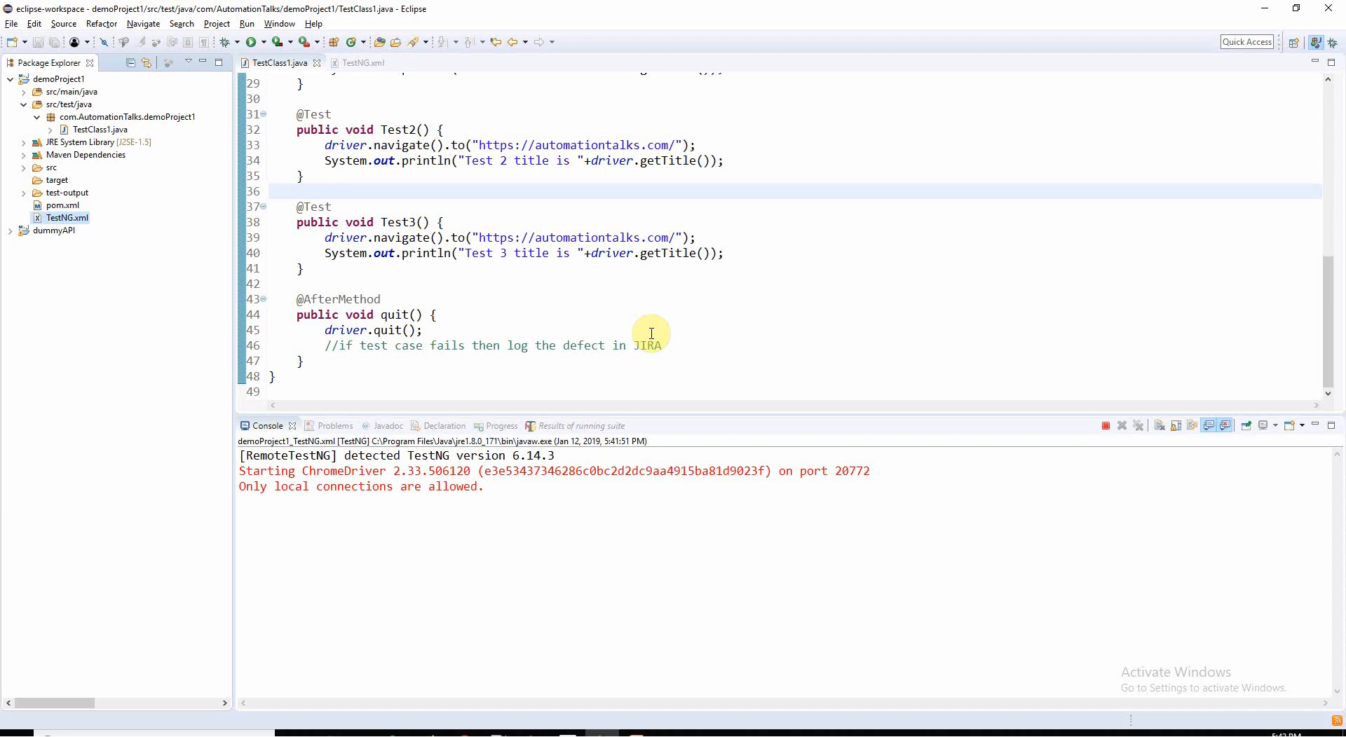
mouse_move(706, 384)
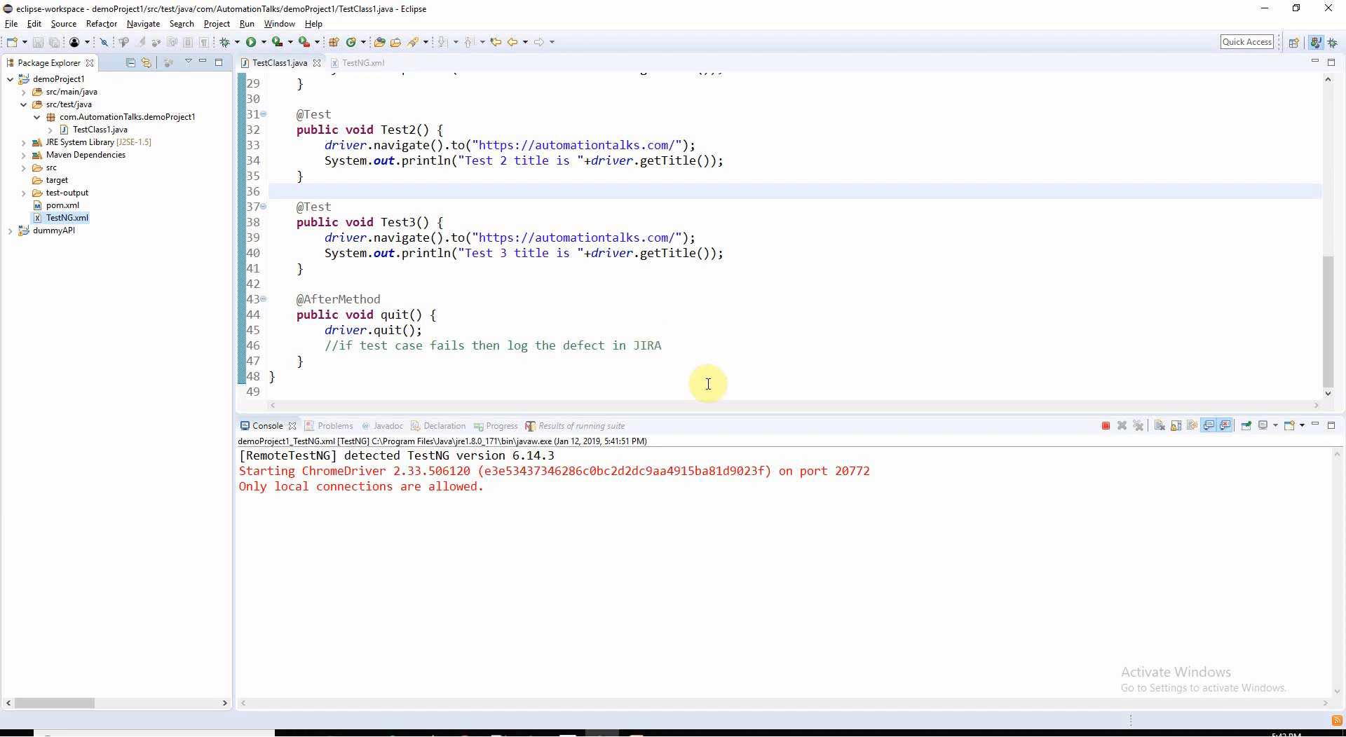
mouse_move(1001, 238)
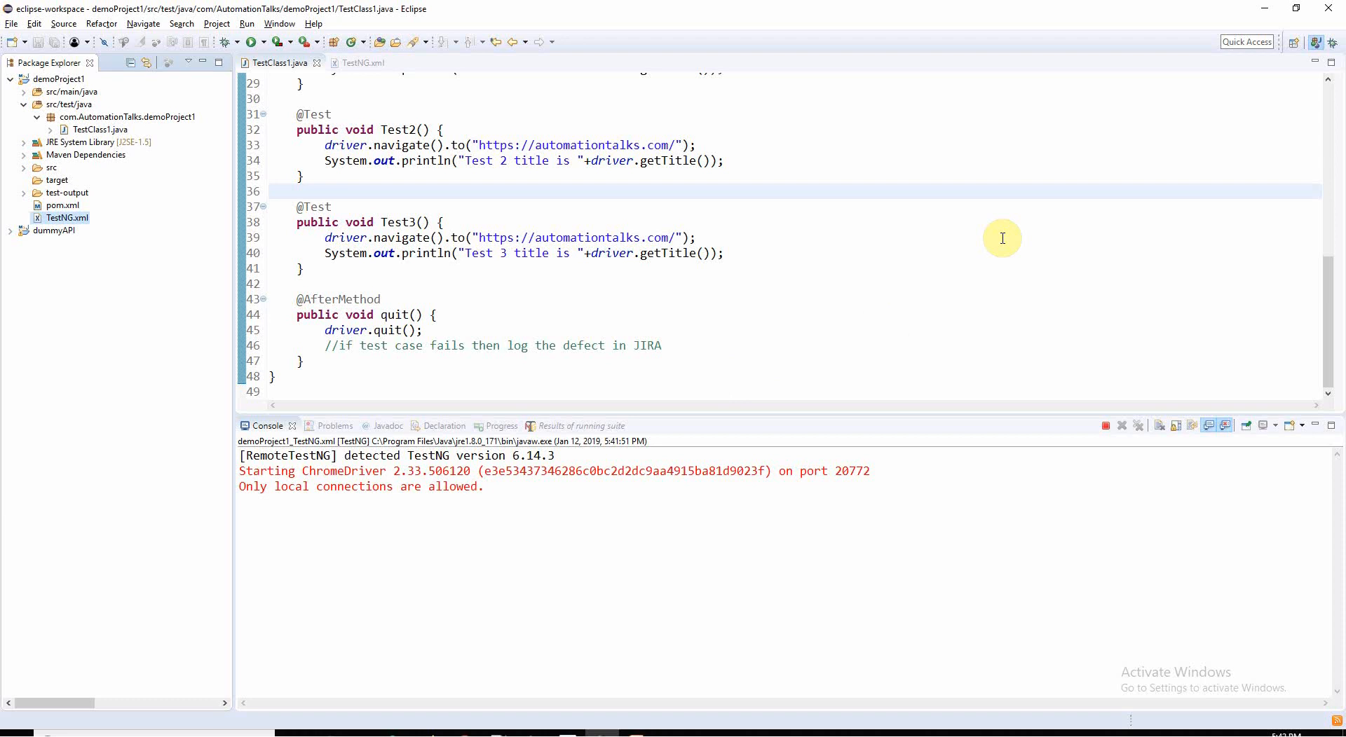
mouse_move(920, 211)
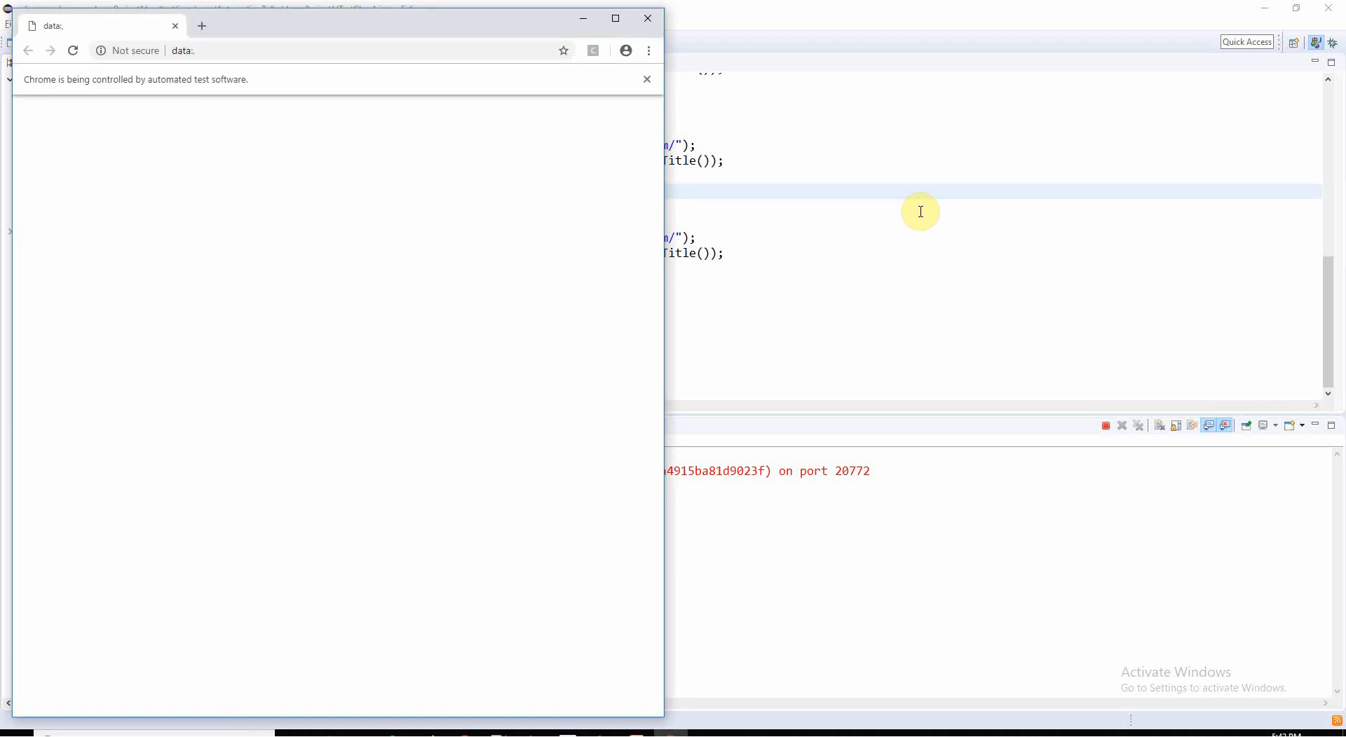
left_click(614, 18)
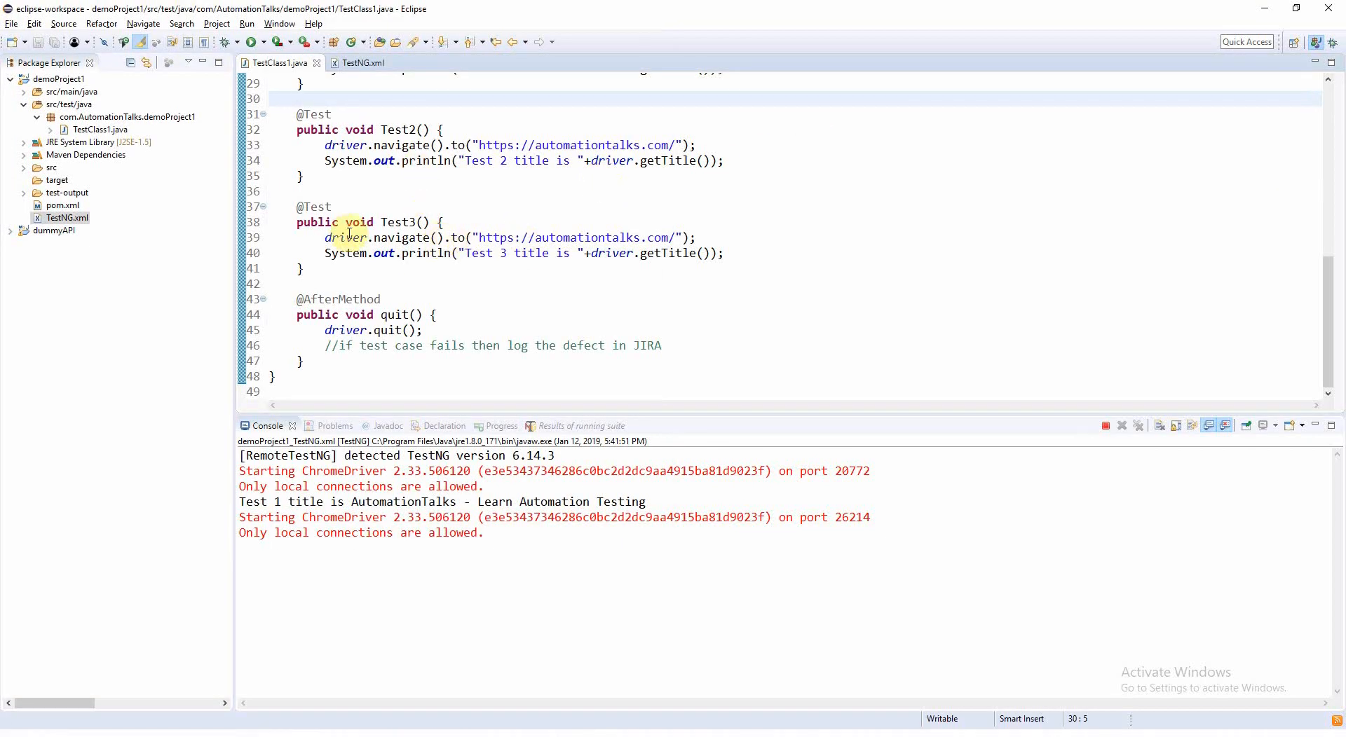
mouse_move(557, 562)
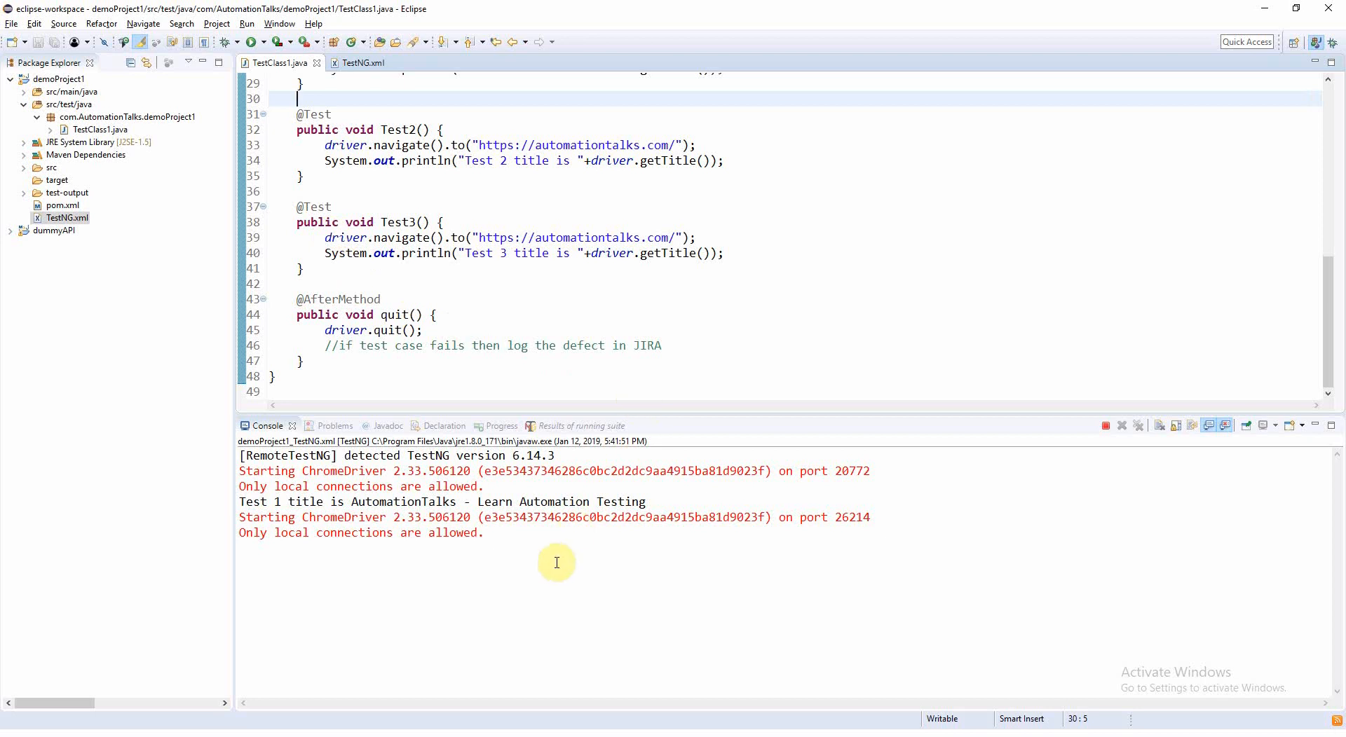
mouse_move(83, 255)
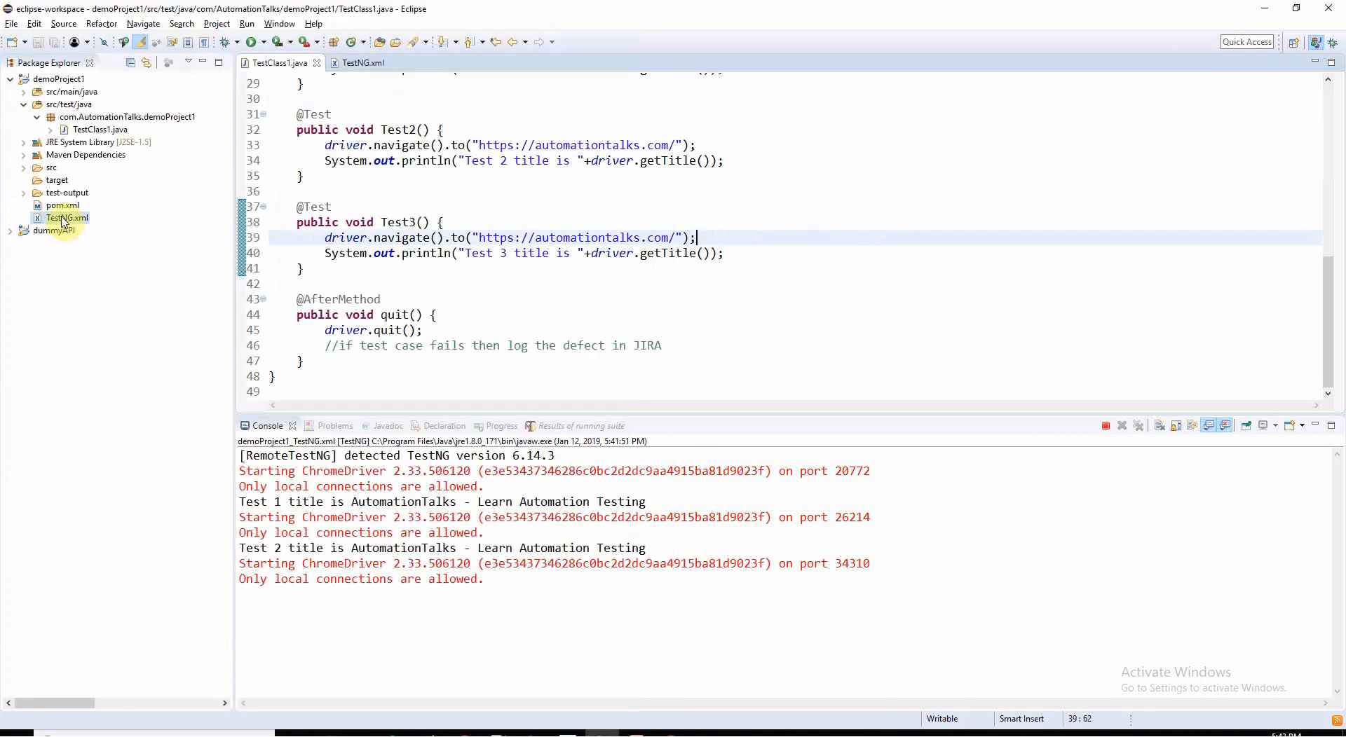
Step: Select pom.xml in the Package Explorer while Test2 finishes logging its page title
left_click(62, 205)
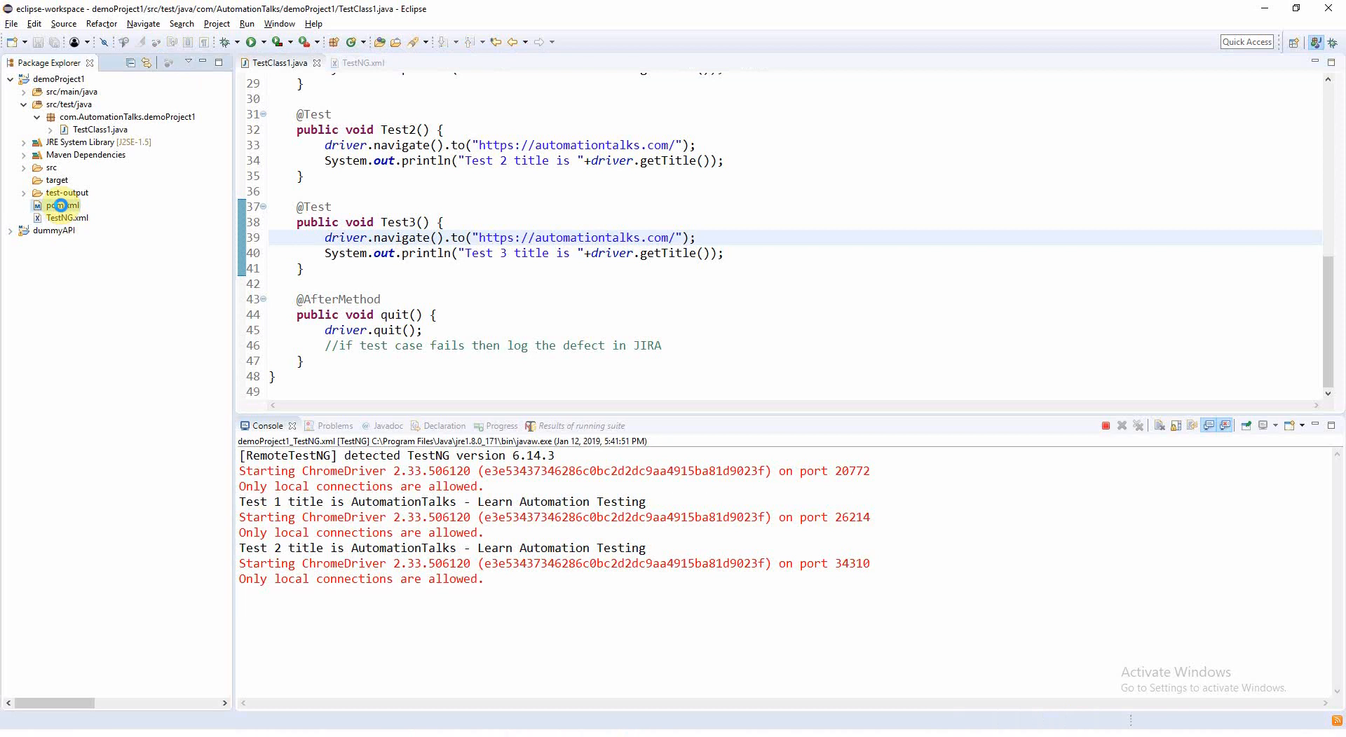
Step: Show pom.xml's source at the maven-surefire-plugin suiteXmlFiles entry pointing to TestNG.xml
double_click(62, 205)
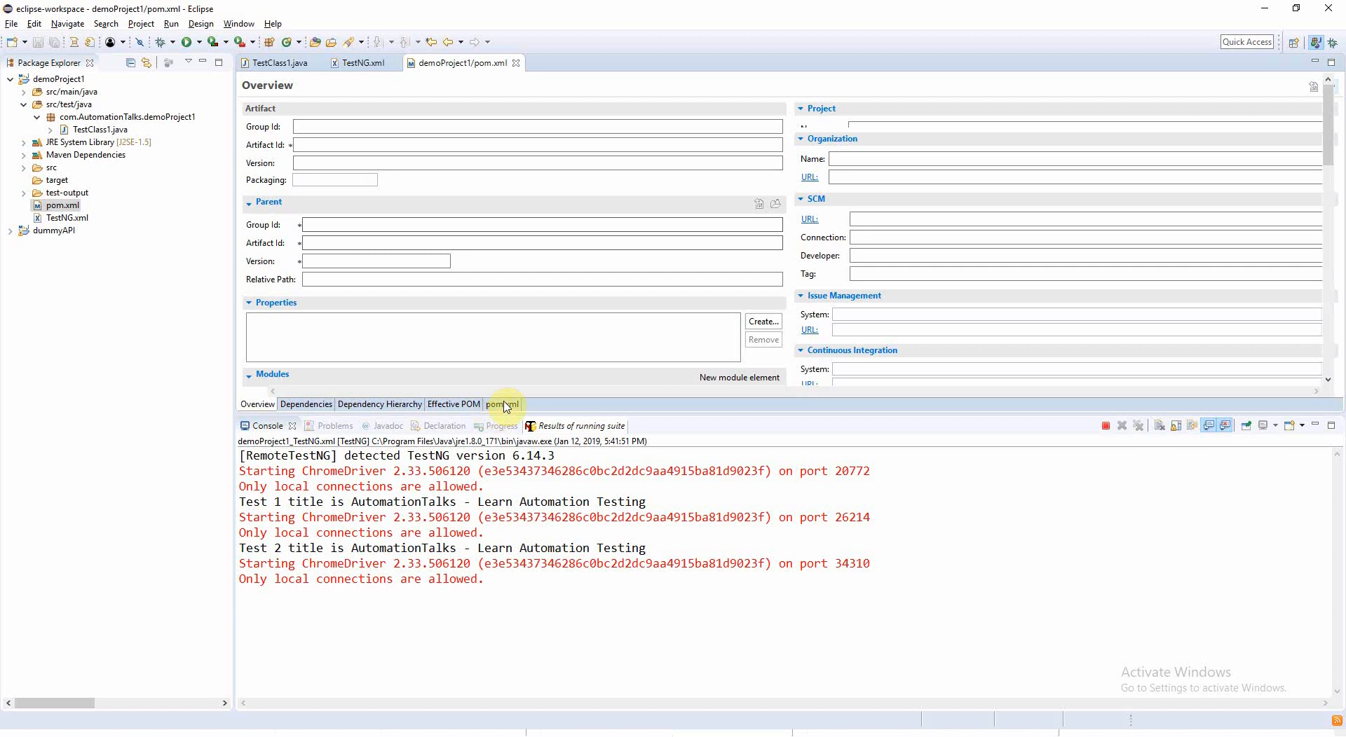
left_click(502, 404)
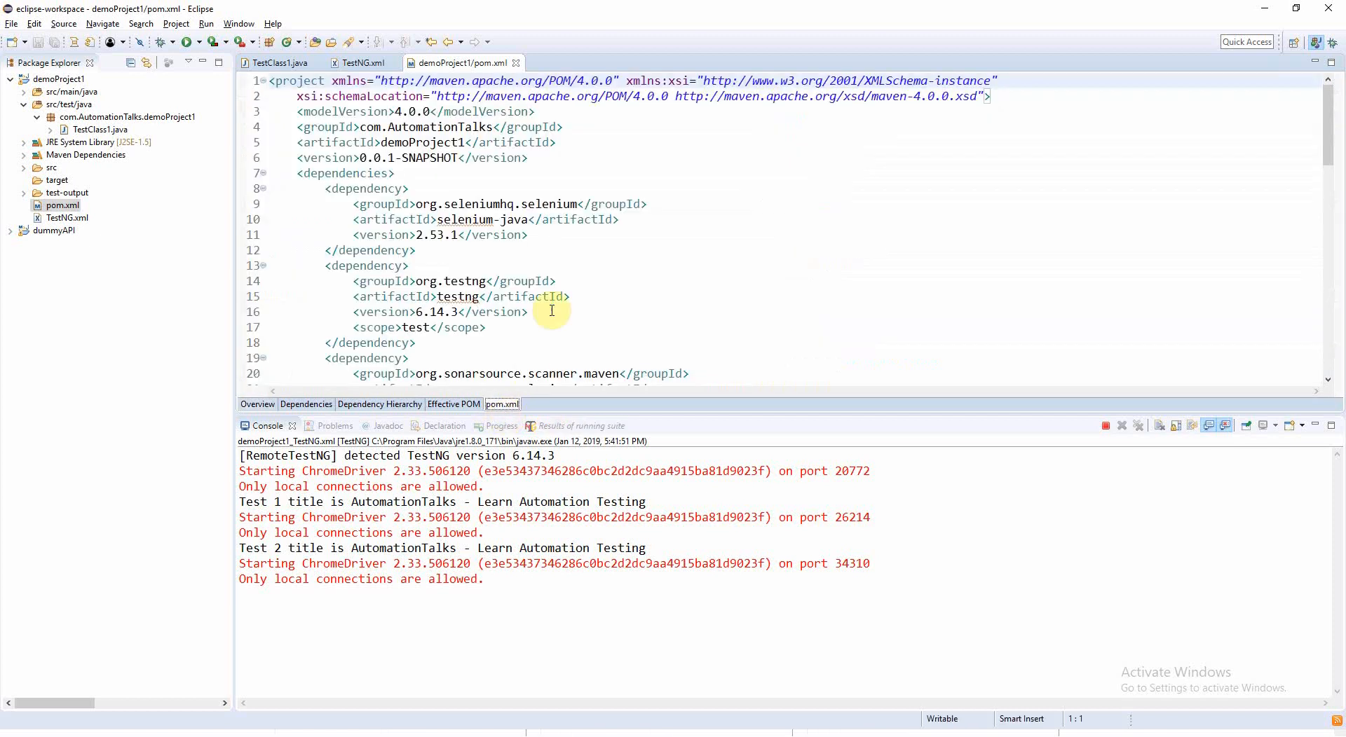
left_click(567, 425)
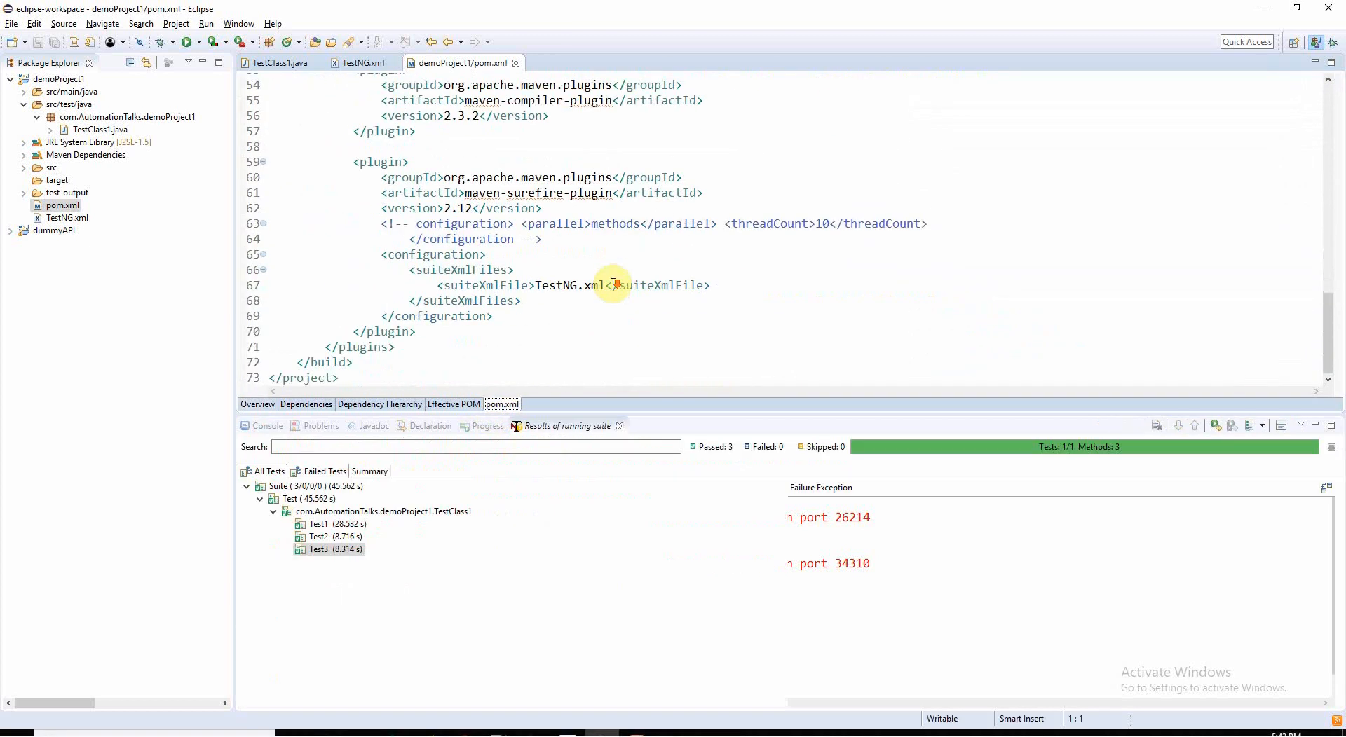
left_click(269, 426)
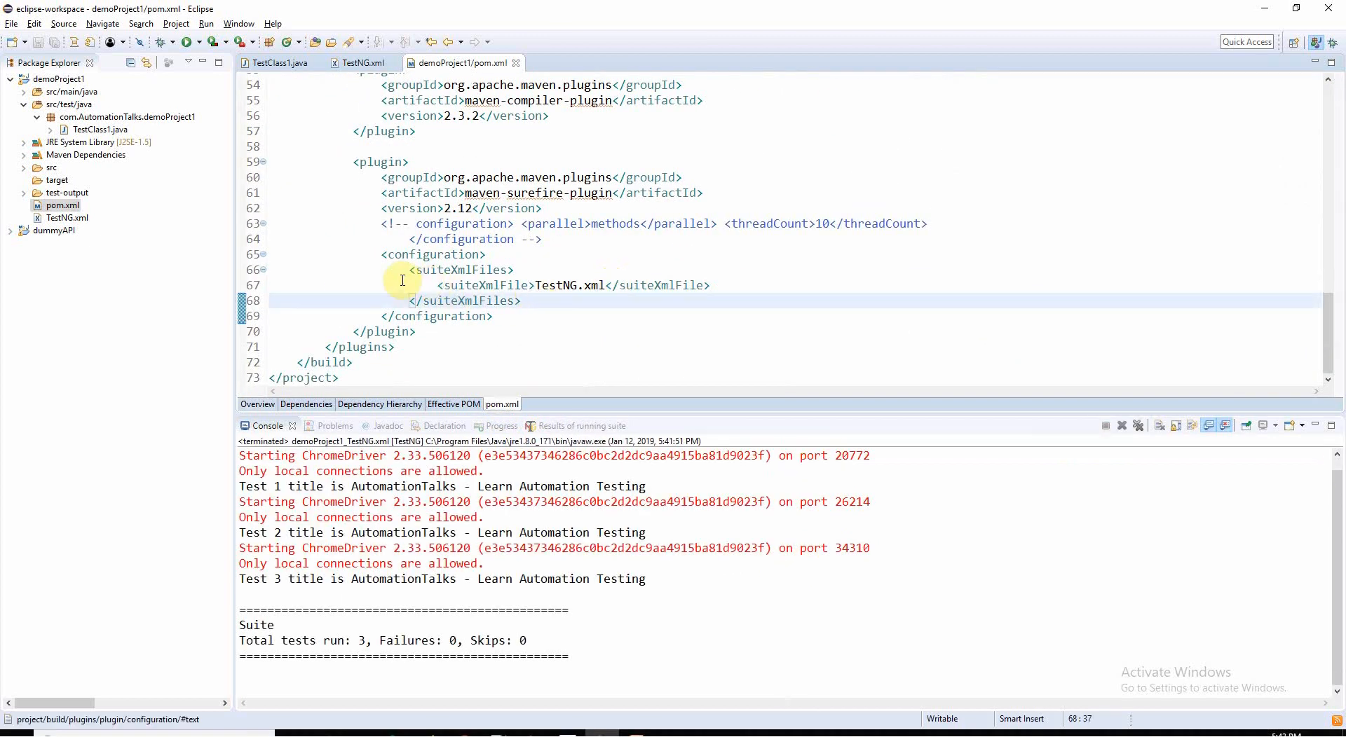
double_click(431, 254)
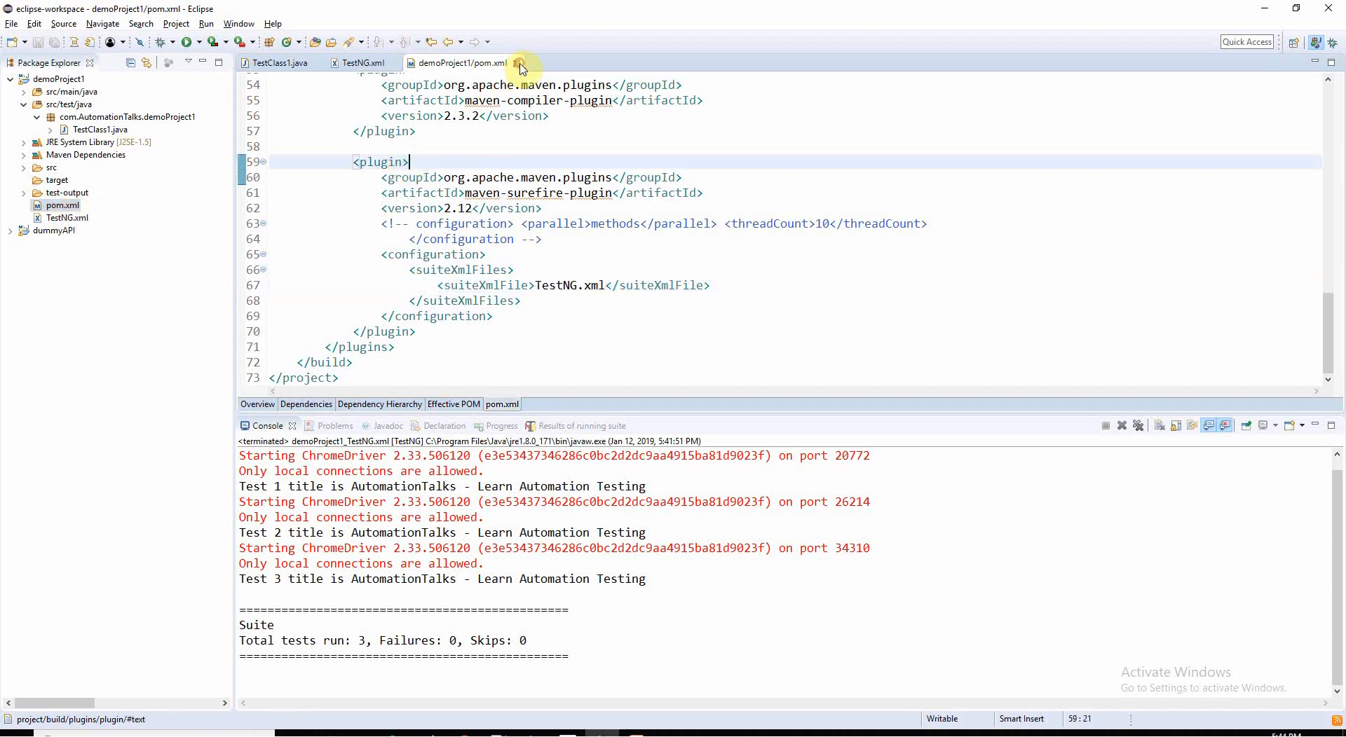
Step: Close pom.xml and run demoProject1 as Maven test, following the surefire build output in the Console
left_click(519, 63)
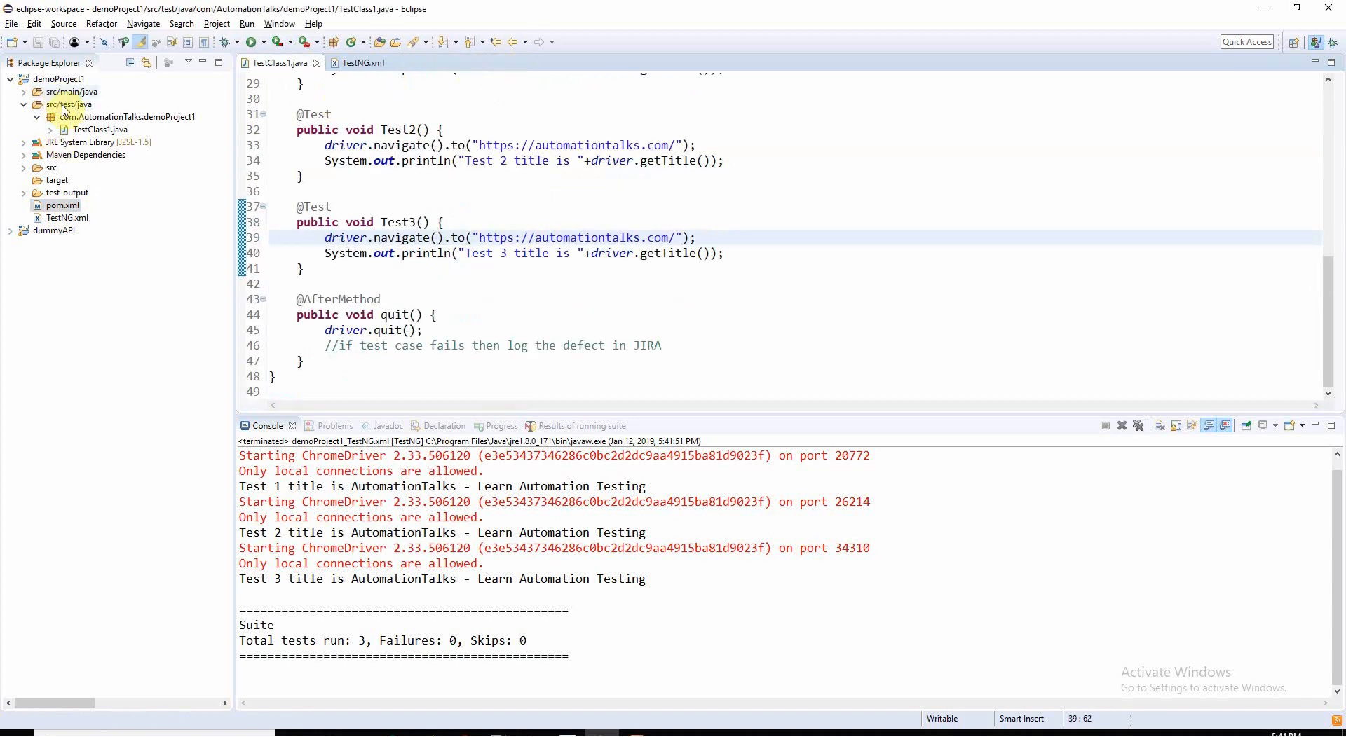
left_click(59, 79)
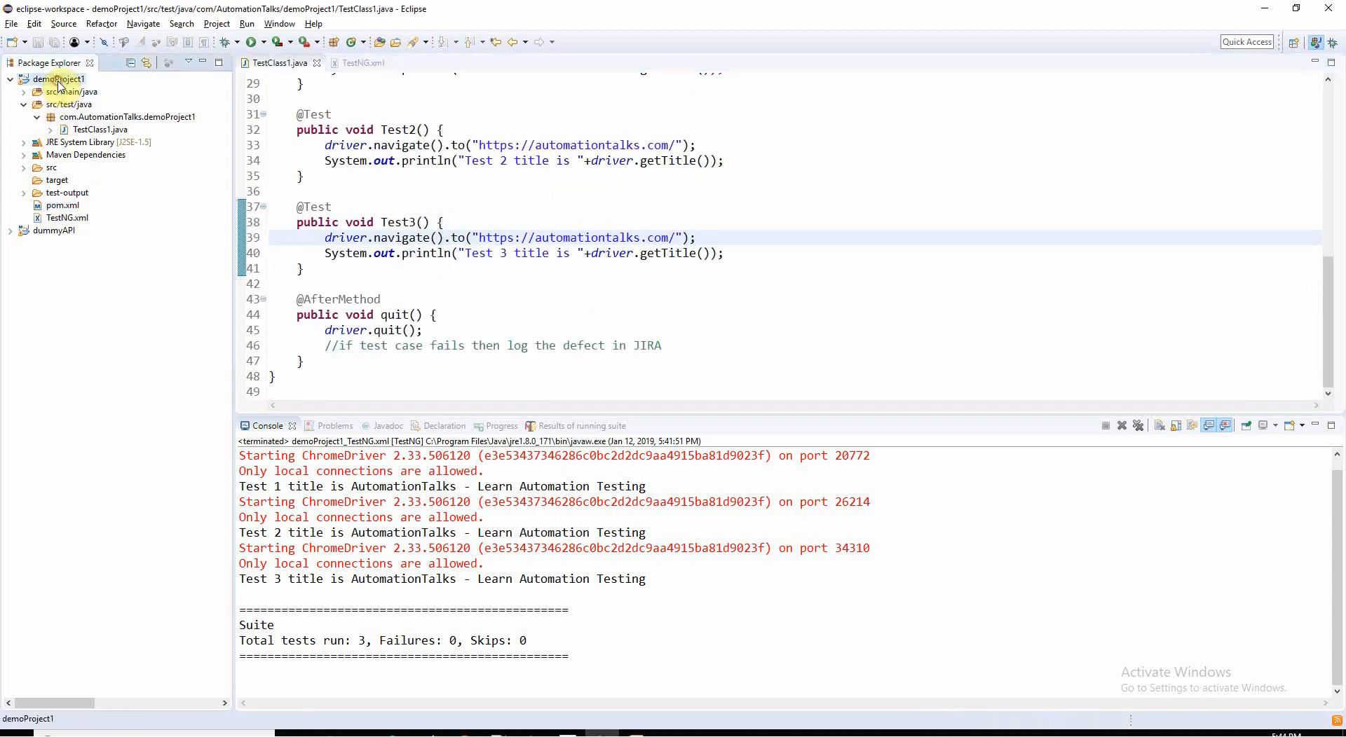
right_click(57, 78)
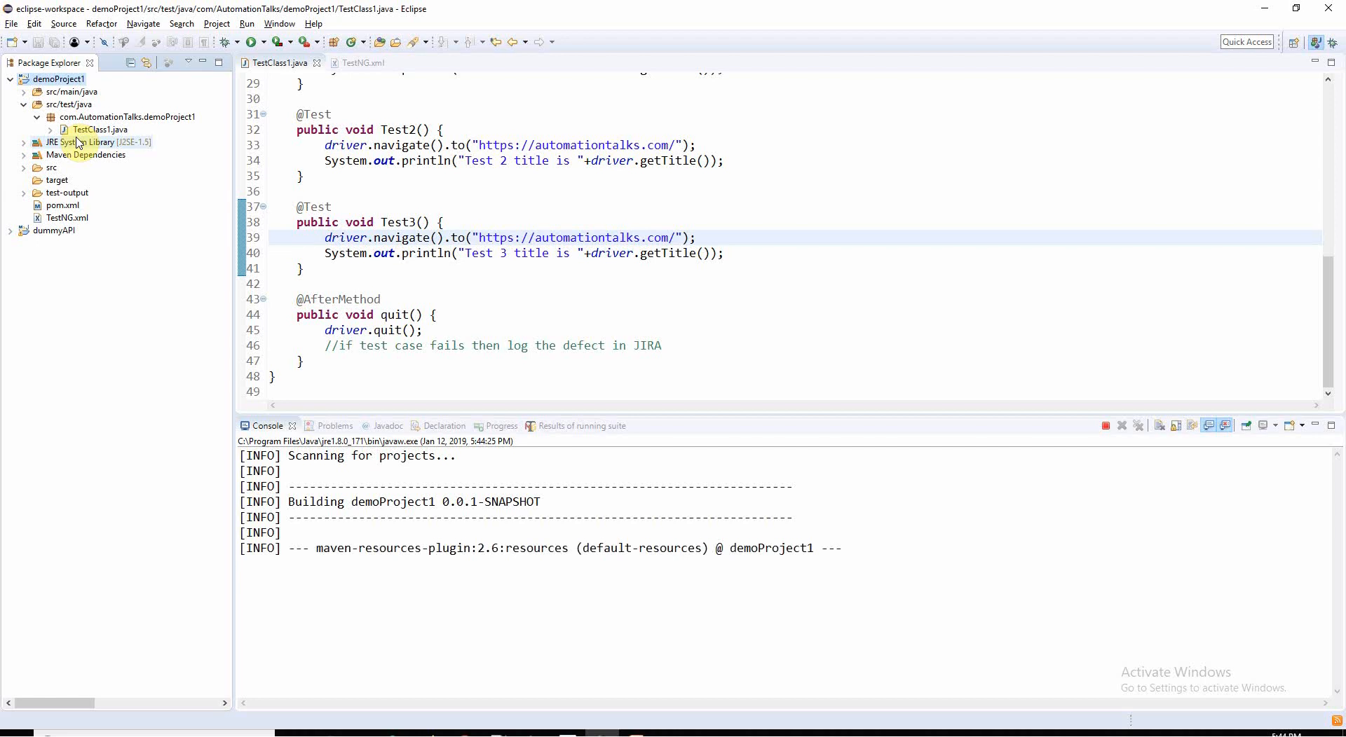
scroll("down", 3)
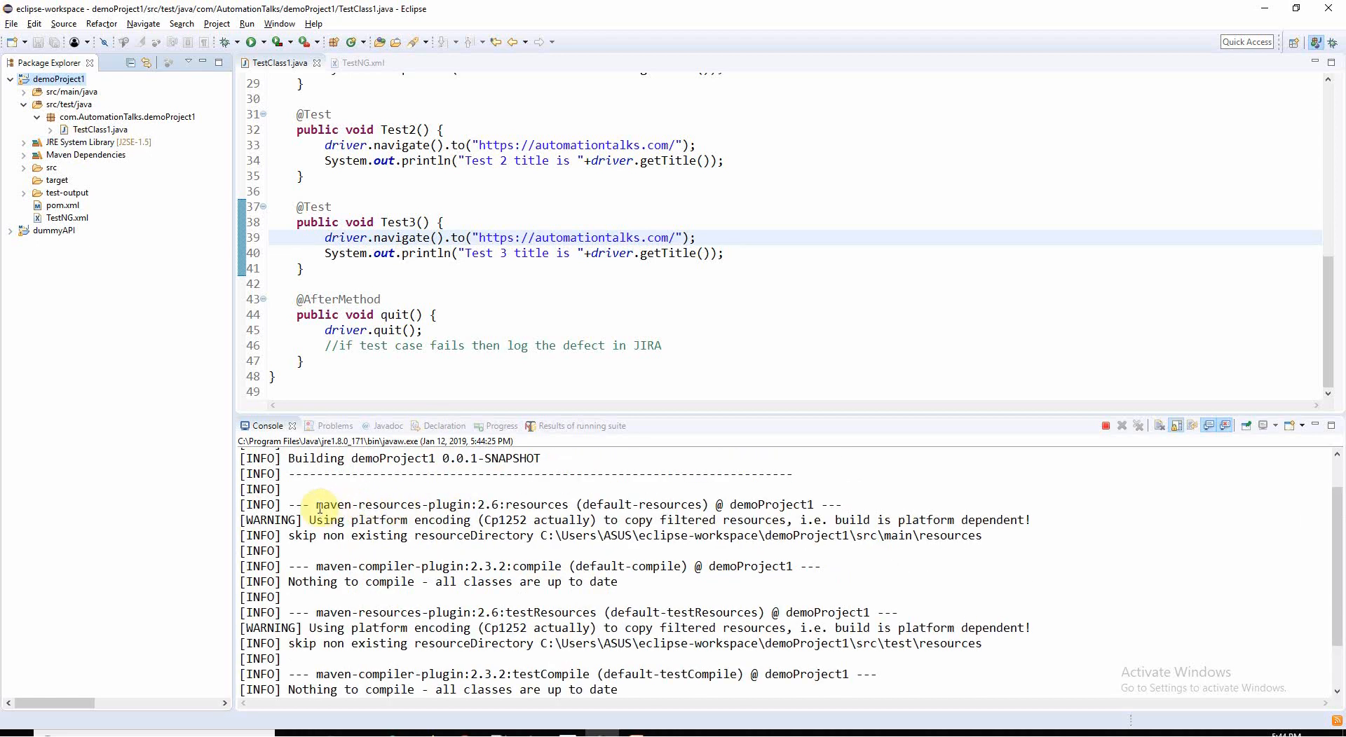
double_click(373, 566)
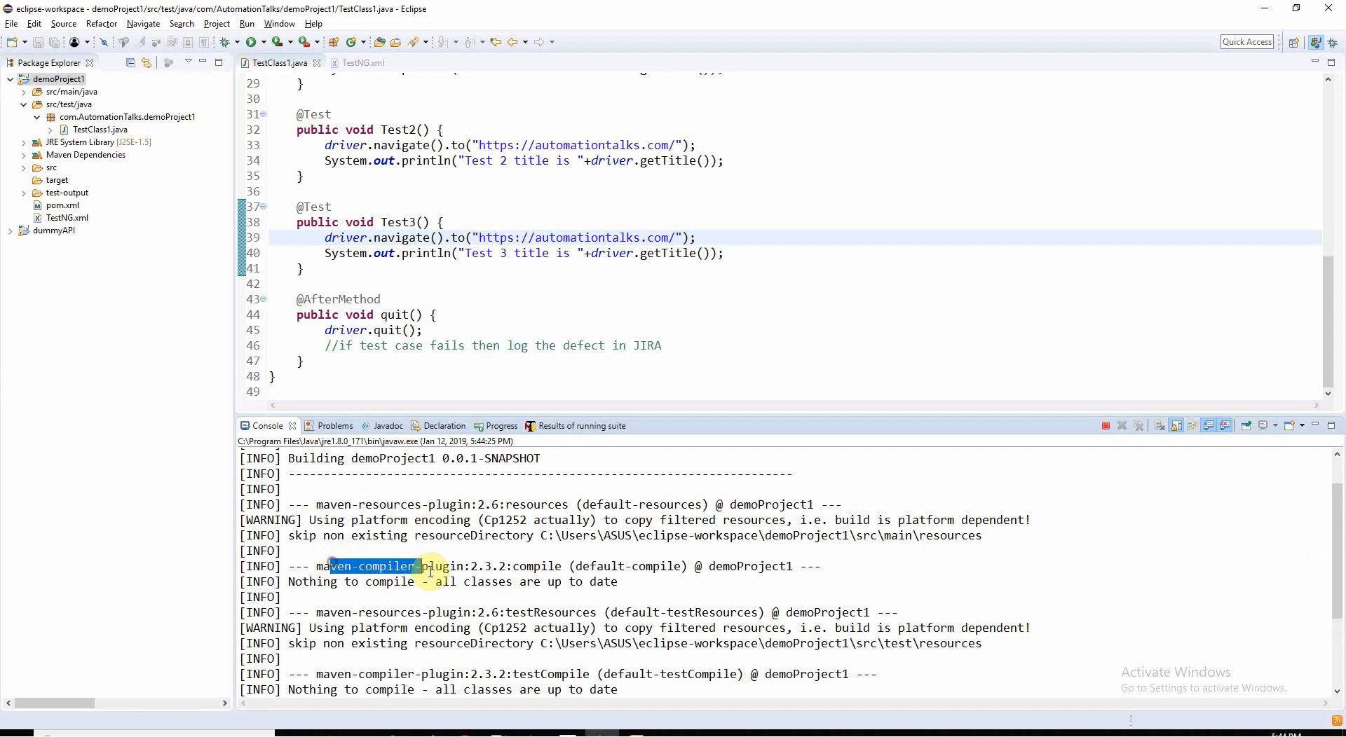
scroll("down", 3)
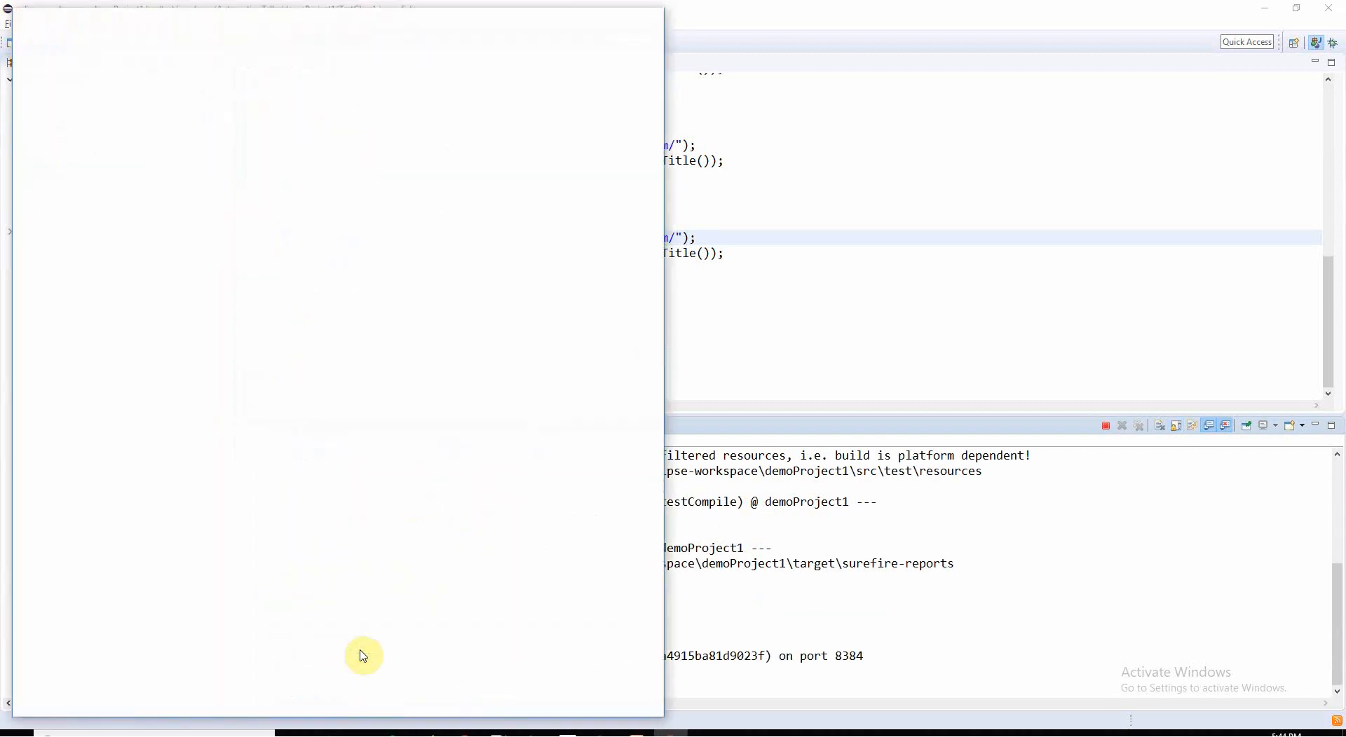
mouse_move(771, 583)
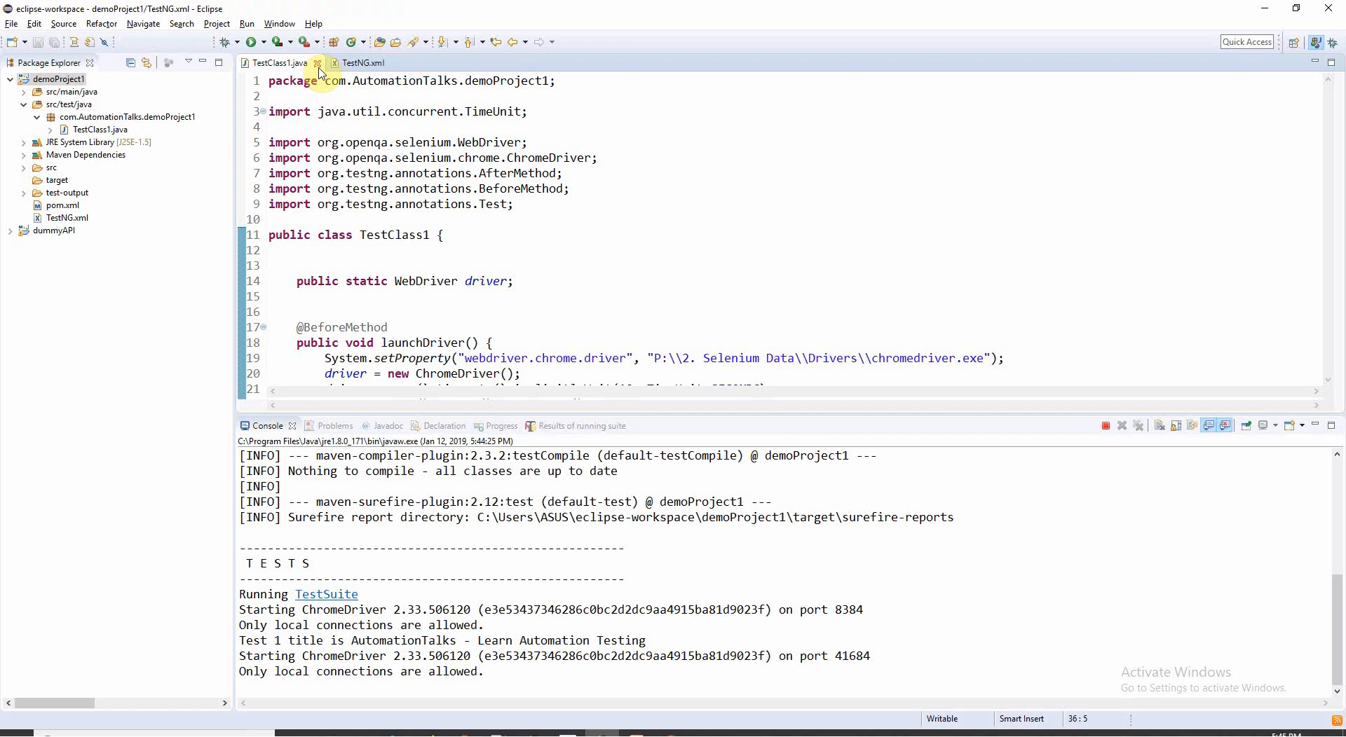
Step: Close the TestClass1.java and TestNG.xml editors and select the dummyAPI project after BUILD SUCCESS
left_click(361, 63)
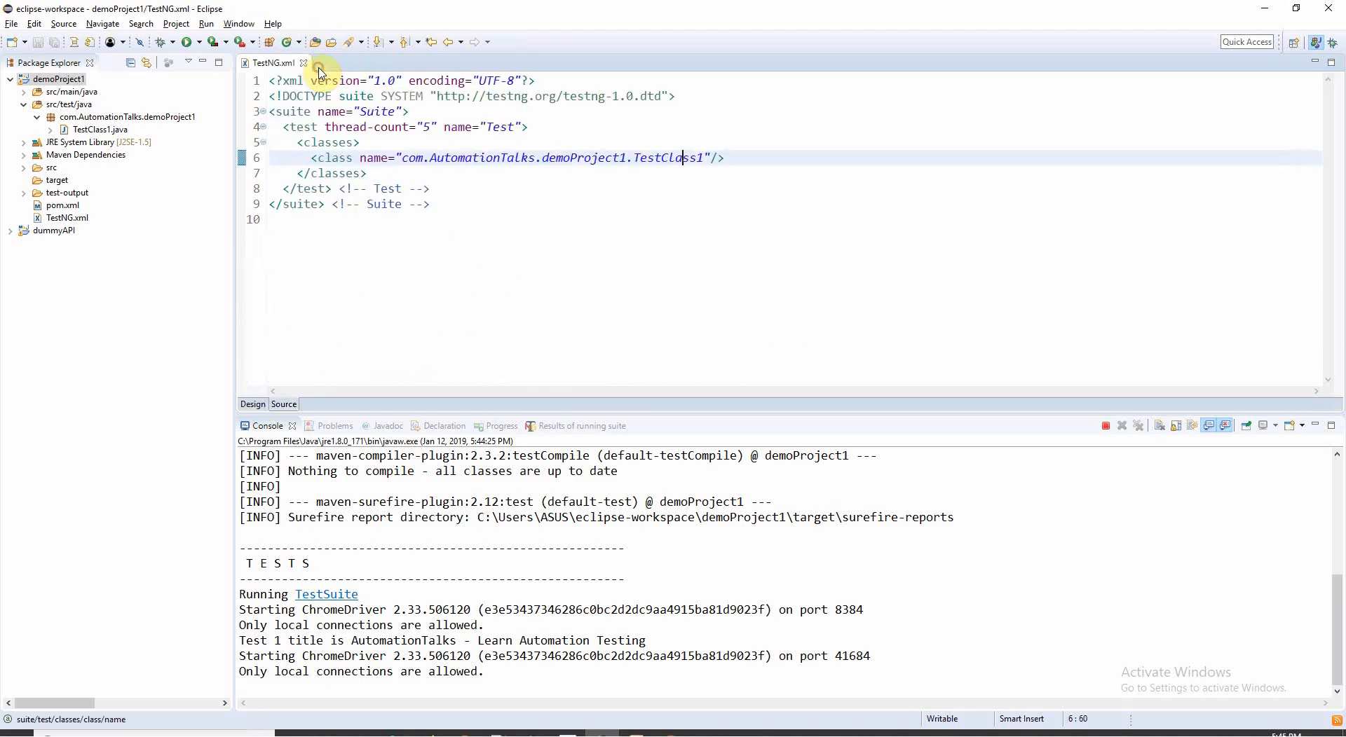
left_click(303, 63)
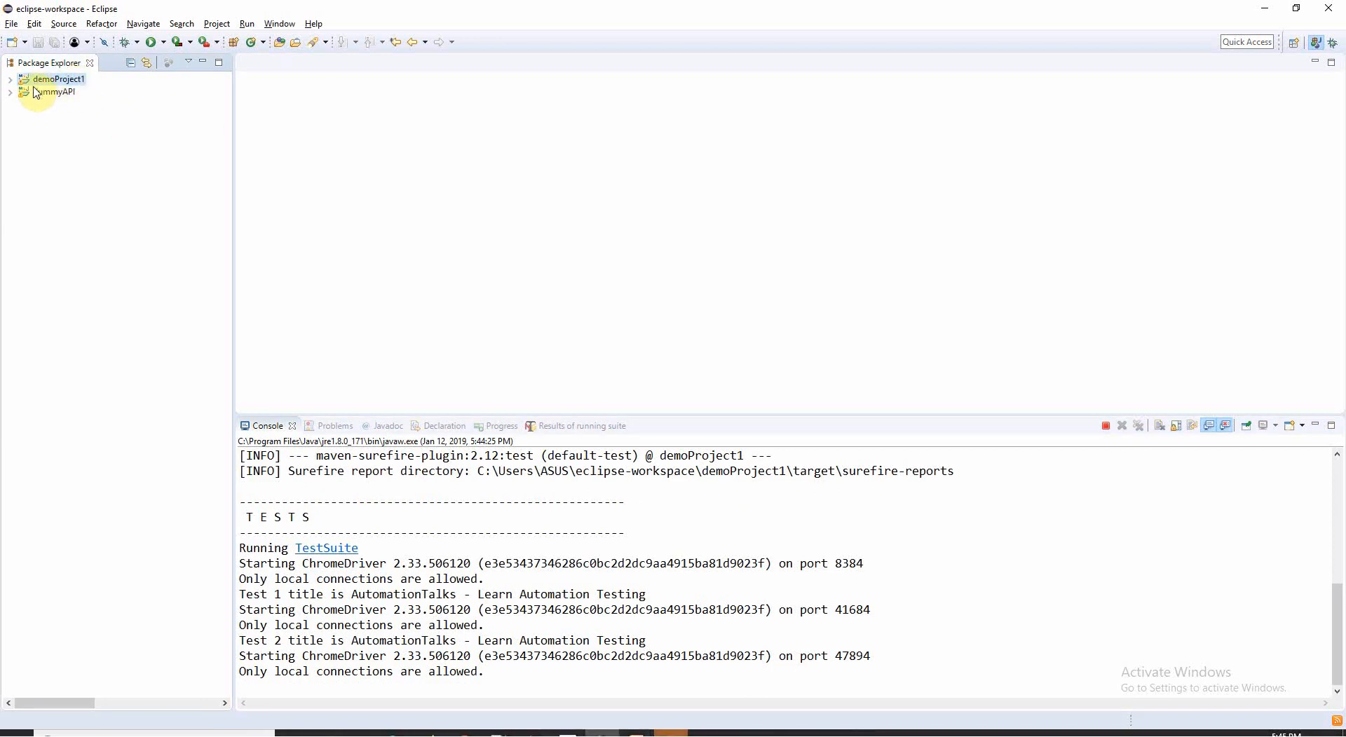
left_click(58, 93)
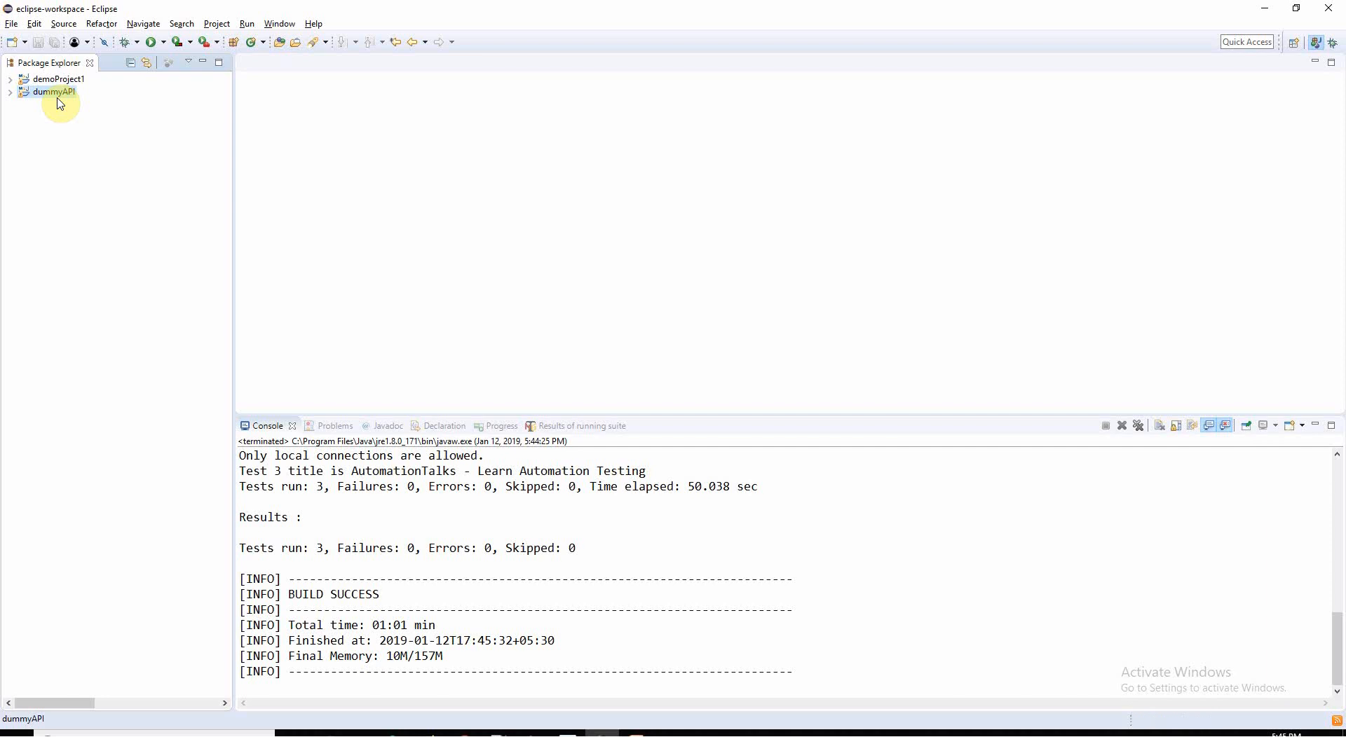
mouse_move(79, 86)
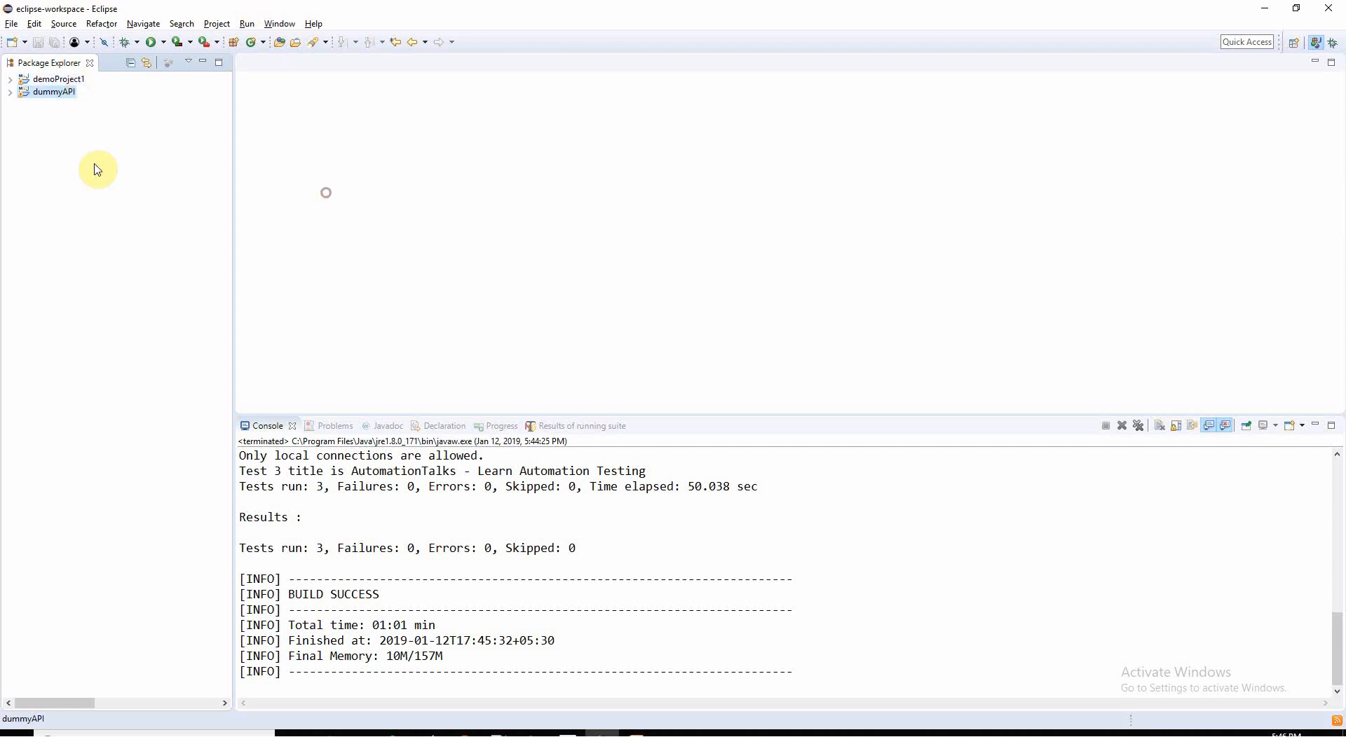
mouse_move(68, 109)
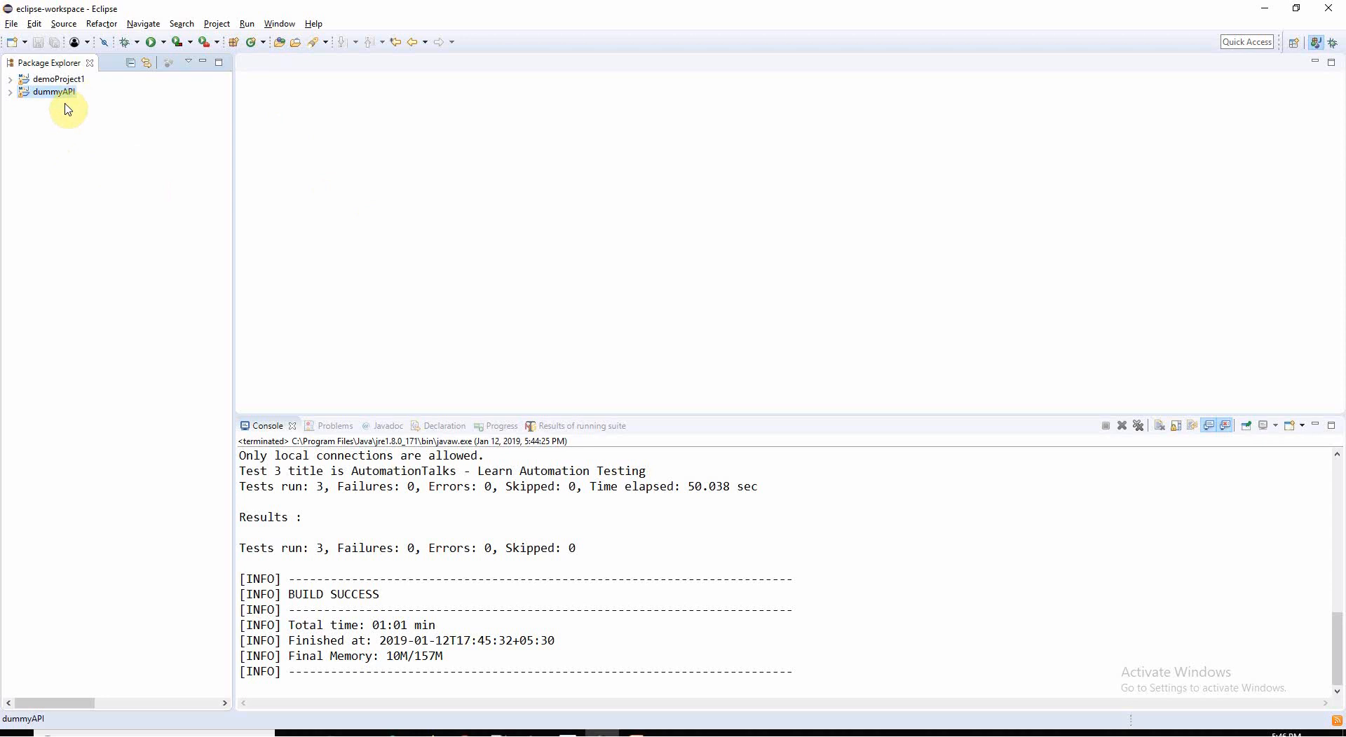
left_click(58, 79)
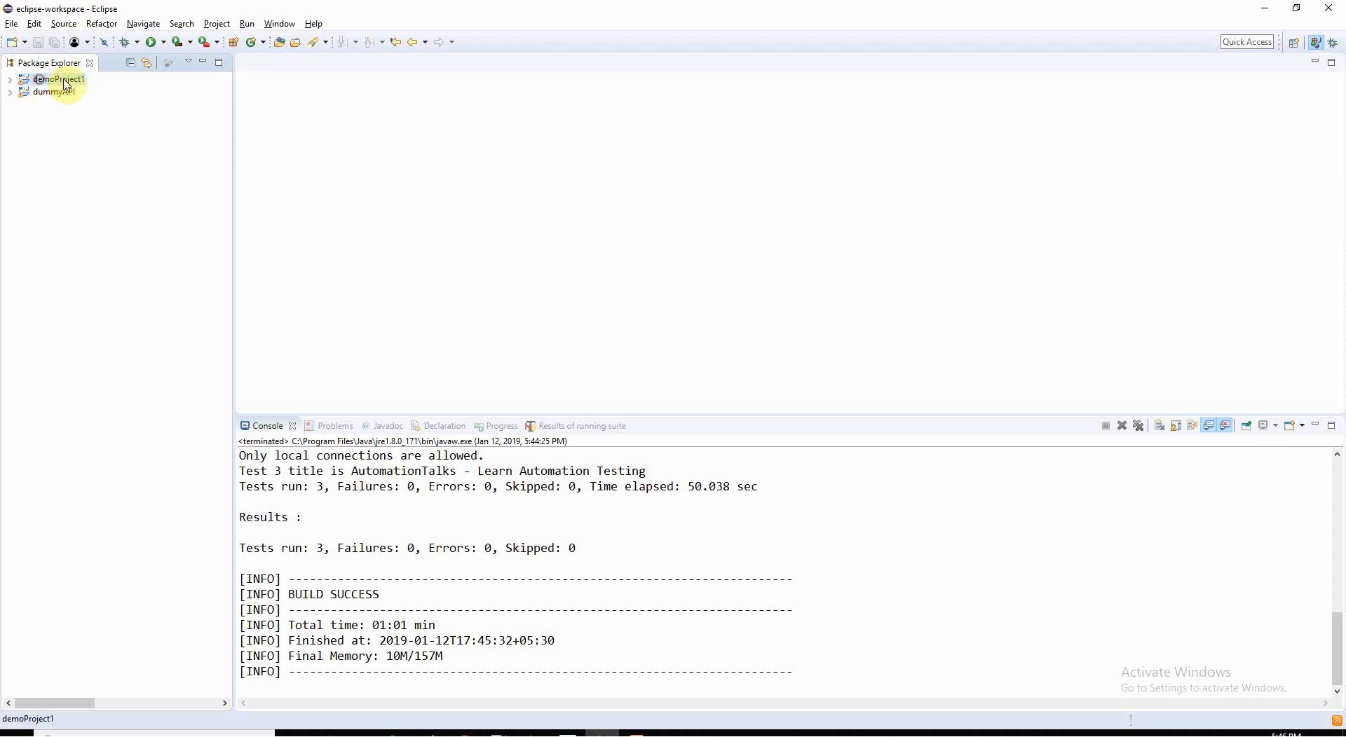
left_click(55, 93)
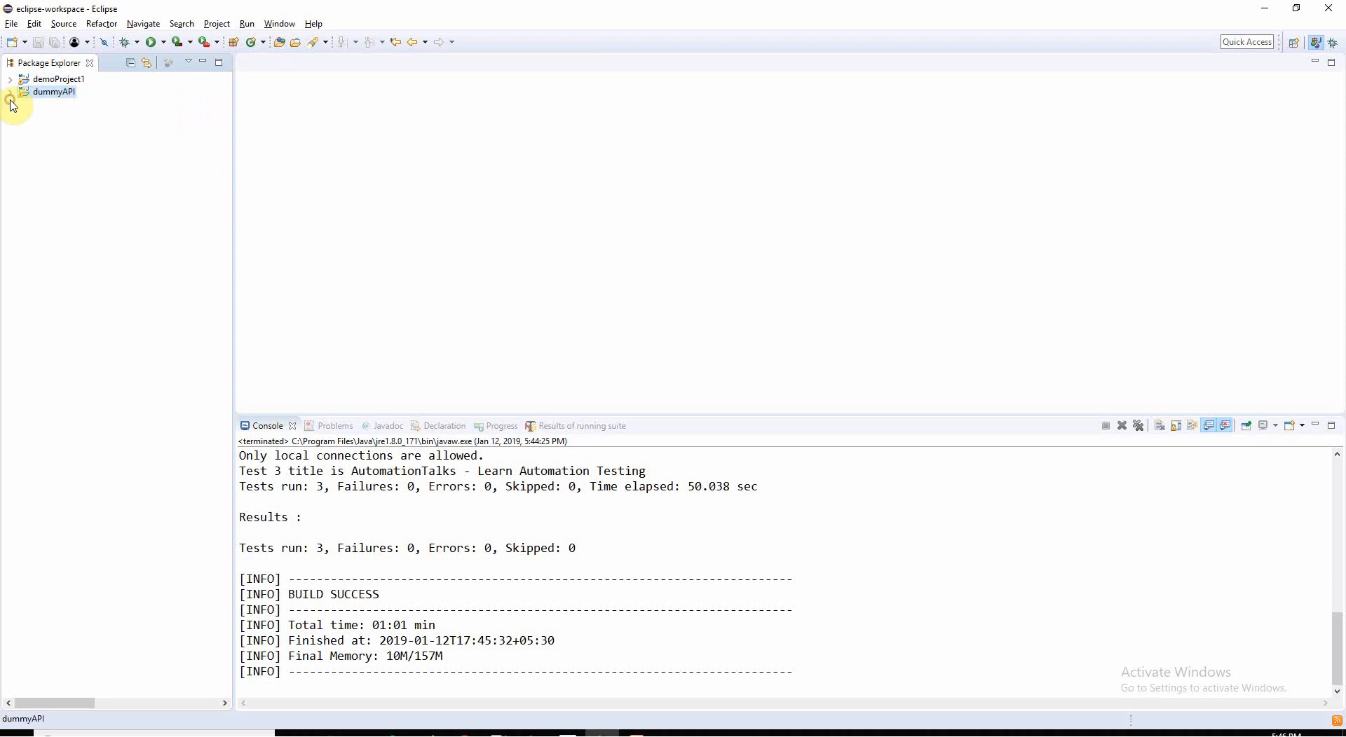
left_click(9, 91)
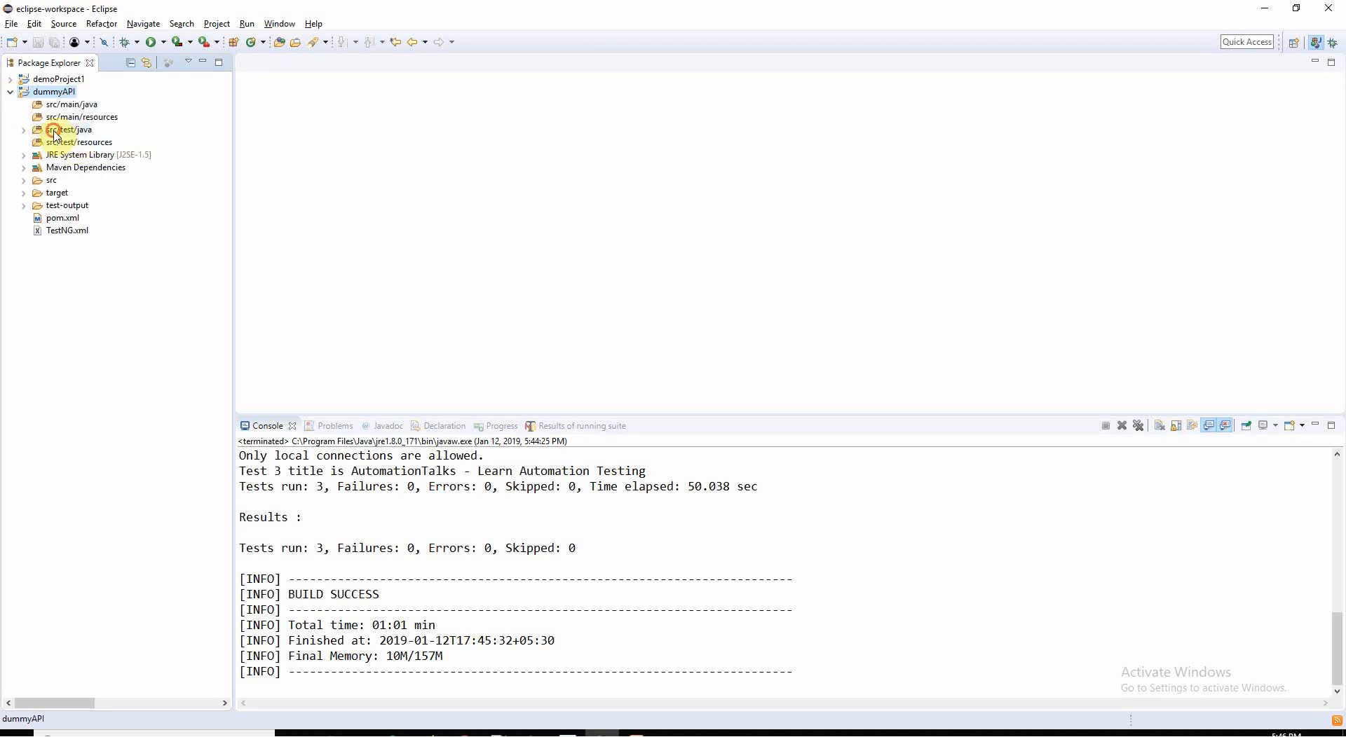
left_click(23, 129)
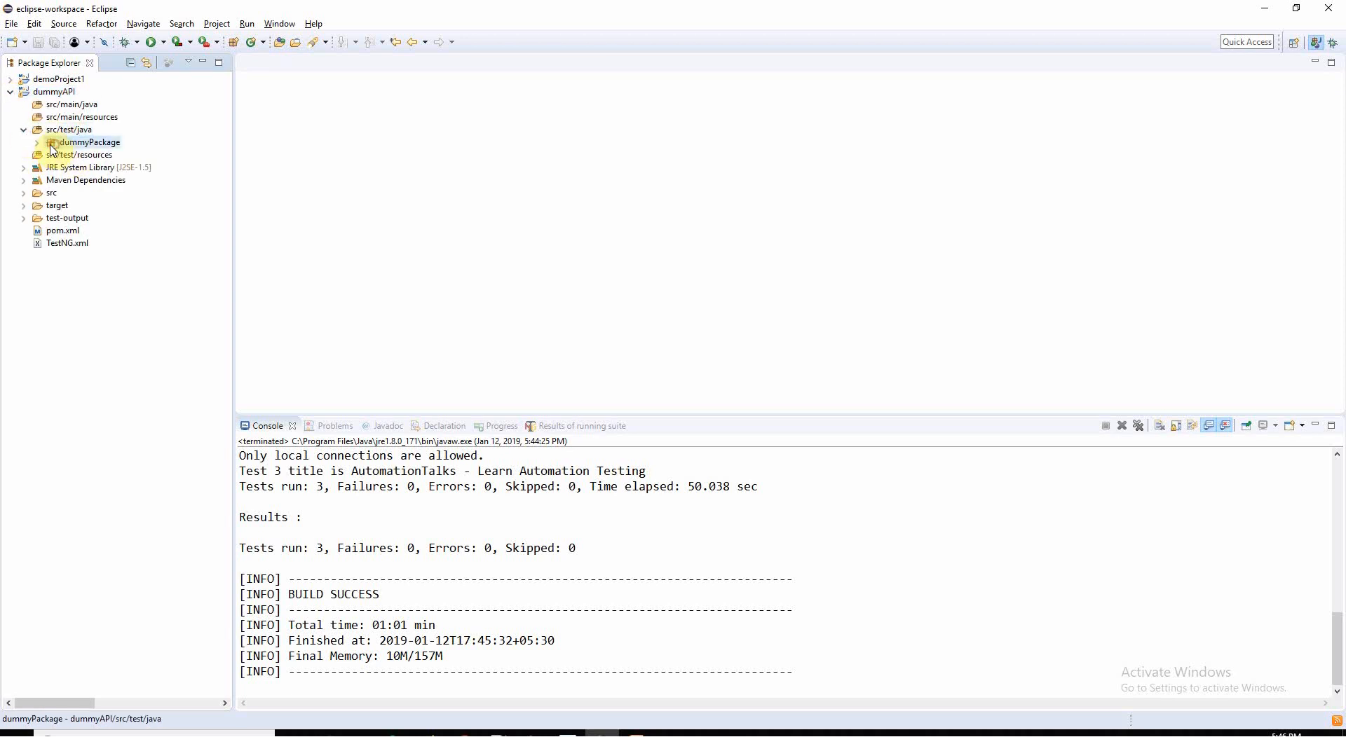
left_click(49, 142)
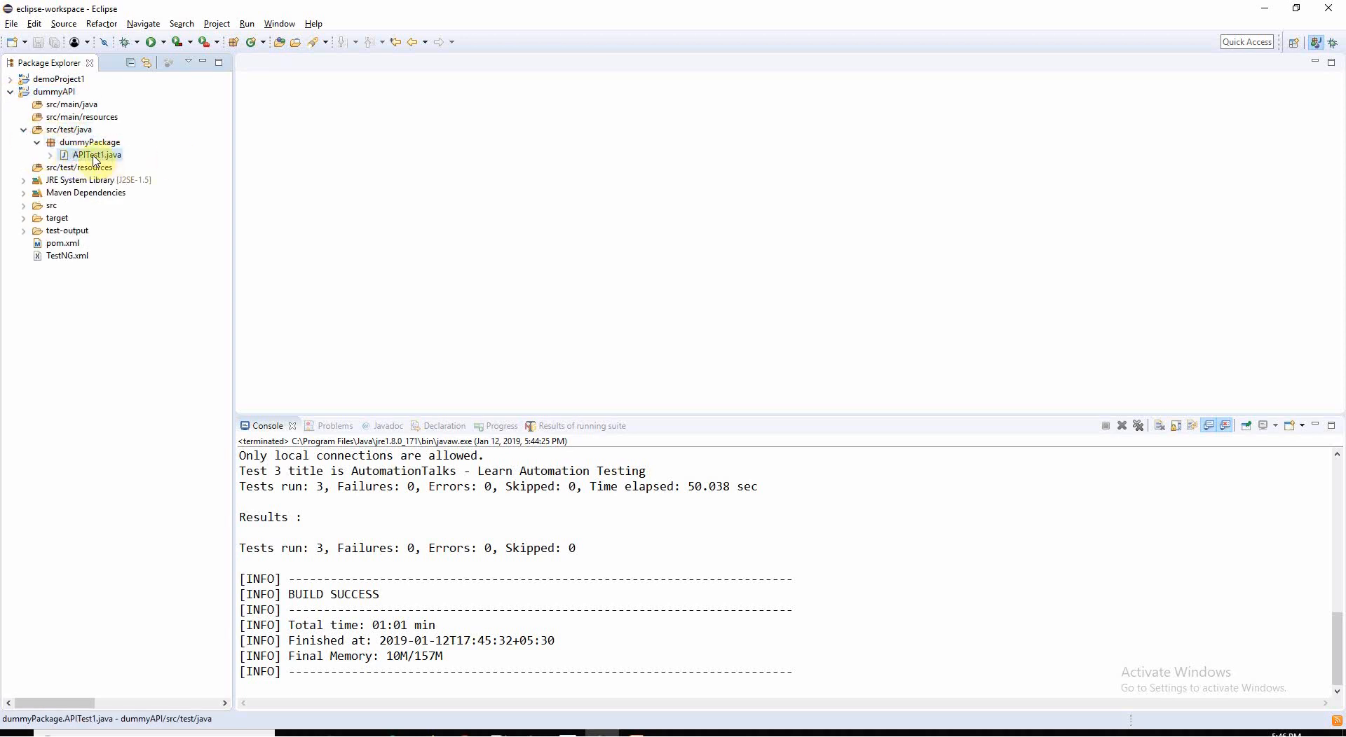
double_click(94, 154)
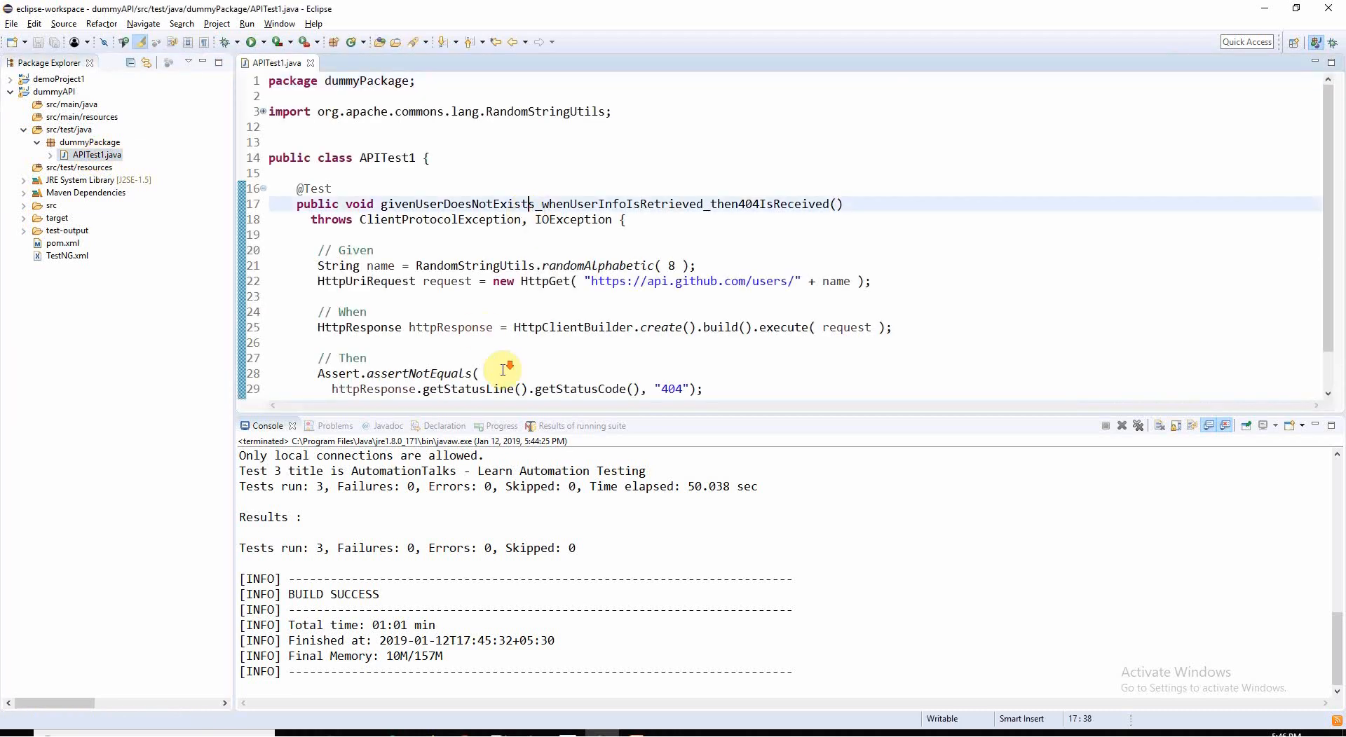
scroll("down", 3)
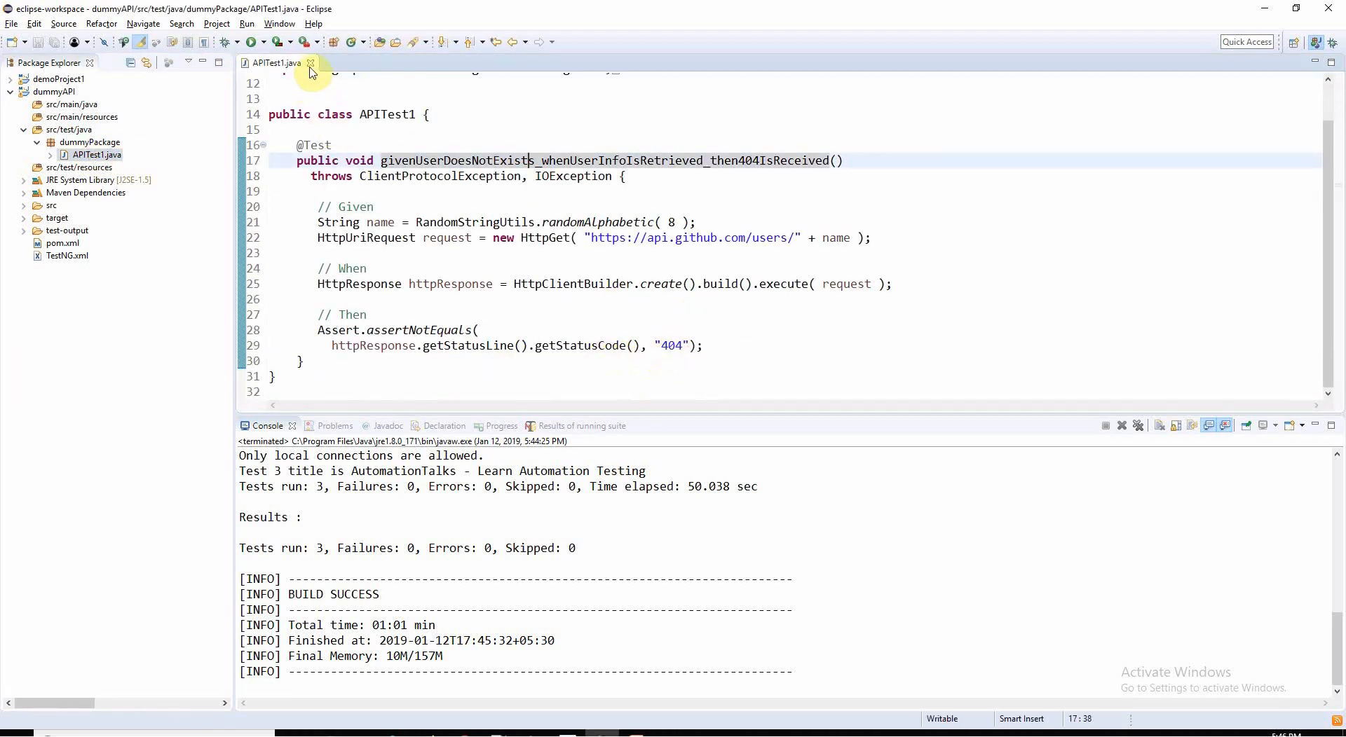
left_click(311, 63)
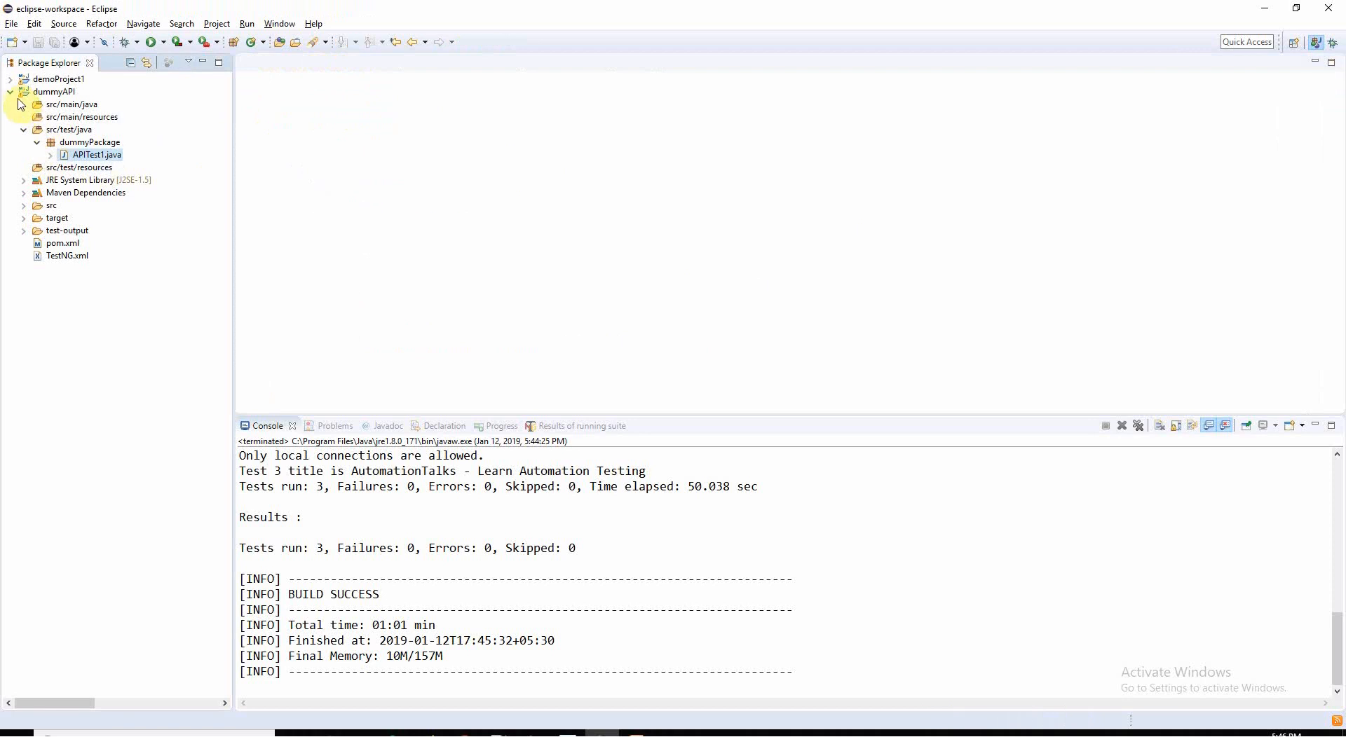
left_click(9, 93)
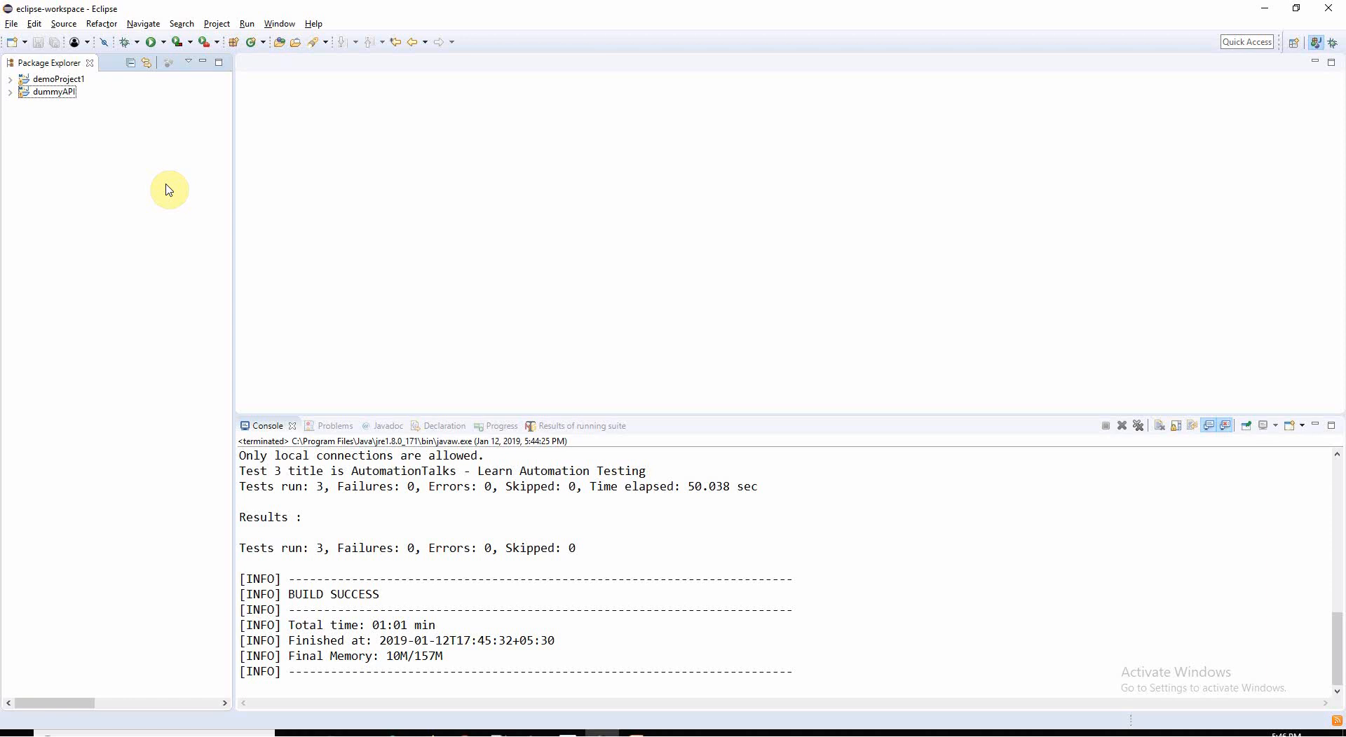
mouse_move(442, 271)
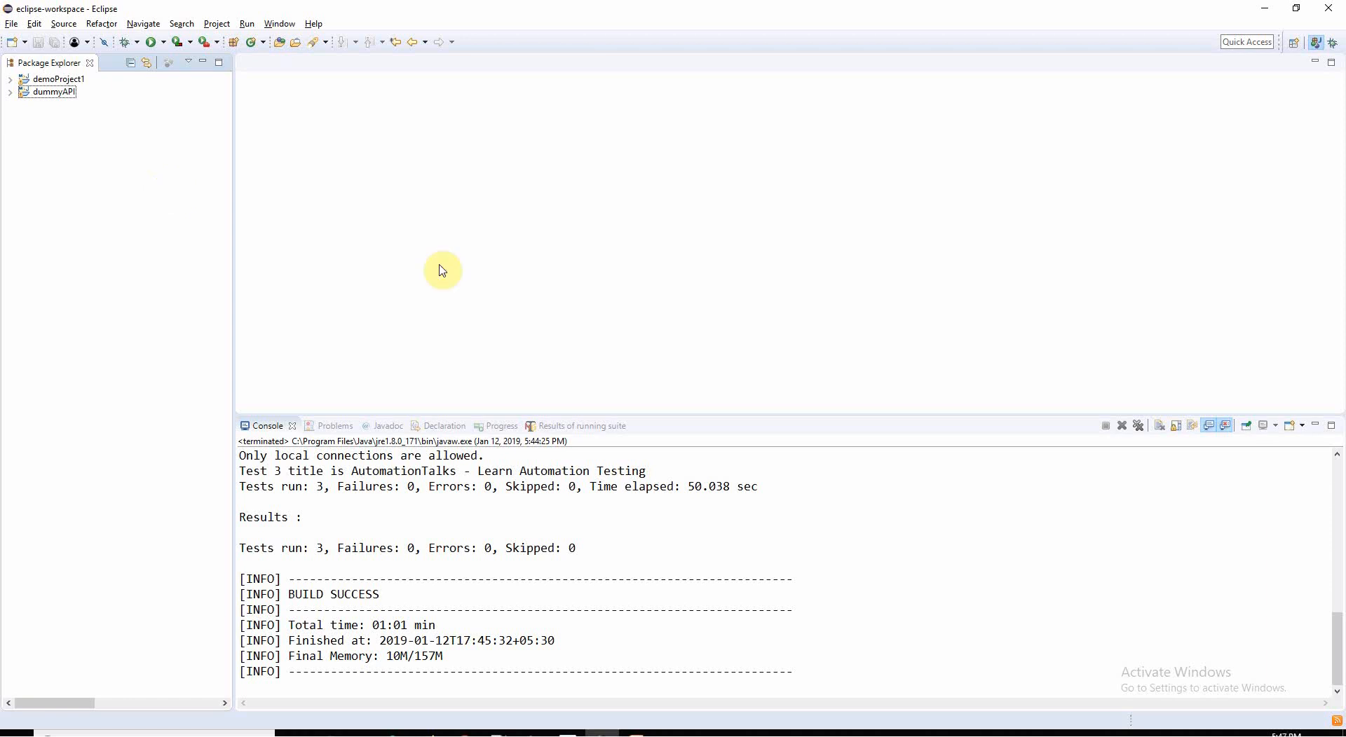
mouse_move(59, 78)
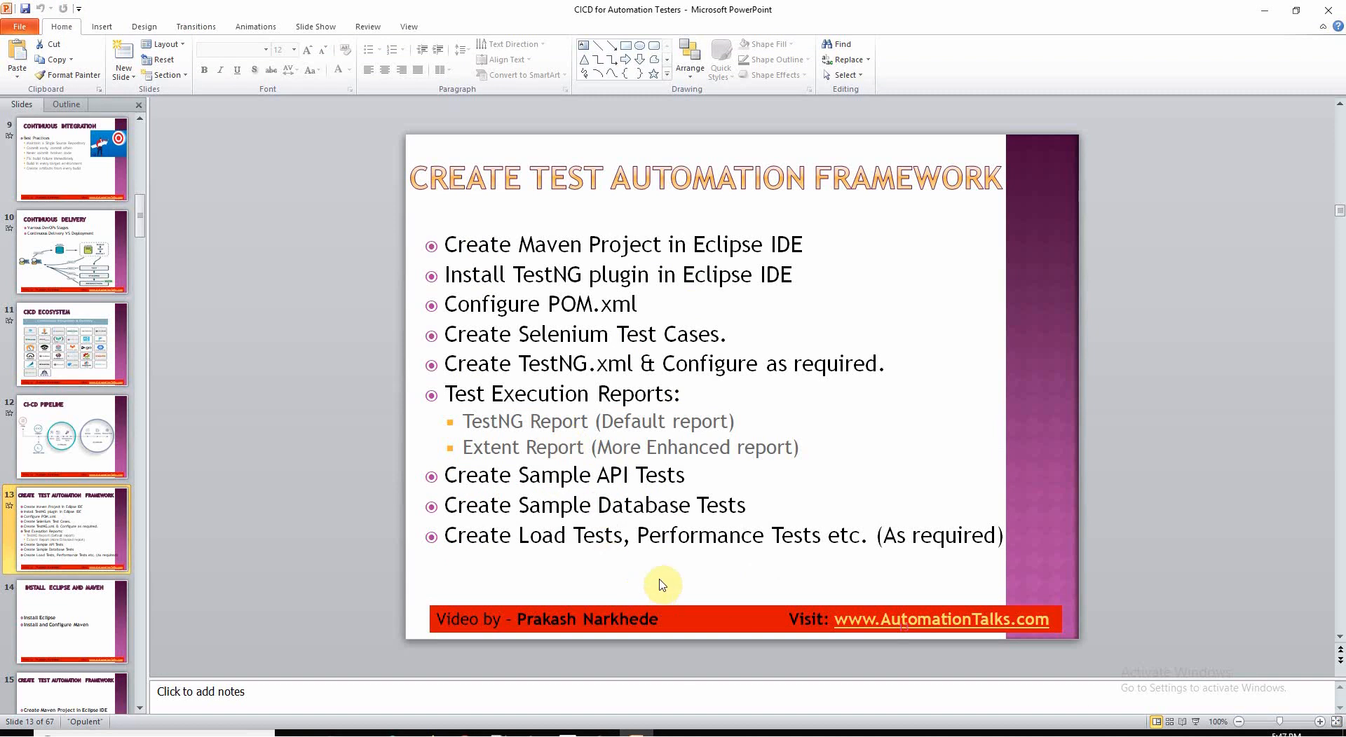
mouse_move(605, 519)
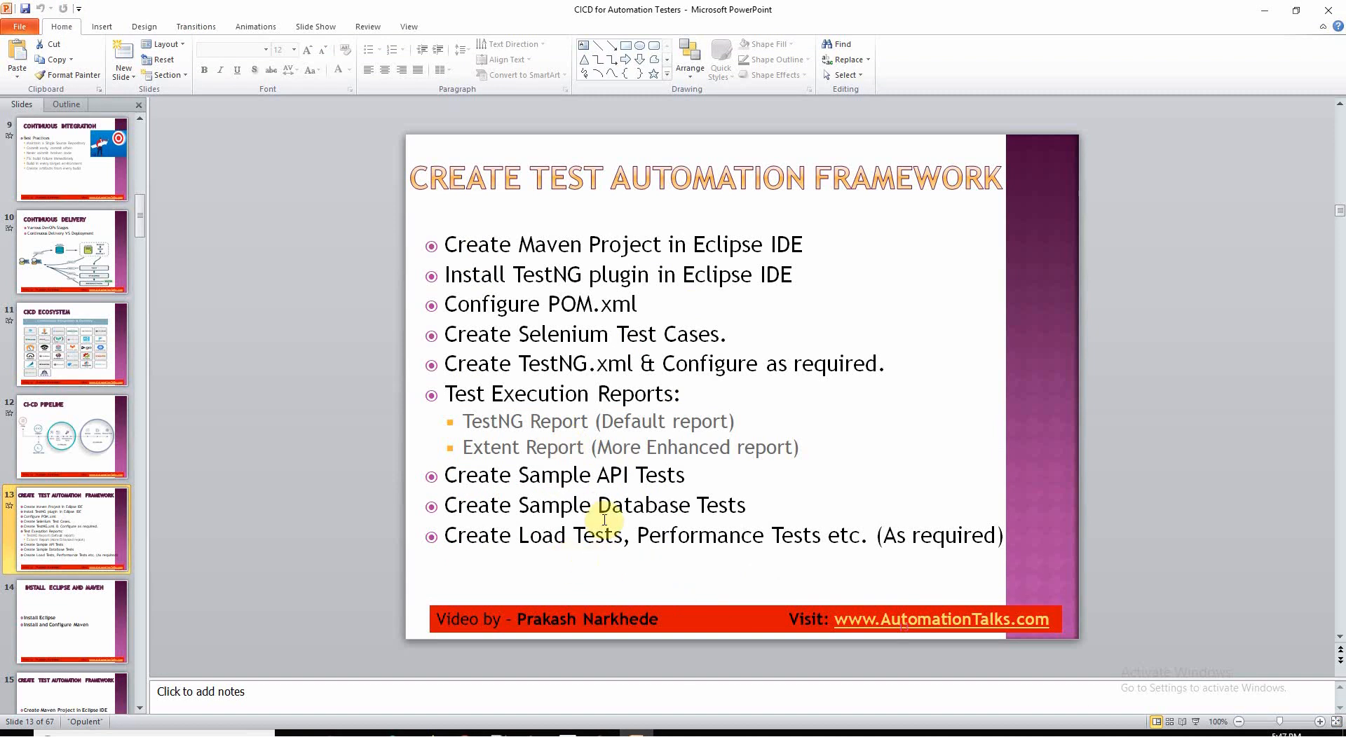
mouse_move(789, 558)
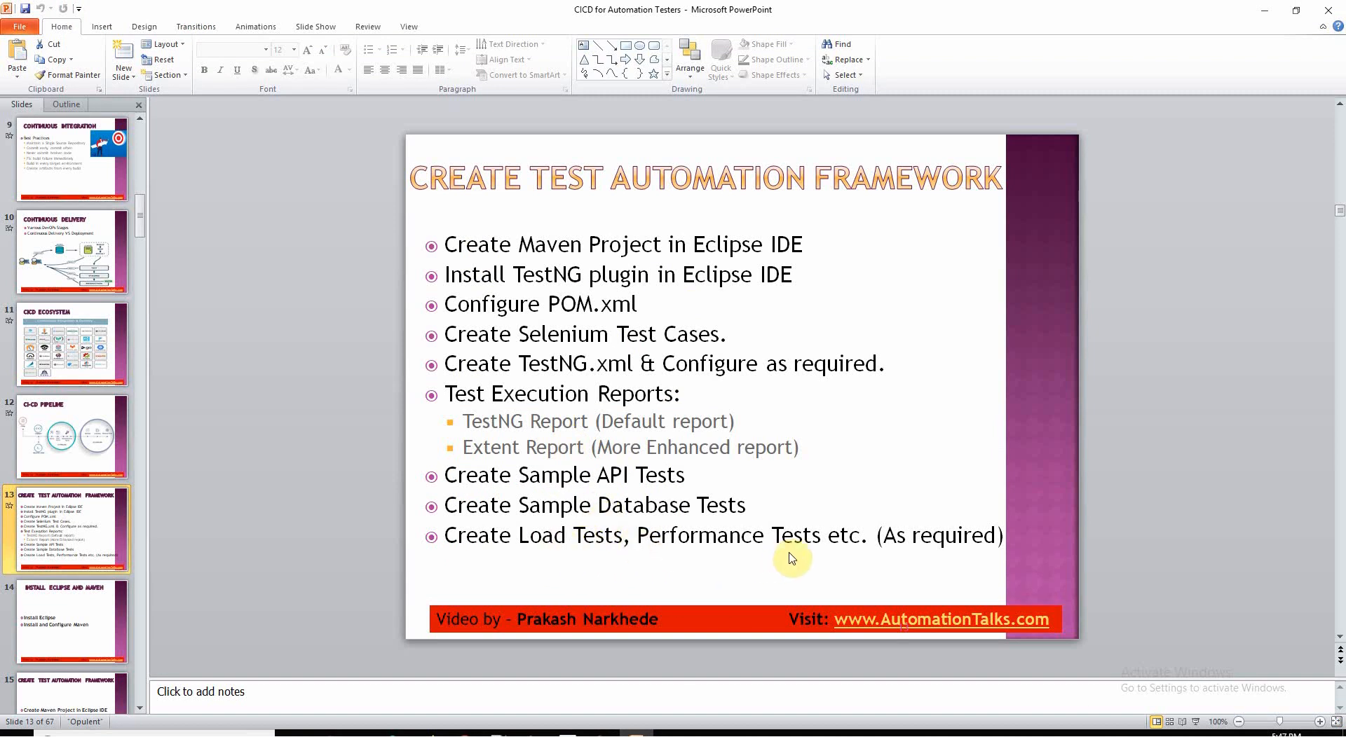
mouse_move(725, 516)
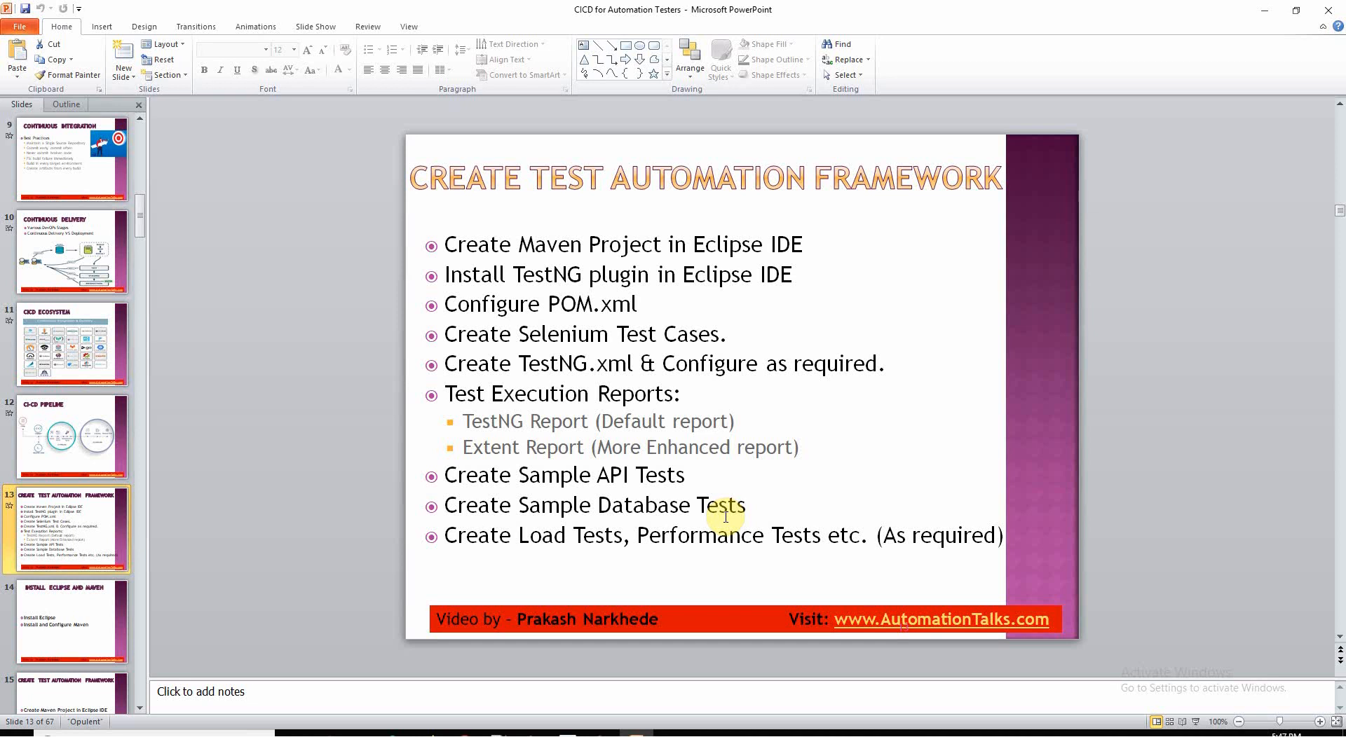
mouse_move(530, 447)
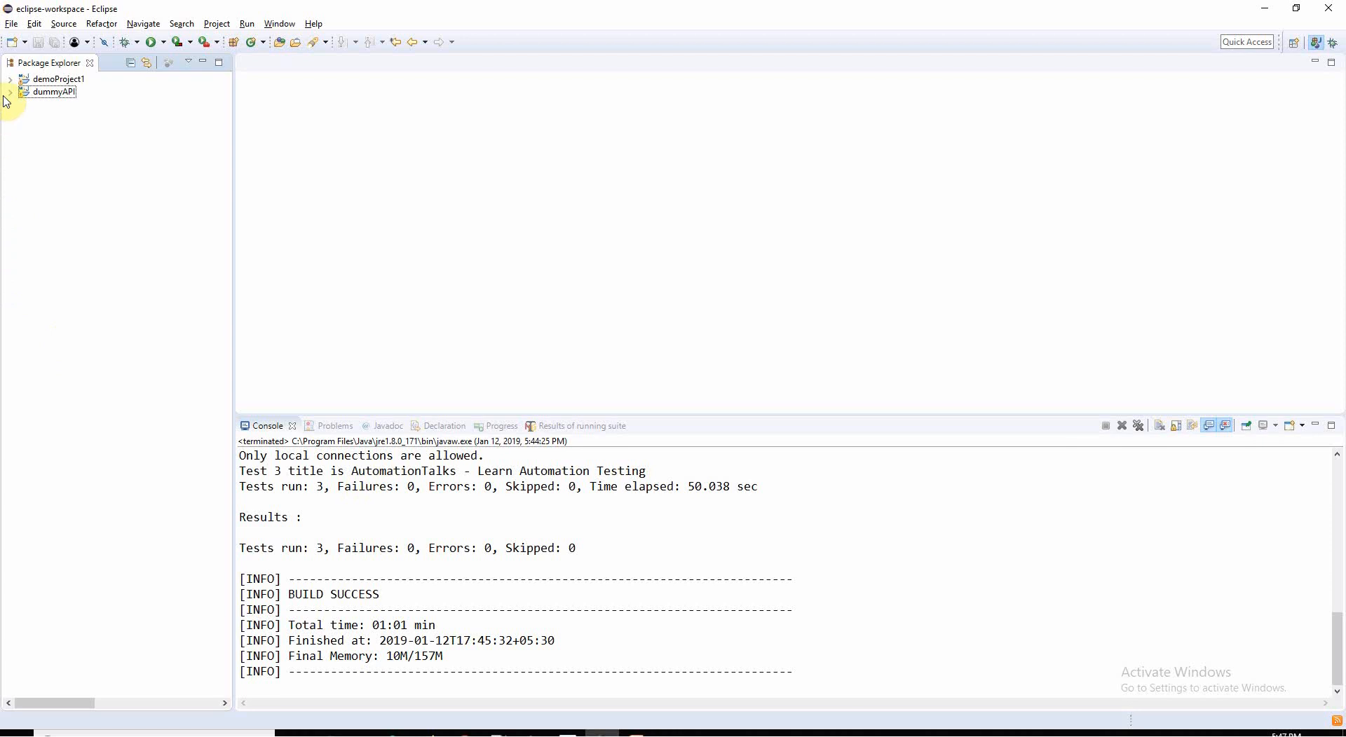
Step: Expand demoProject1's test-output folder to reveal emailable-report.html and index.html
left_click(9, 78)
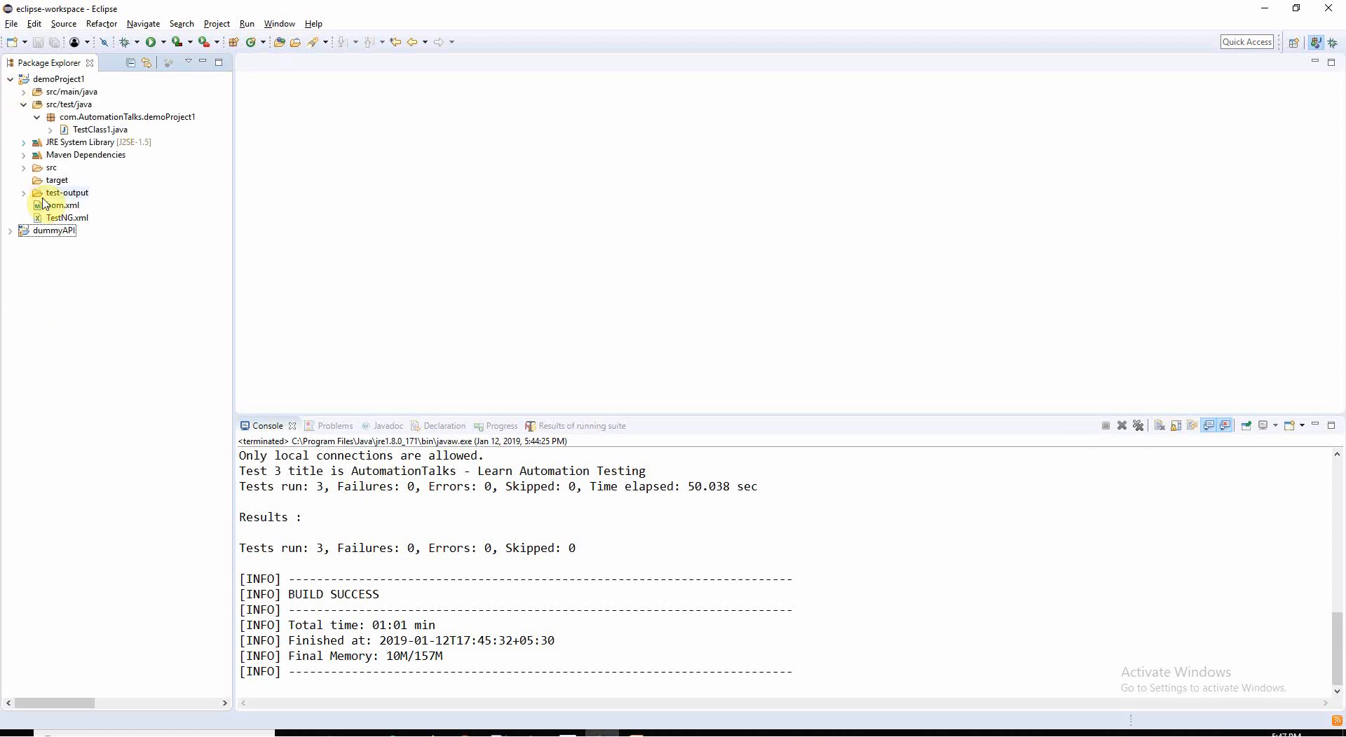
left_click(23, 192)
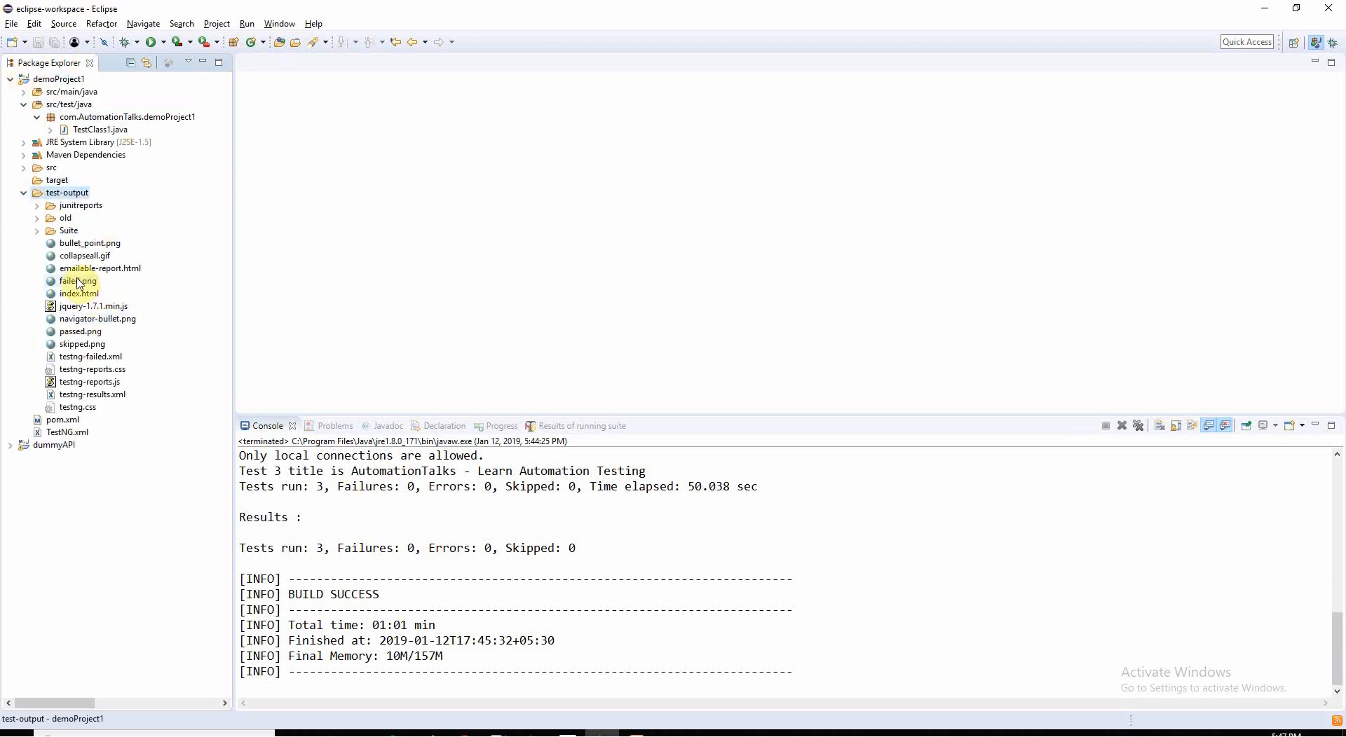
mouse_move(101, 267)
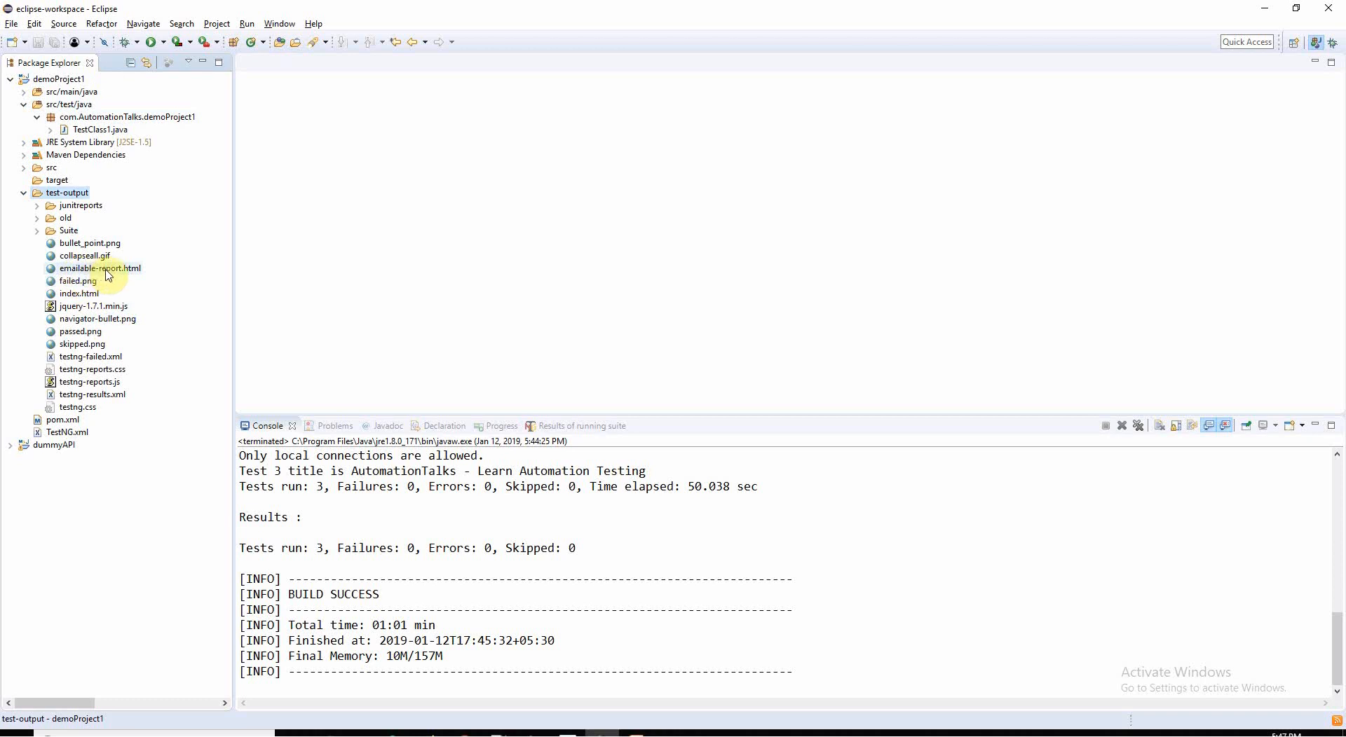
mouse_move(124, 277)
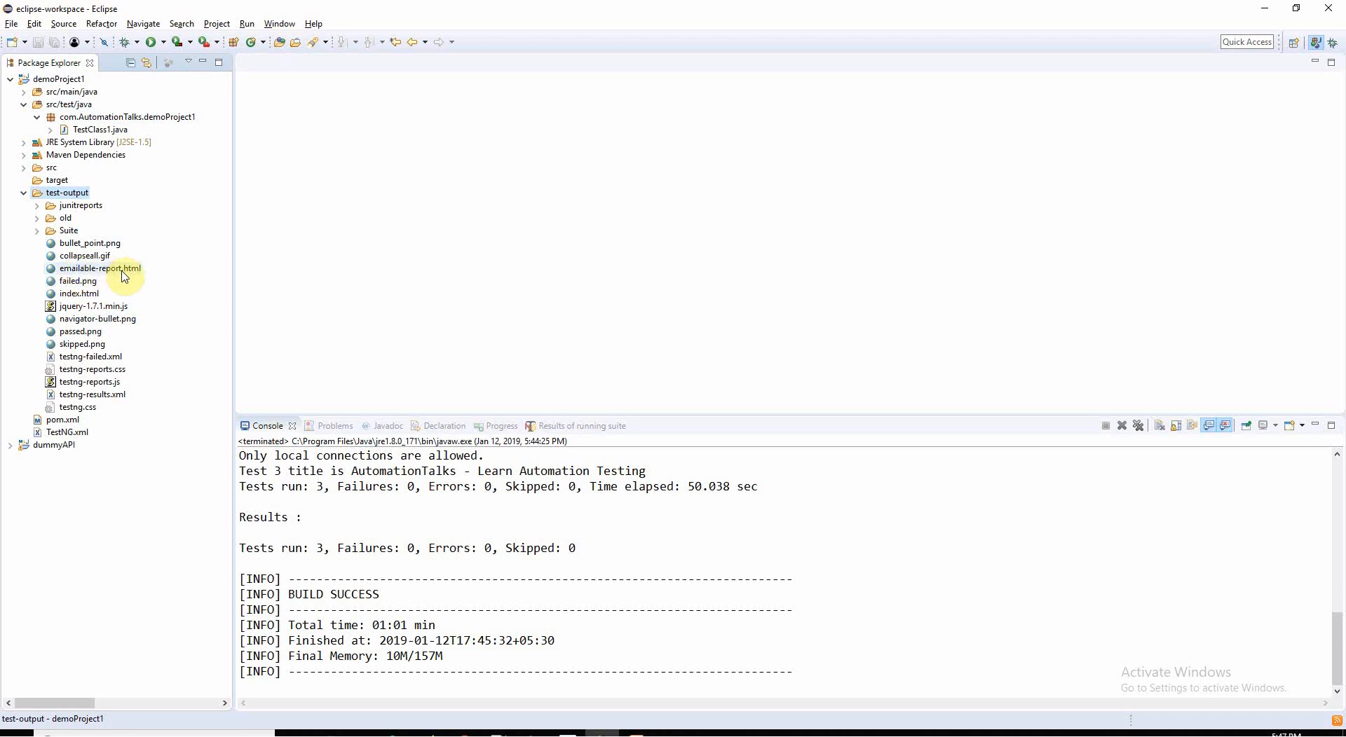
mouse_move(474, 709)
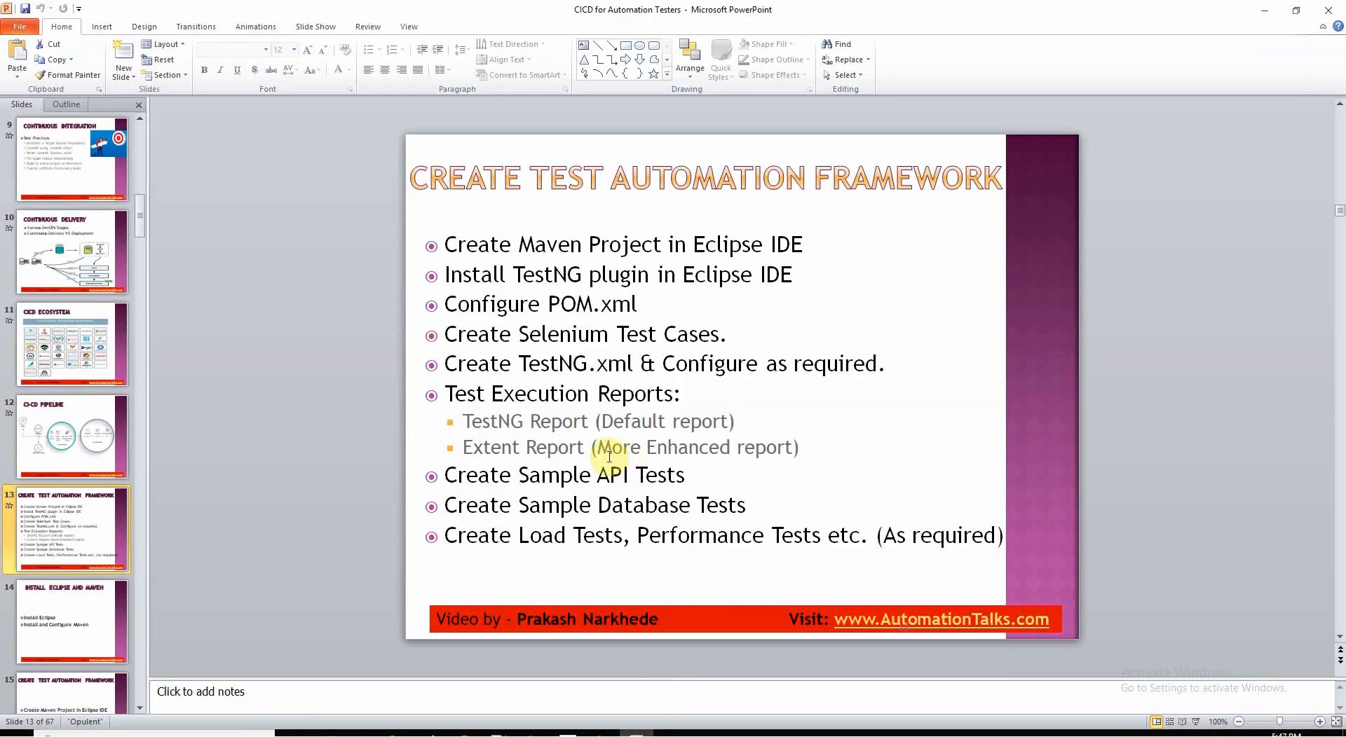
mouse_move(617, 443)
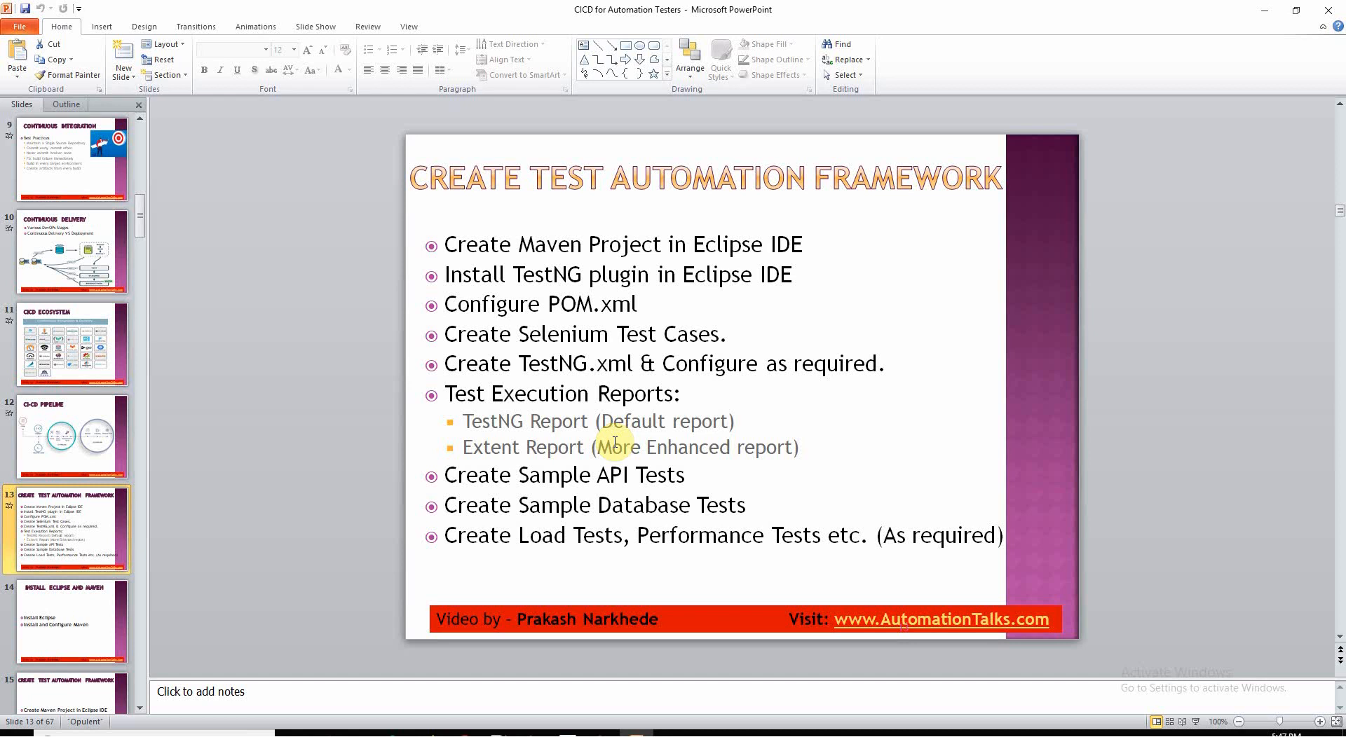
mouse_move(481, 429)
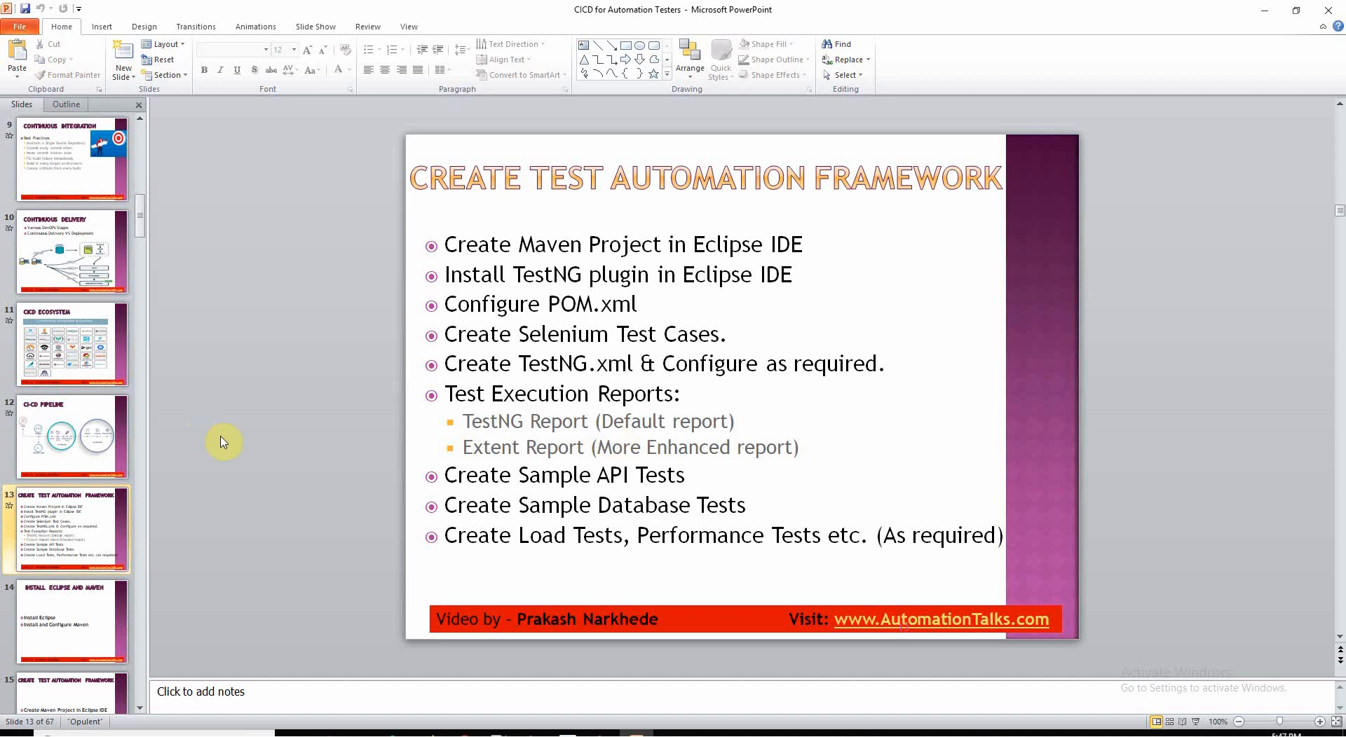
mouse_move(232, 422)
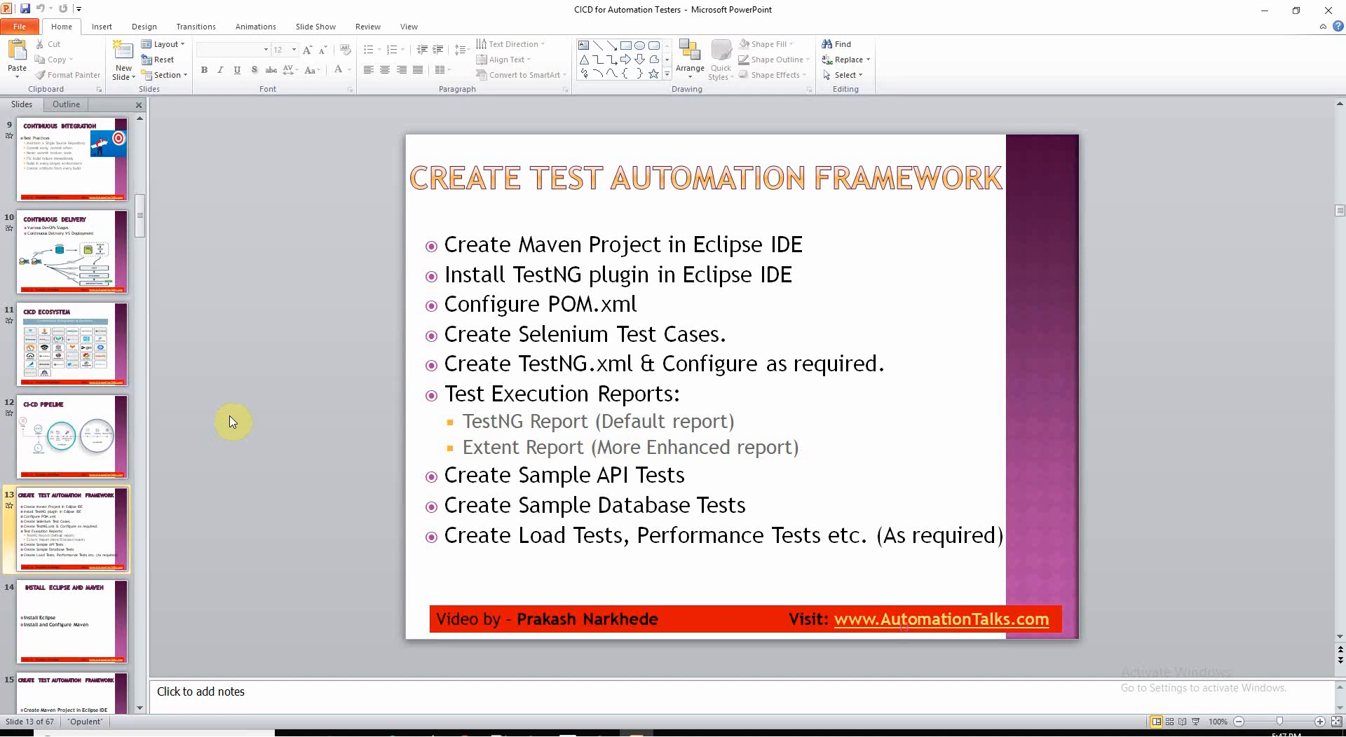
mouse_move(260, 481)
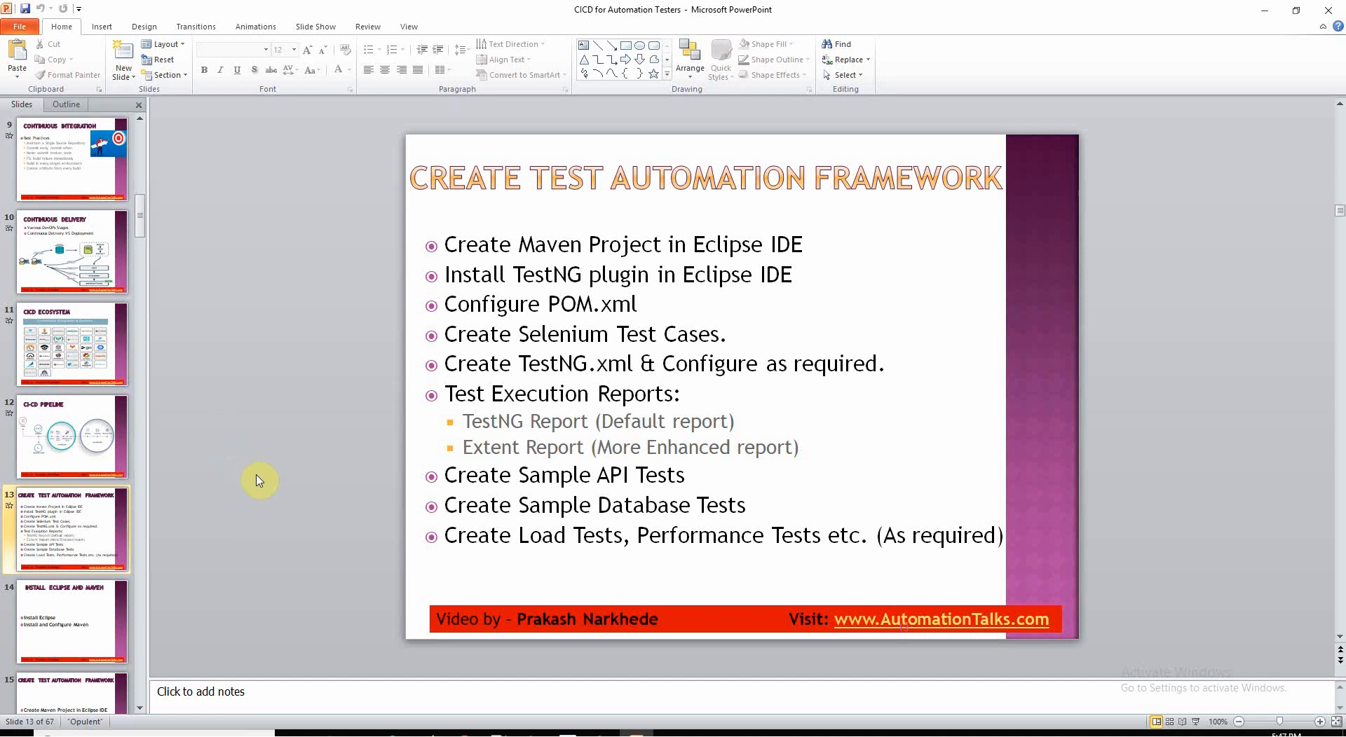
mouse_move(266, 490)
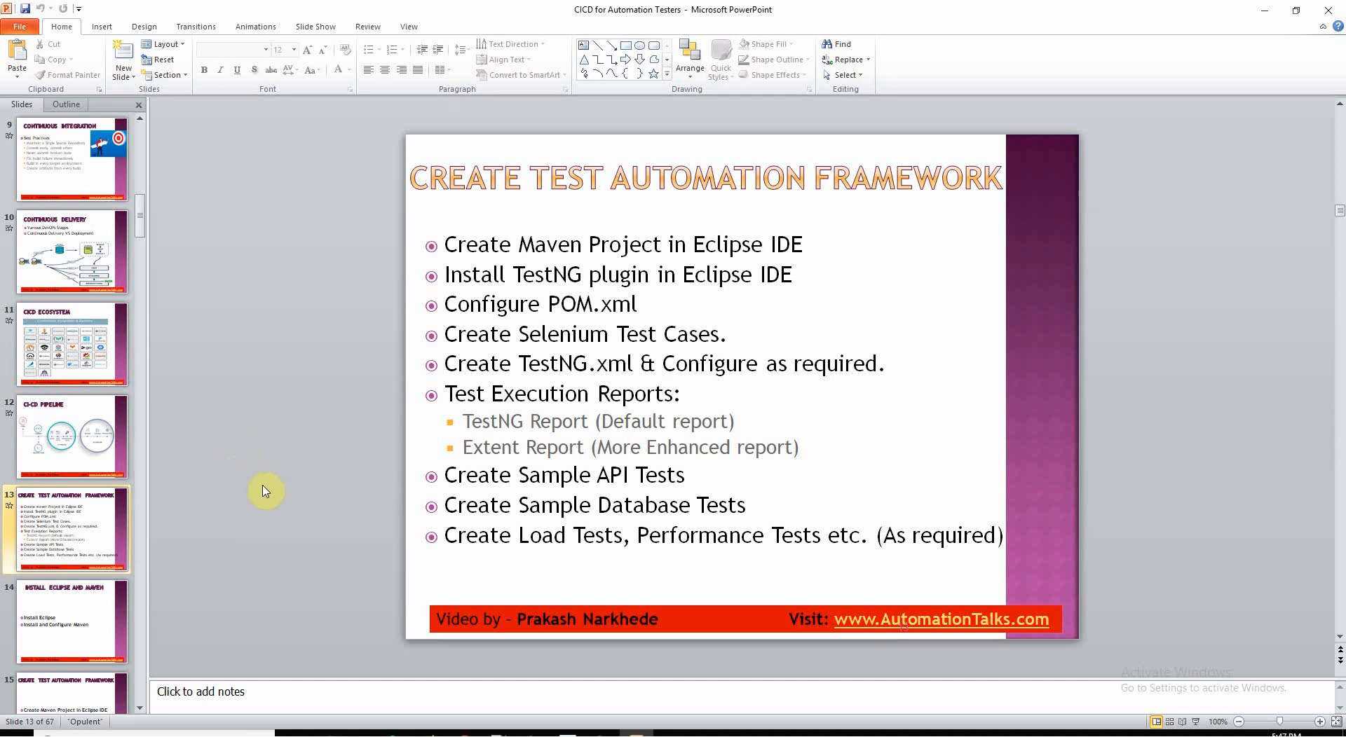